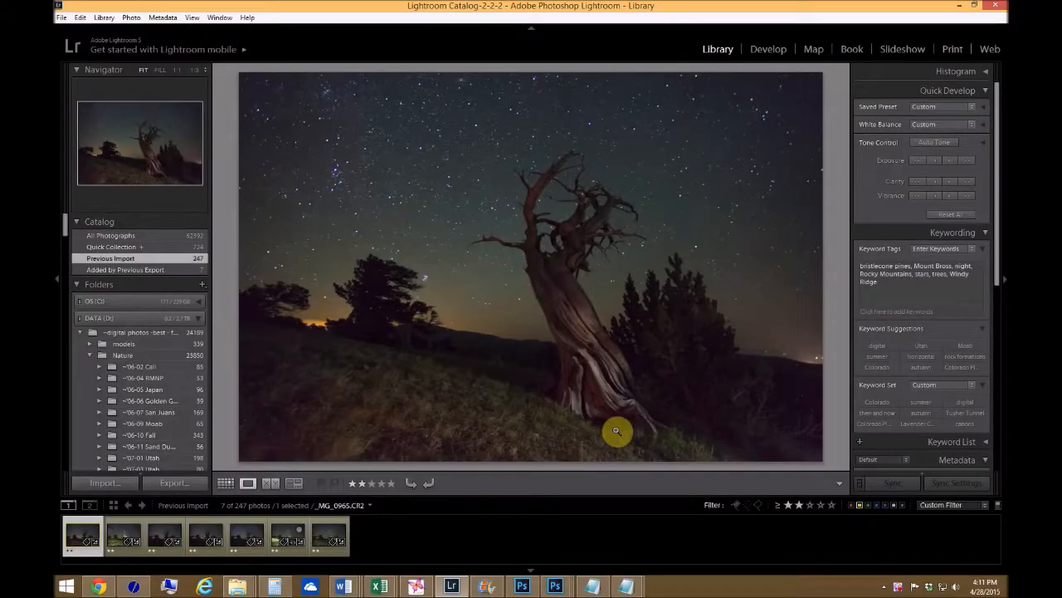
mouse_move(587, 485)
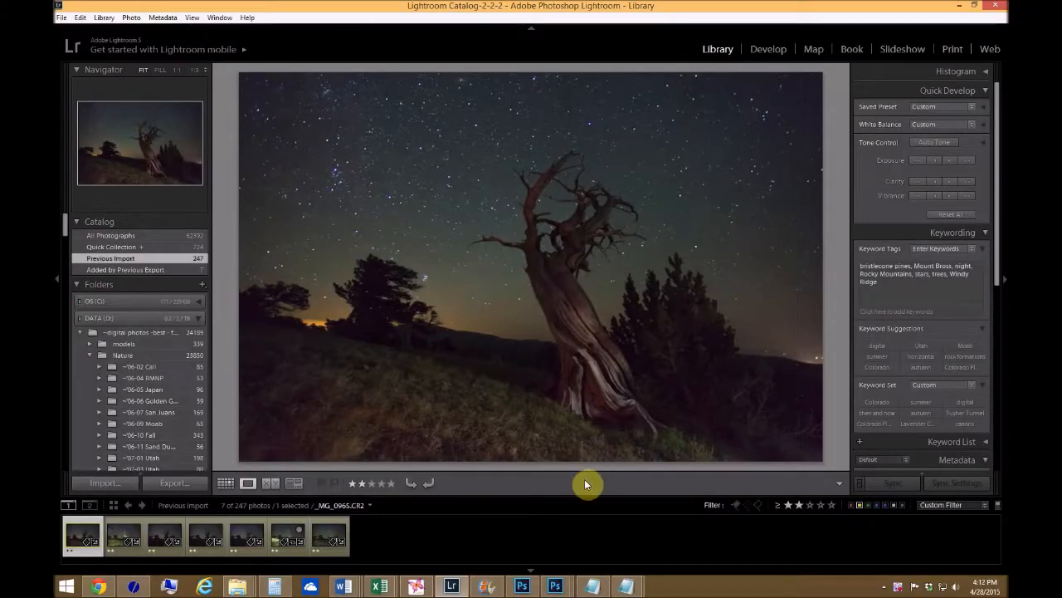
Preview each of the six night exposures: starry sky, bluish, silhouetted tree, light-painted, reddish trunk, brightly lit tree
left_click(123, 538)
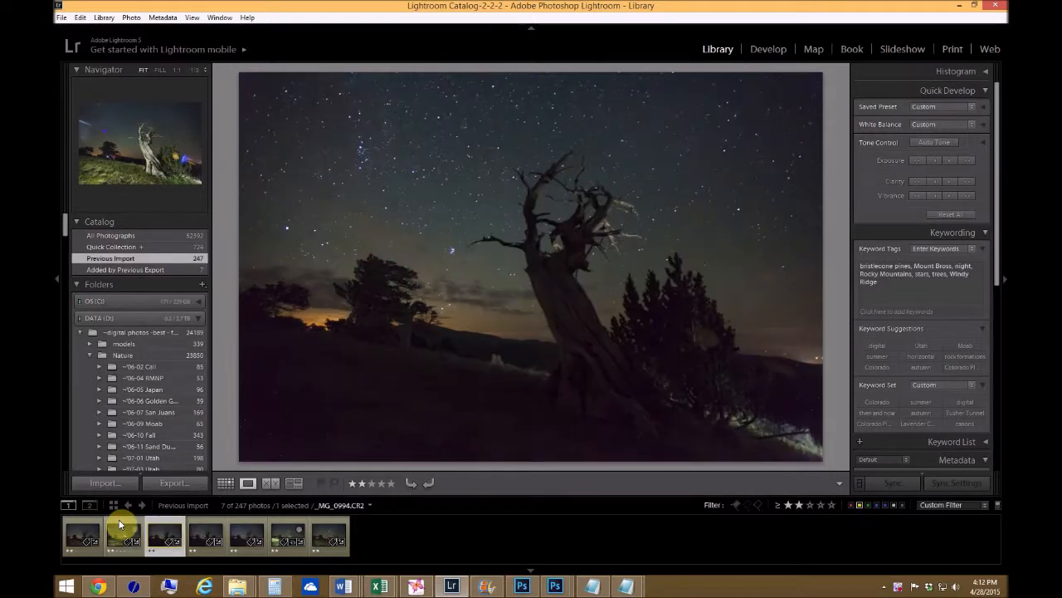
left_click(246, 535)
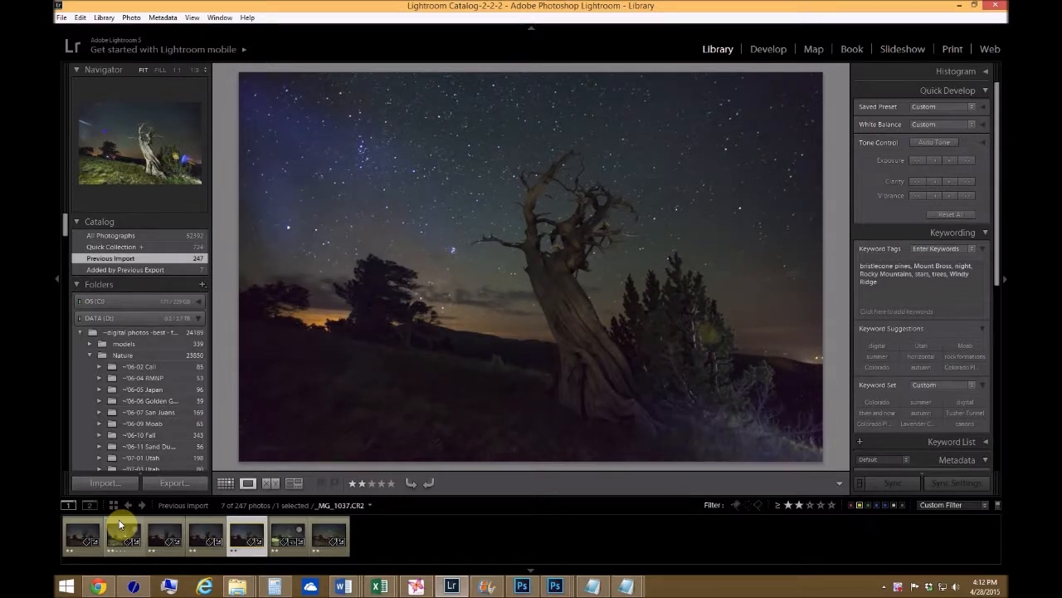
left_click(165, 535)
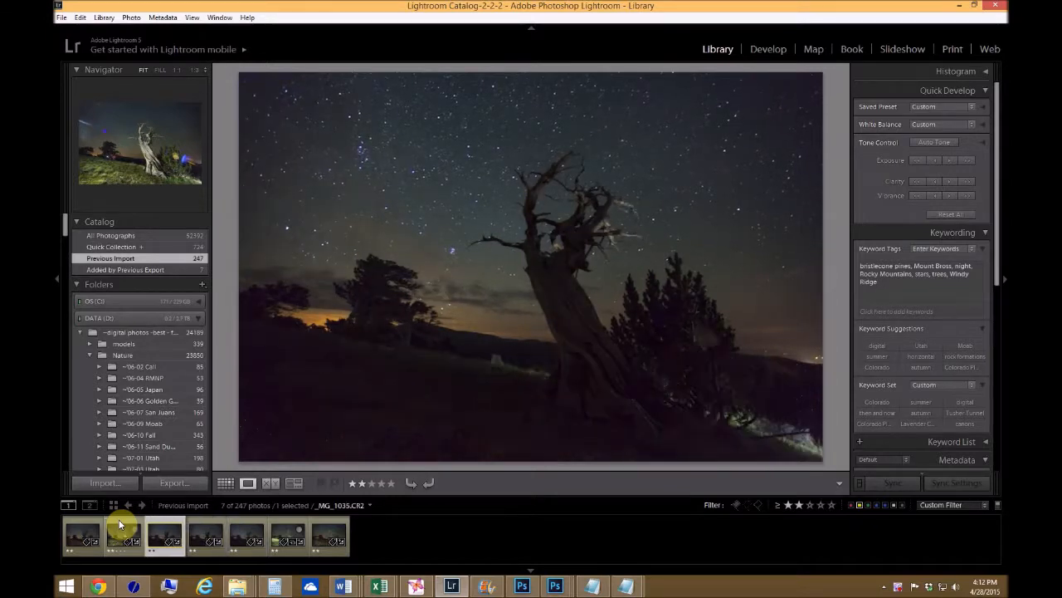
left_click(123, 534)
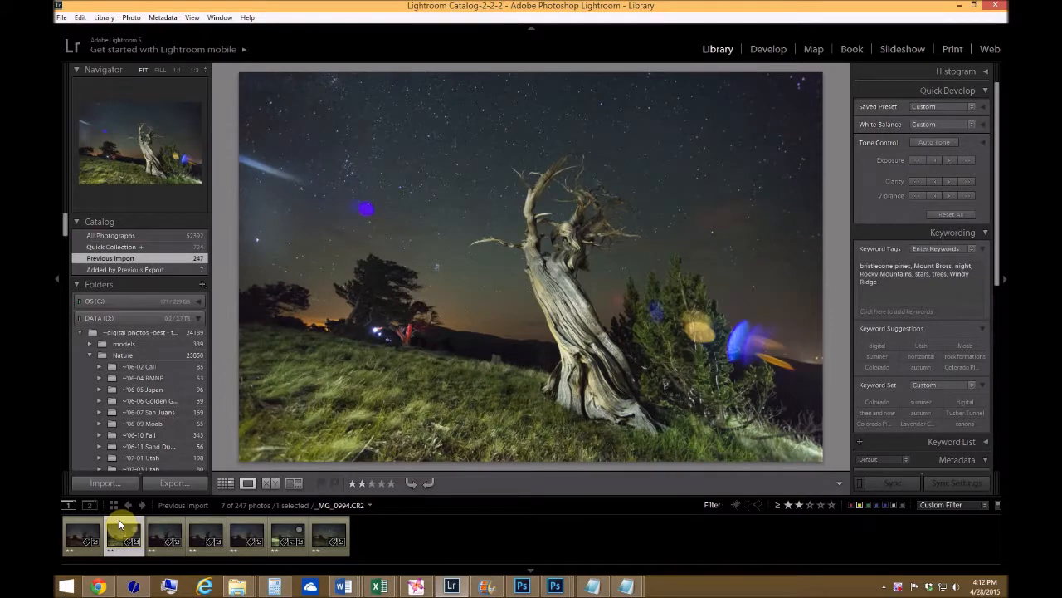
left_click(82, 535)
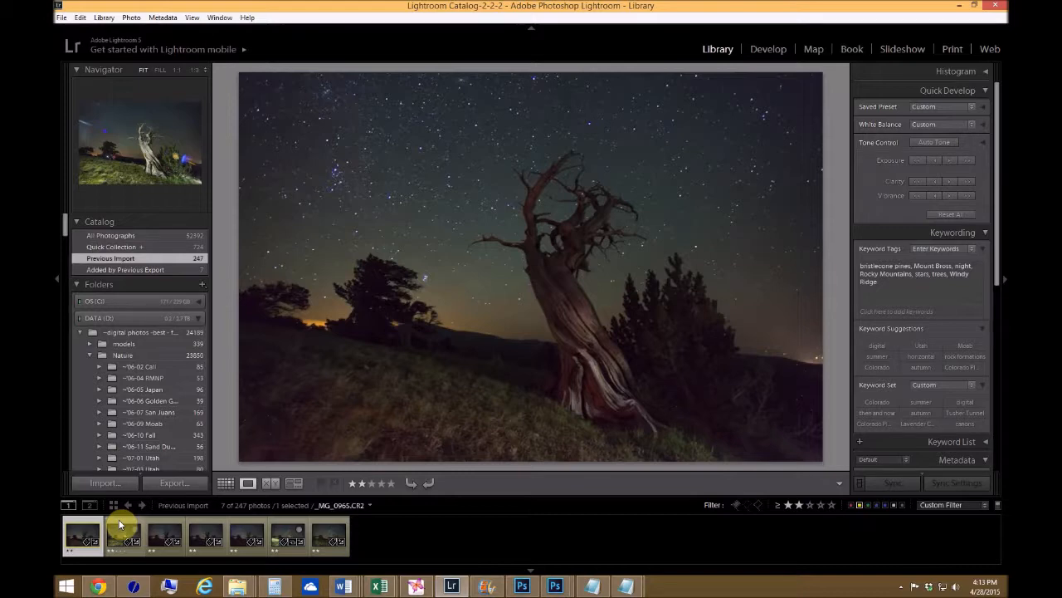
left_click(123, 534)
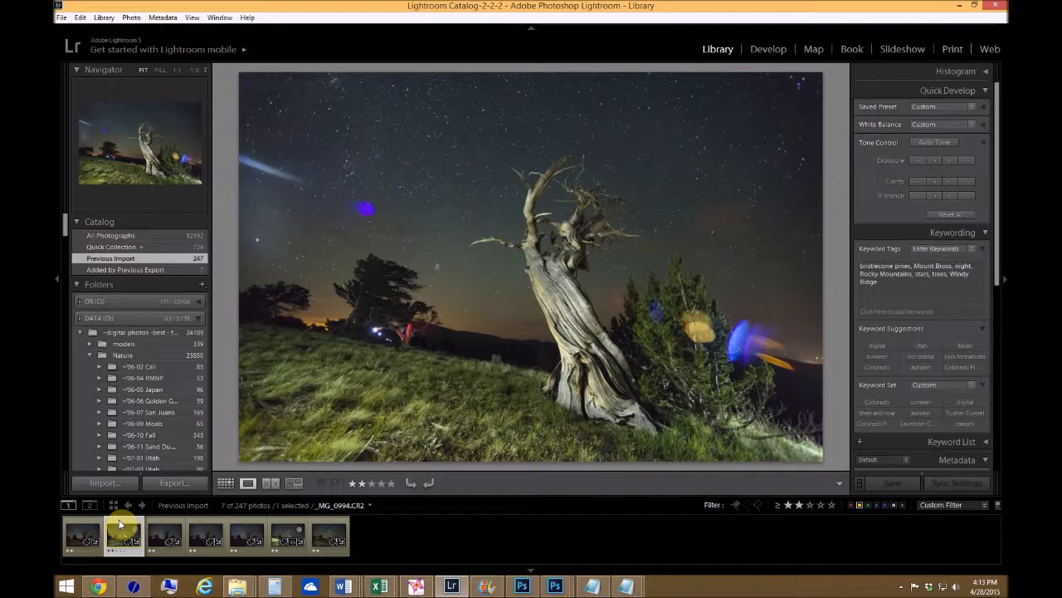
left_click(164, 535)
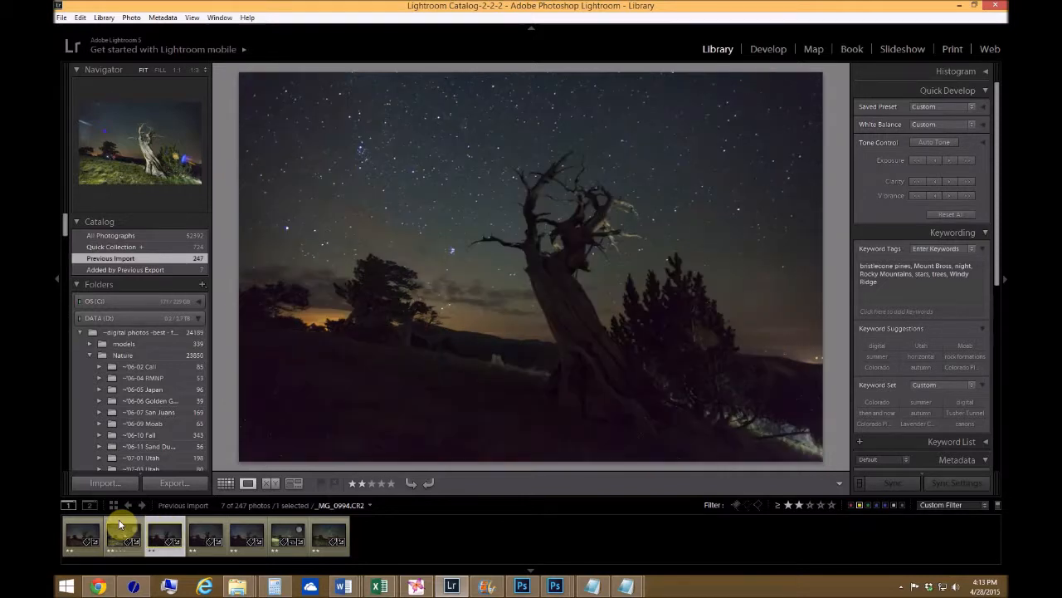
left_click(246, 534)
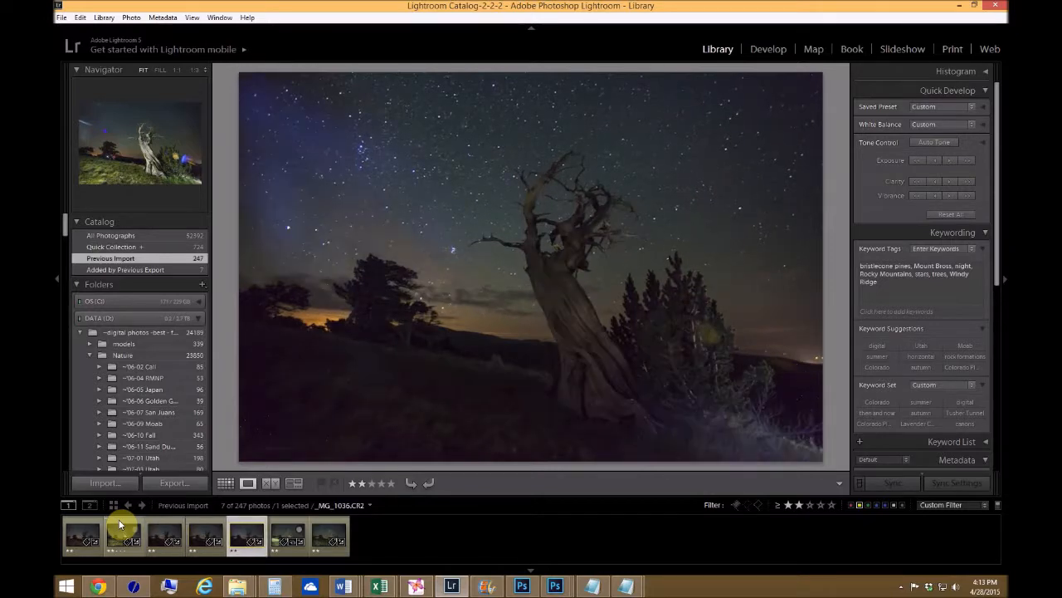
left_click(328, 535)
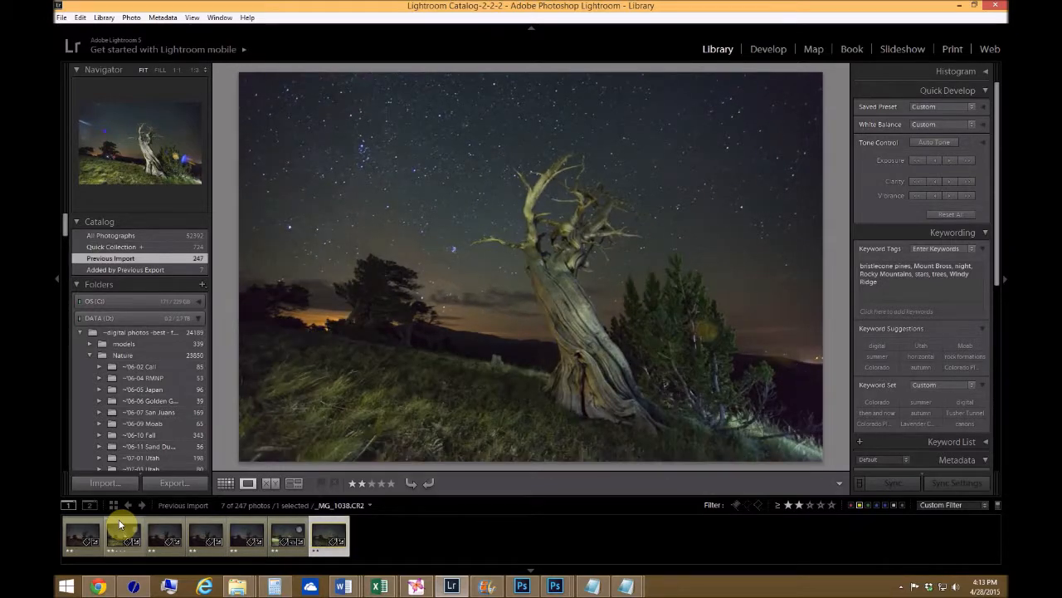
left_click(206, 534)
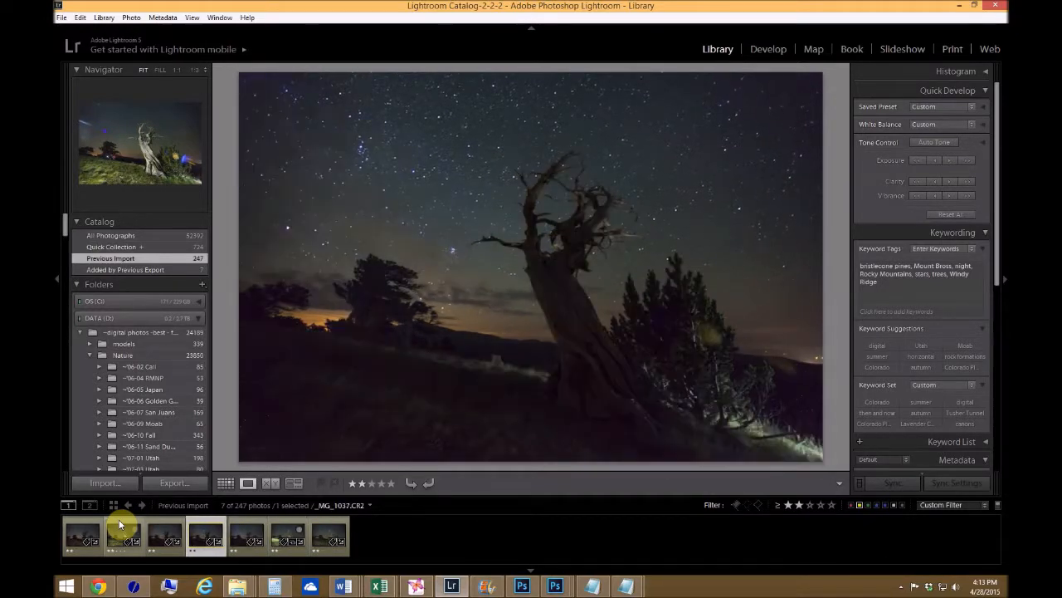
left_click(329, 535)
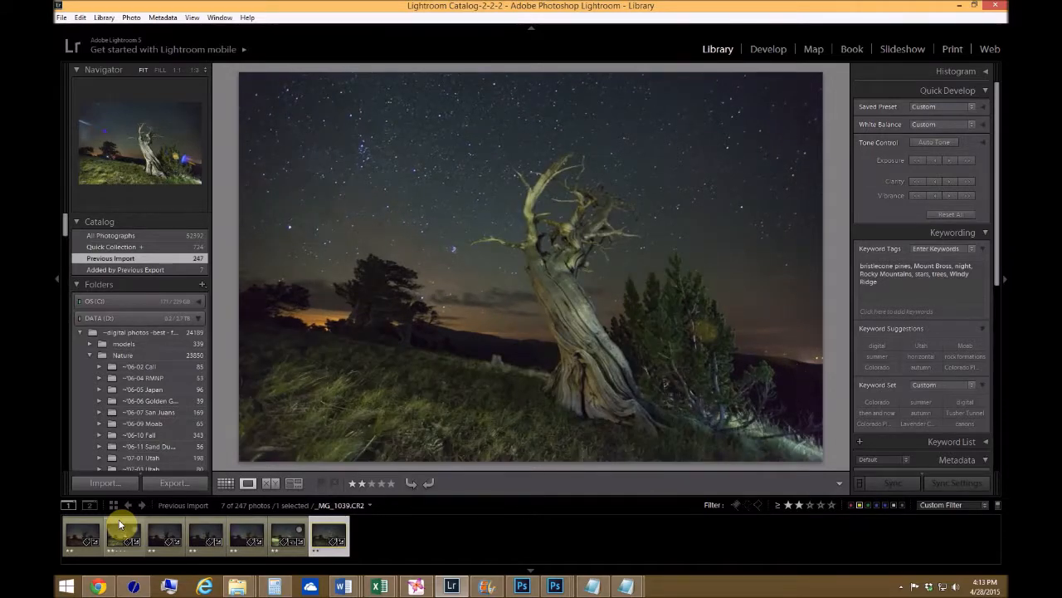
Compare the exposures back and forth, ending on the frame with the lit tree and green grass
left_click(246, 535)
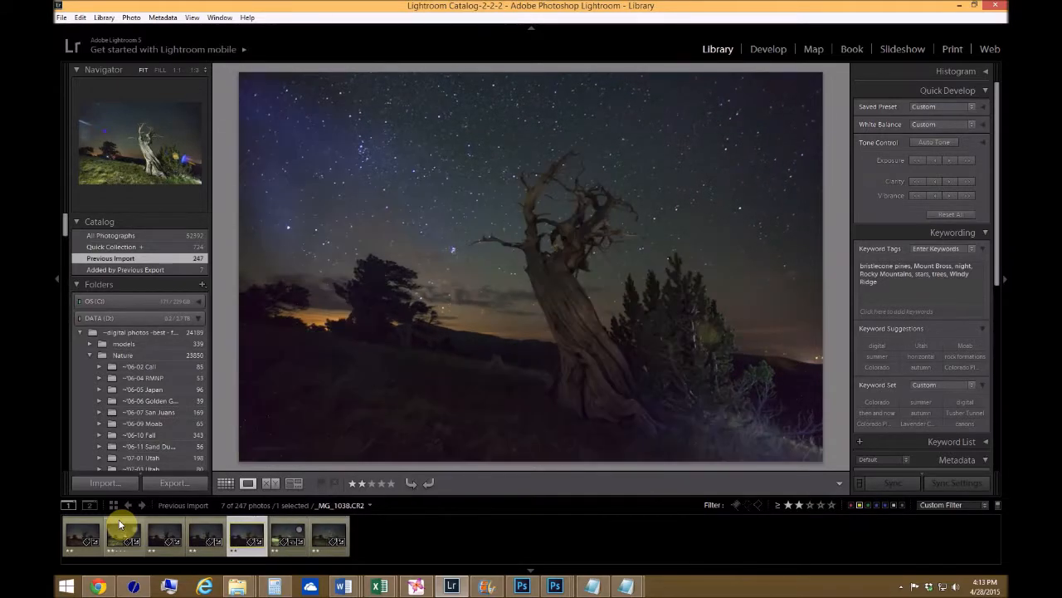
left_click(164, 534)
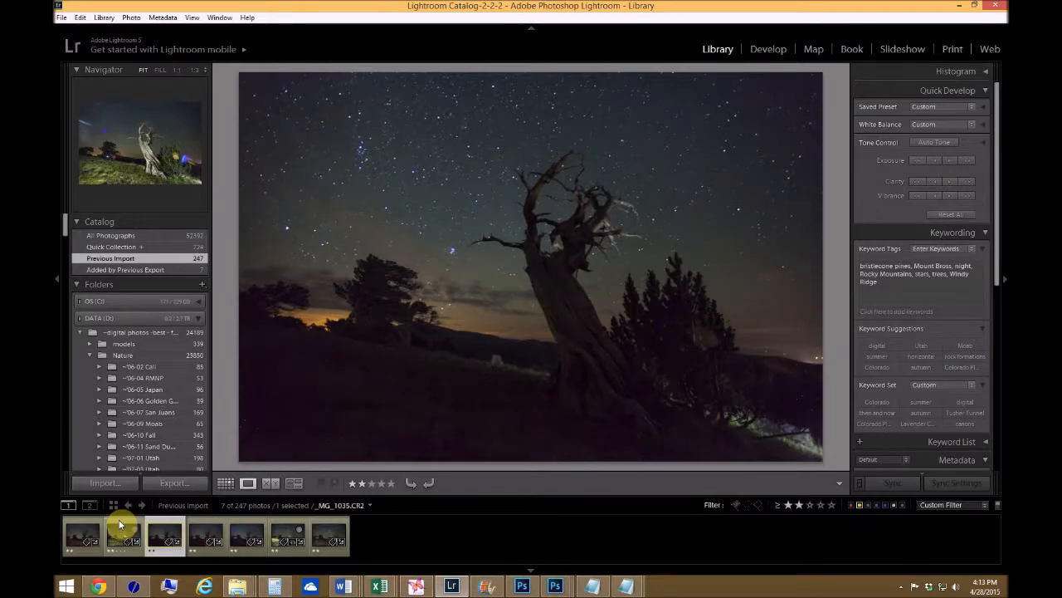
left_click(123, 535)
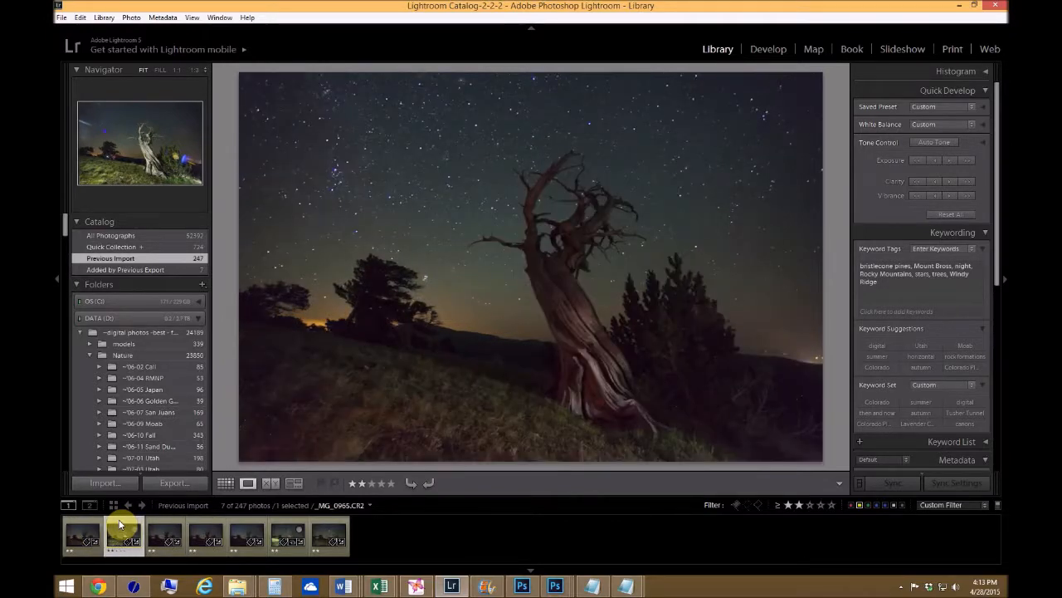
left_click(162, 534)
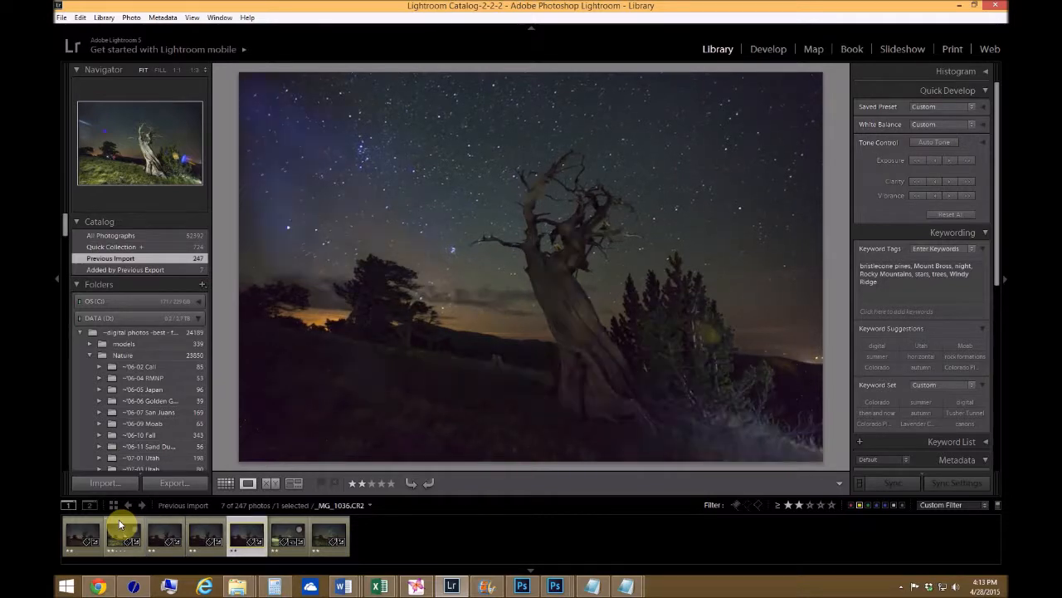
left_click(289, 535)
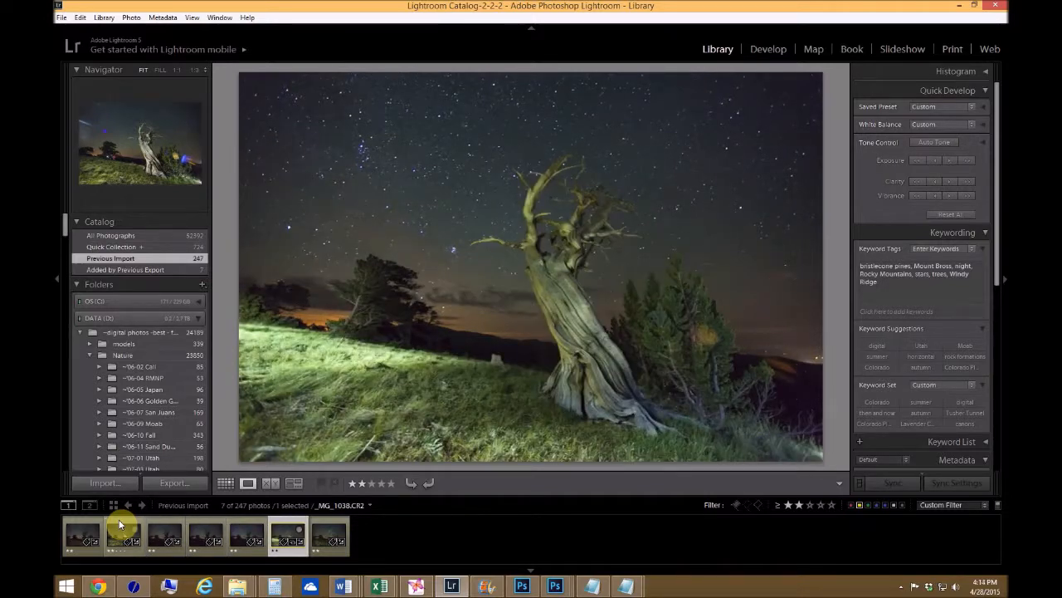
left_click(246, 534)
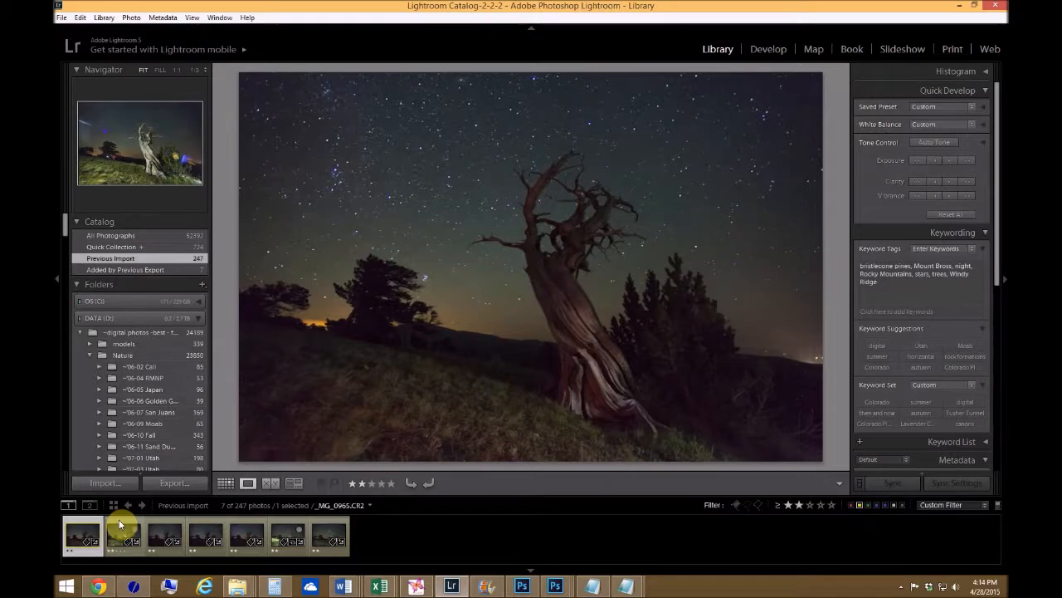
left_click(123, 534)
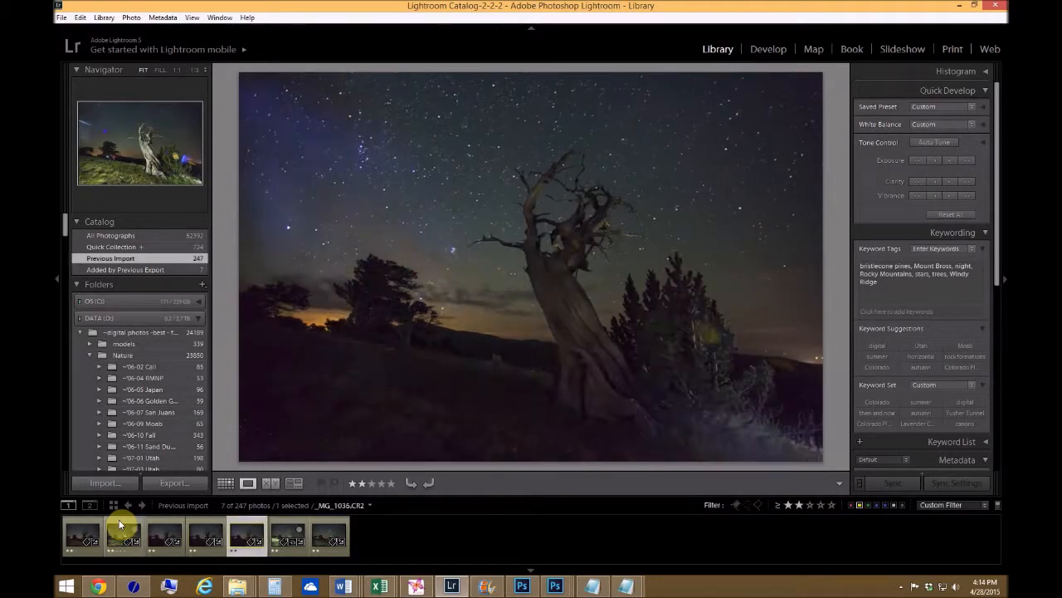
left_click(123, 534)
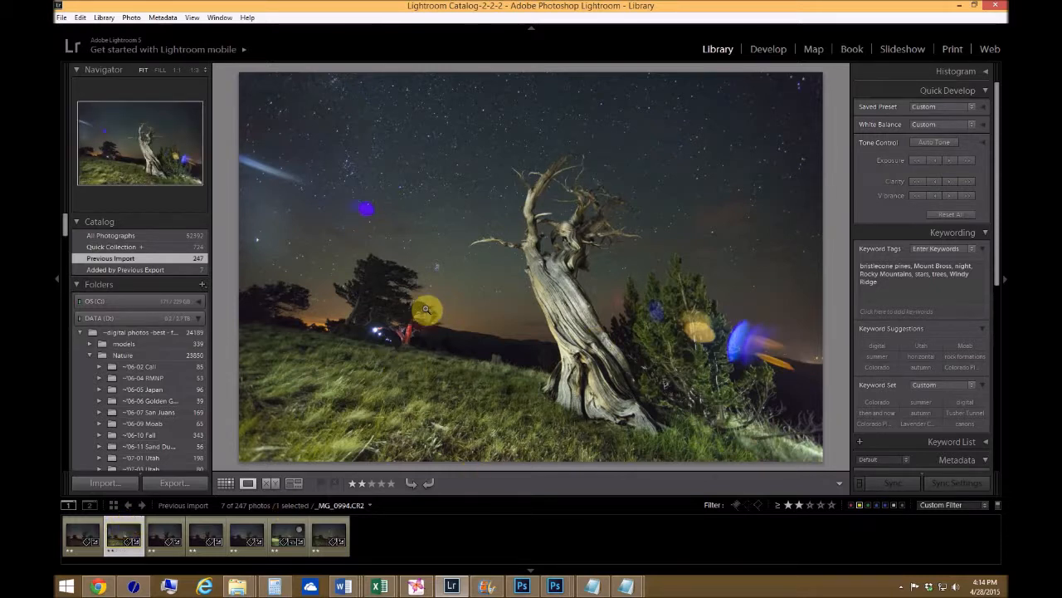
mouse_move(448, 385)
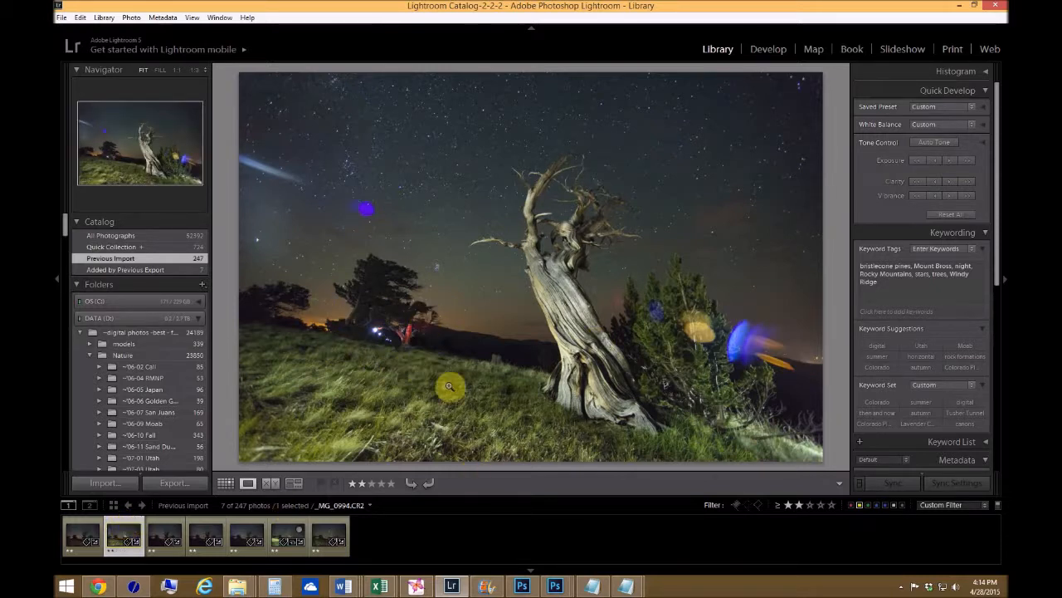
left_click(289, 534)
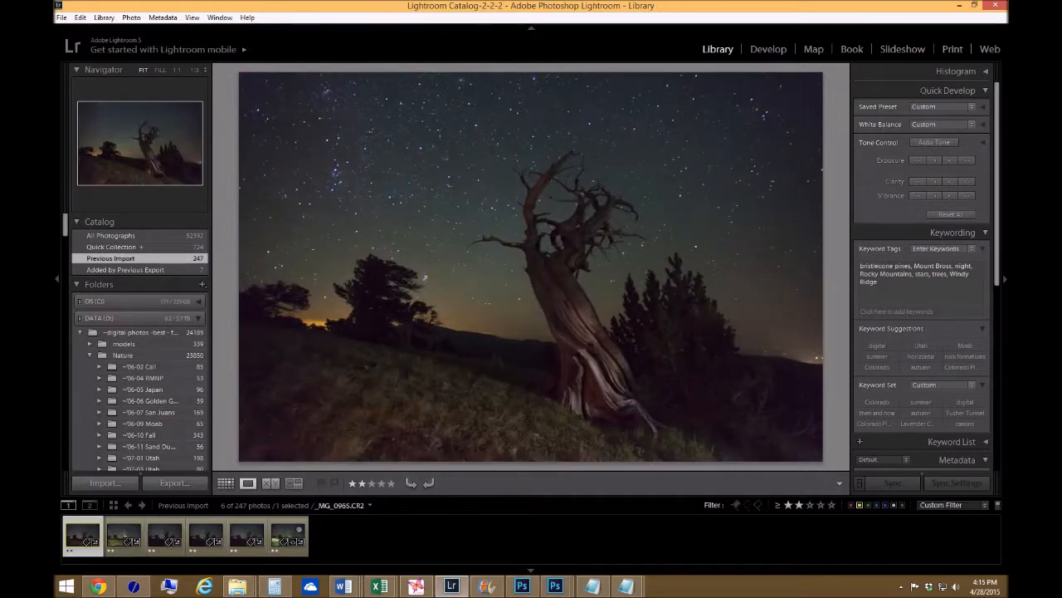
left_click(246, 536)
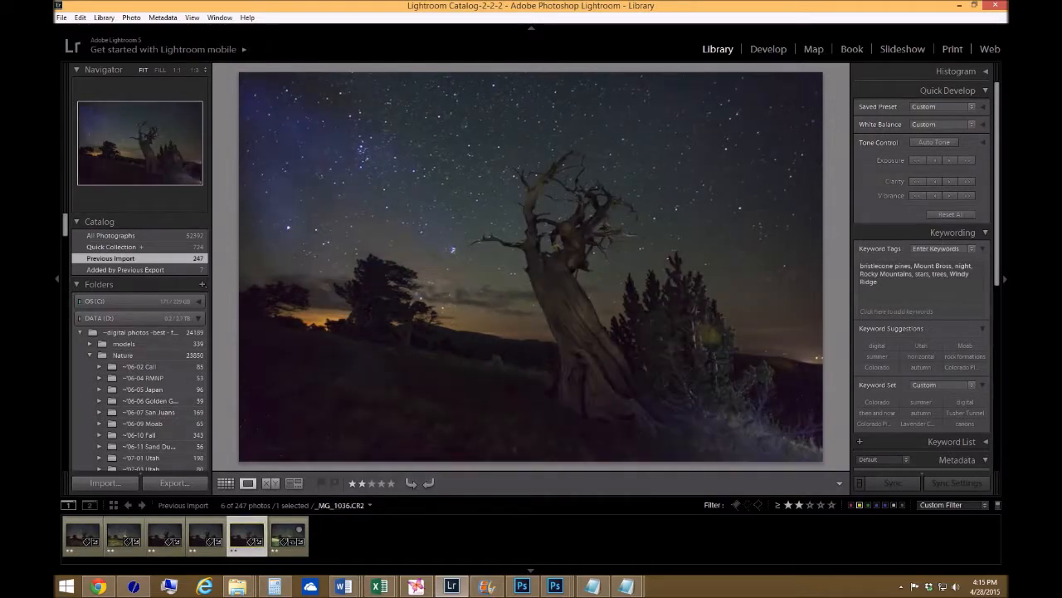
left_click(288, 534)
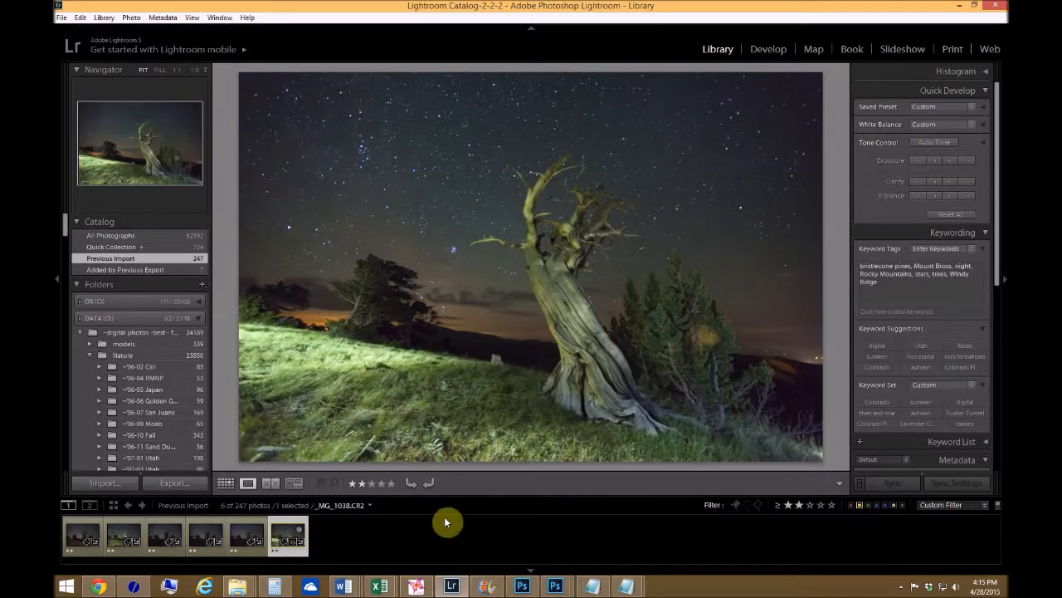
Select all six exposures and send them to Photoshop as layers of one document
left_click(81, 534)
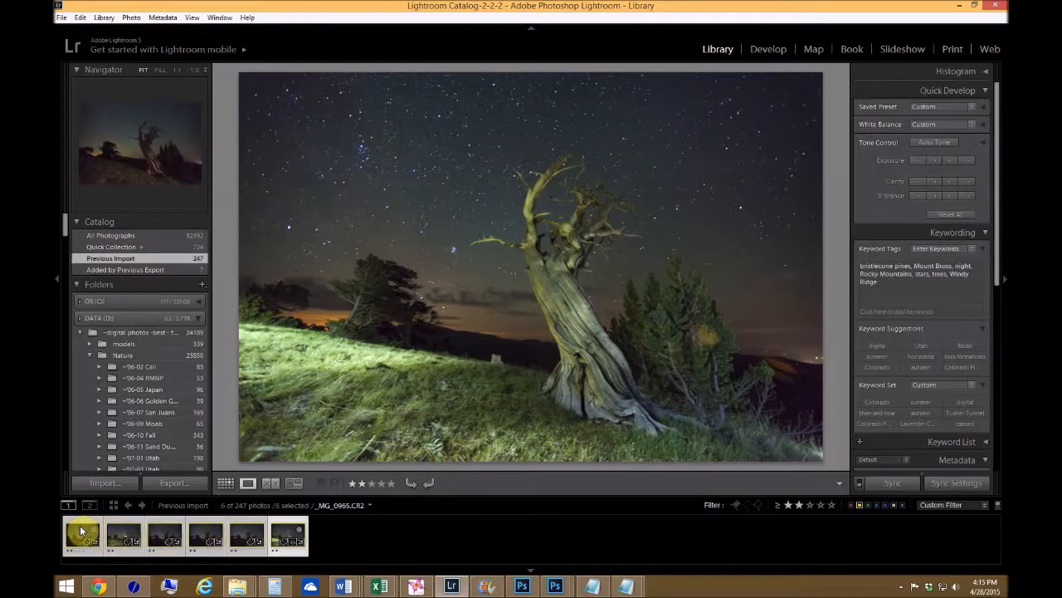
right_click(81, 535)
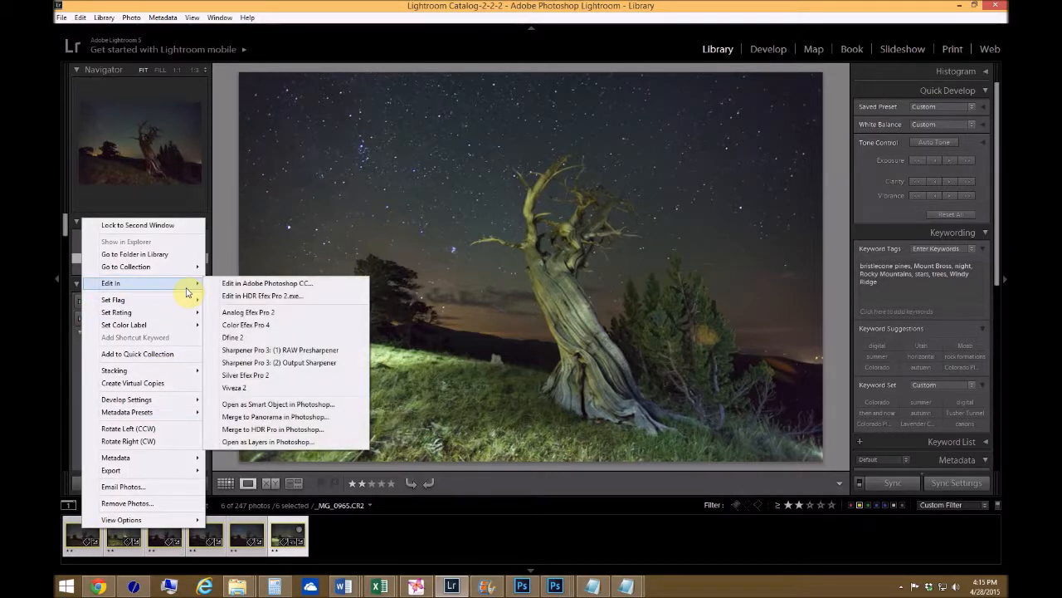
mouse_move(291, 442)
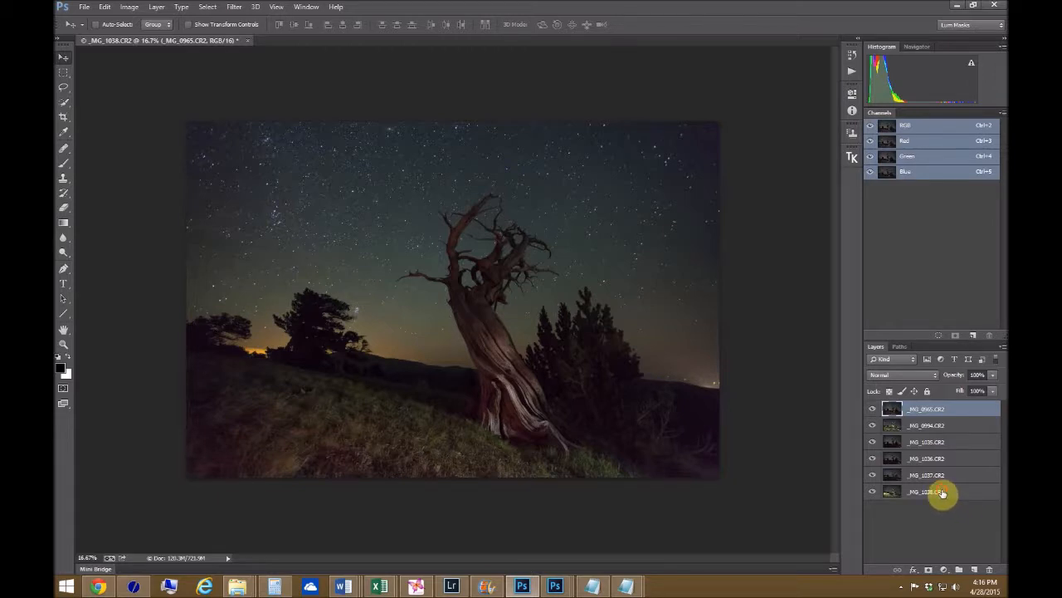
Select every exposure layer and convert the stack into a single smart object
left_click(938, 491)
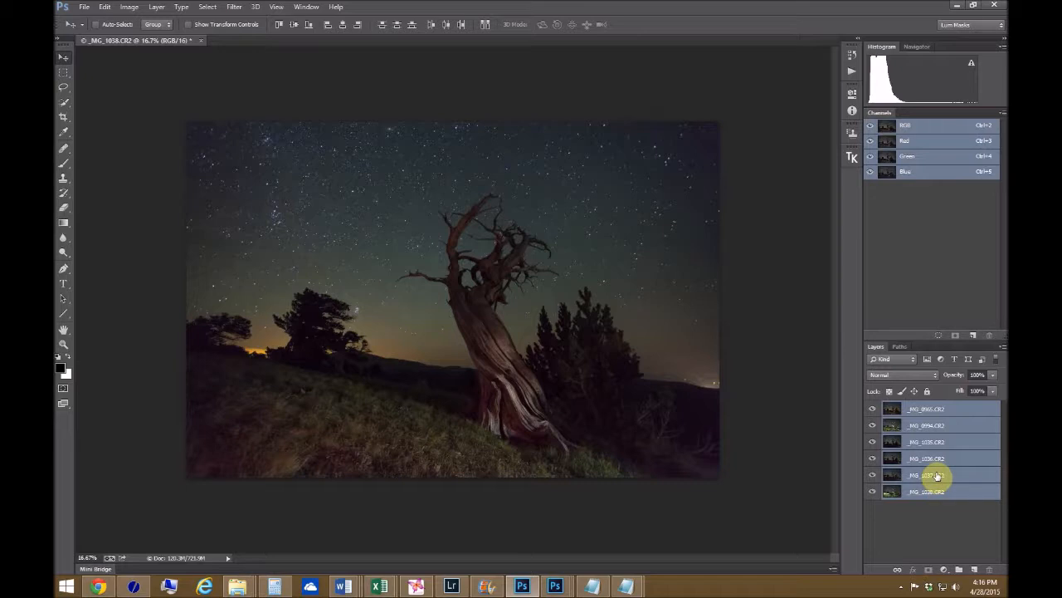
right_click(936, 475)
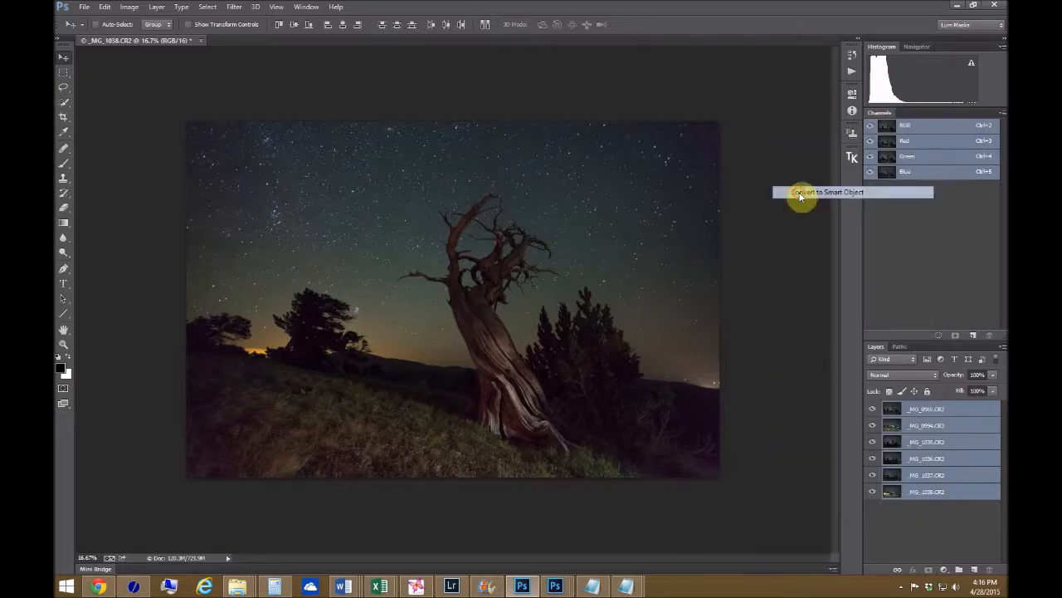
mouse_move(784, 215)
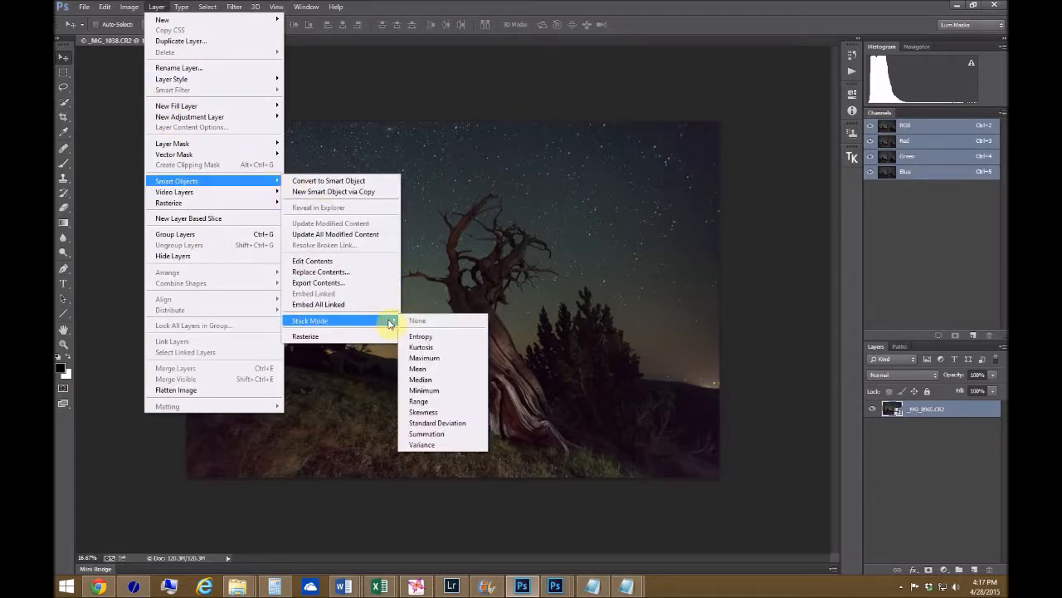
mouse_move(465, 368)
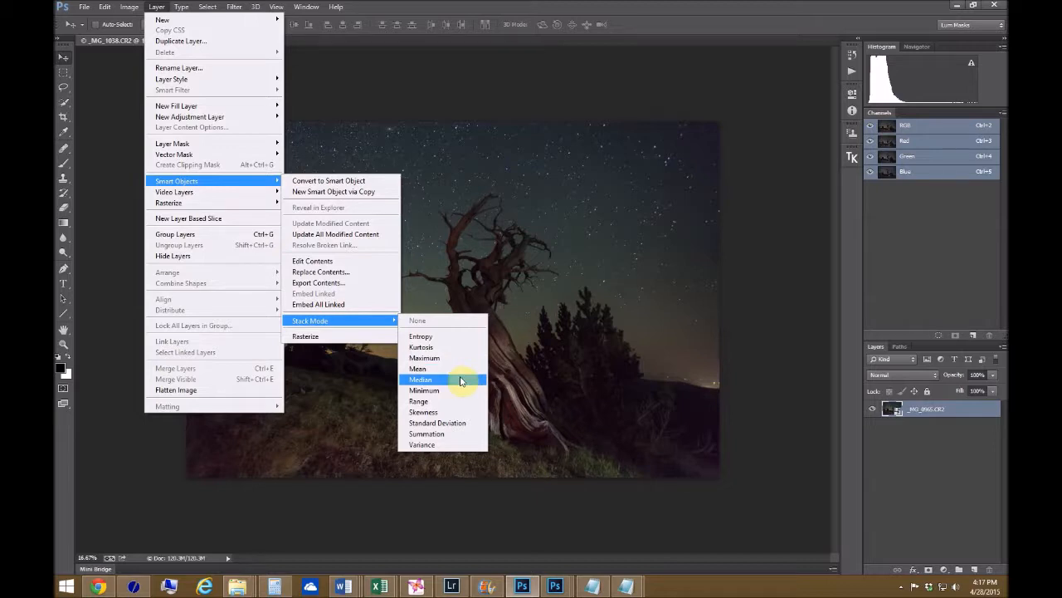
mouse_move(445, 369)
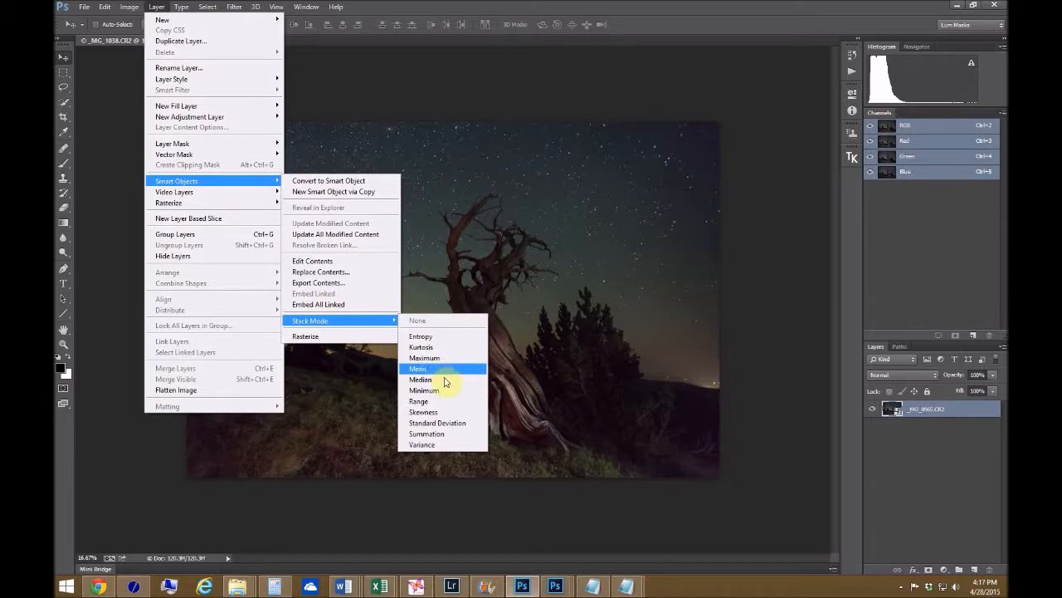
mouse_move(420, 379)
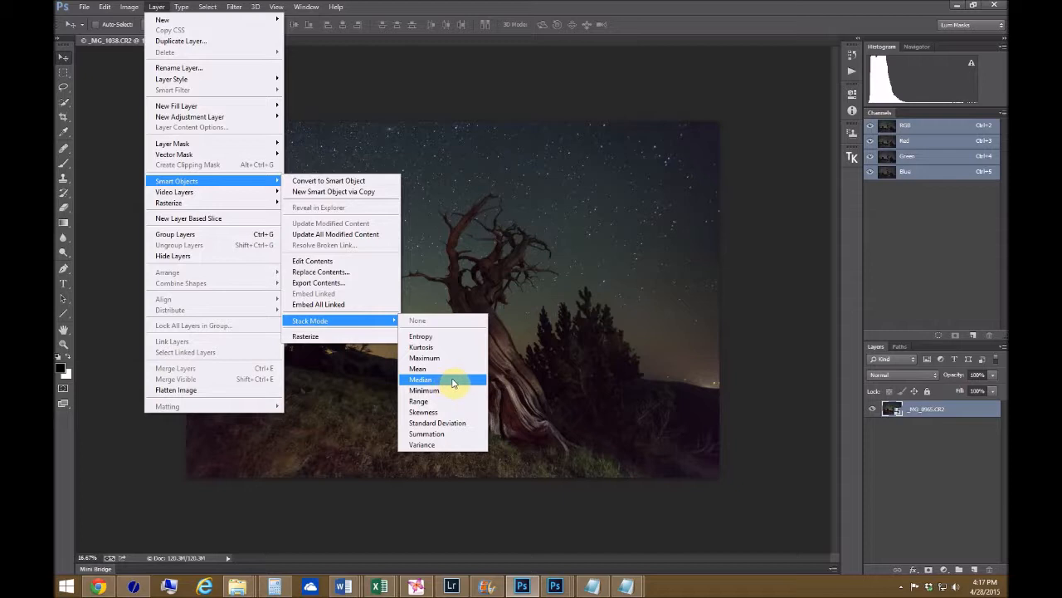
mouse_move(445, 379)
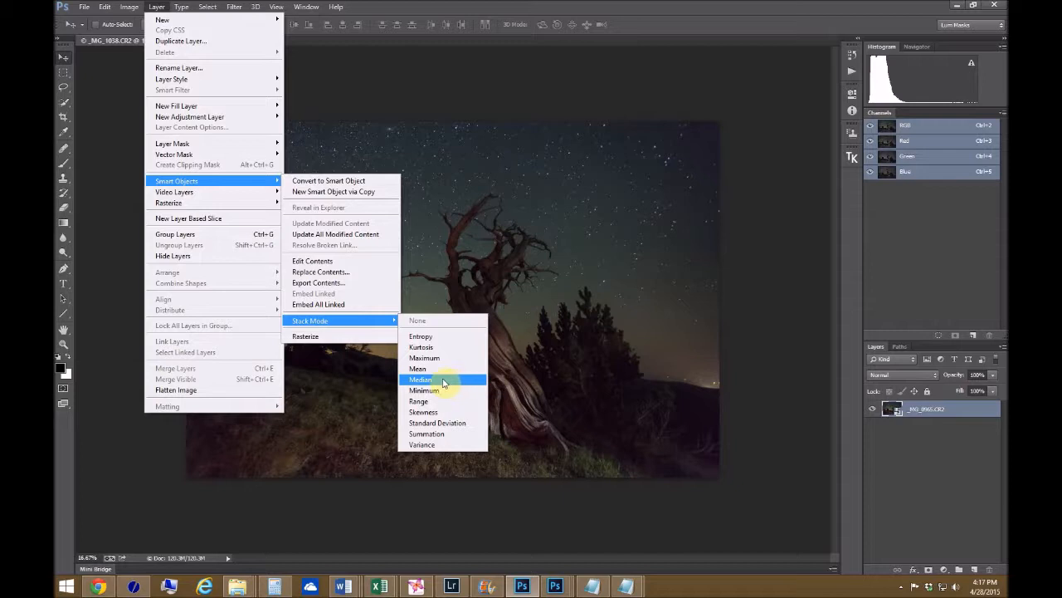
mouse_move(418, 369)
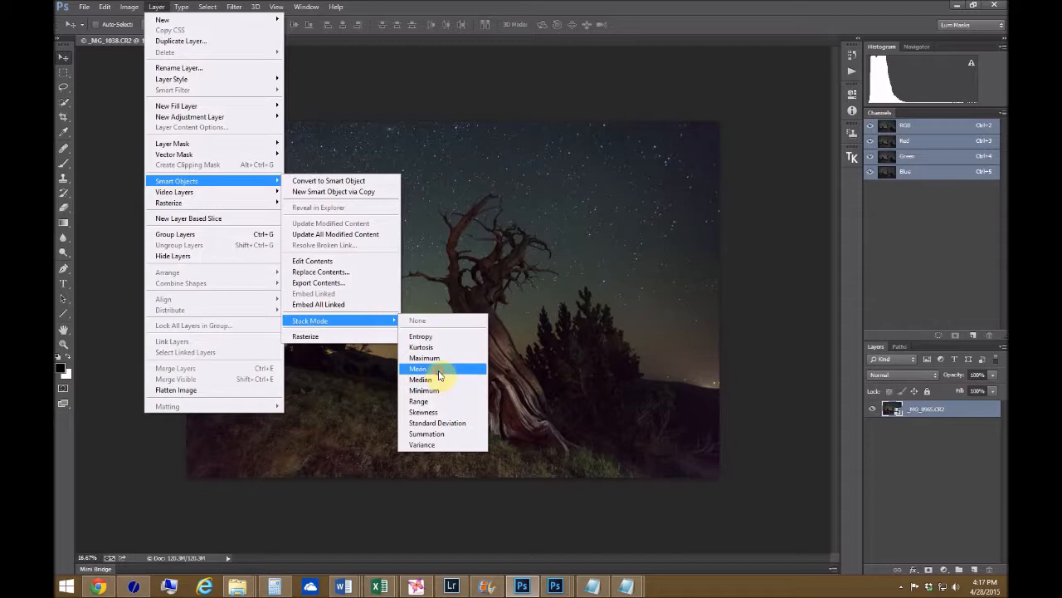
Set the stack mode to Mean and compare the averaged treeline against the original light-painted frame in Lightroom
left_click(418, 369)
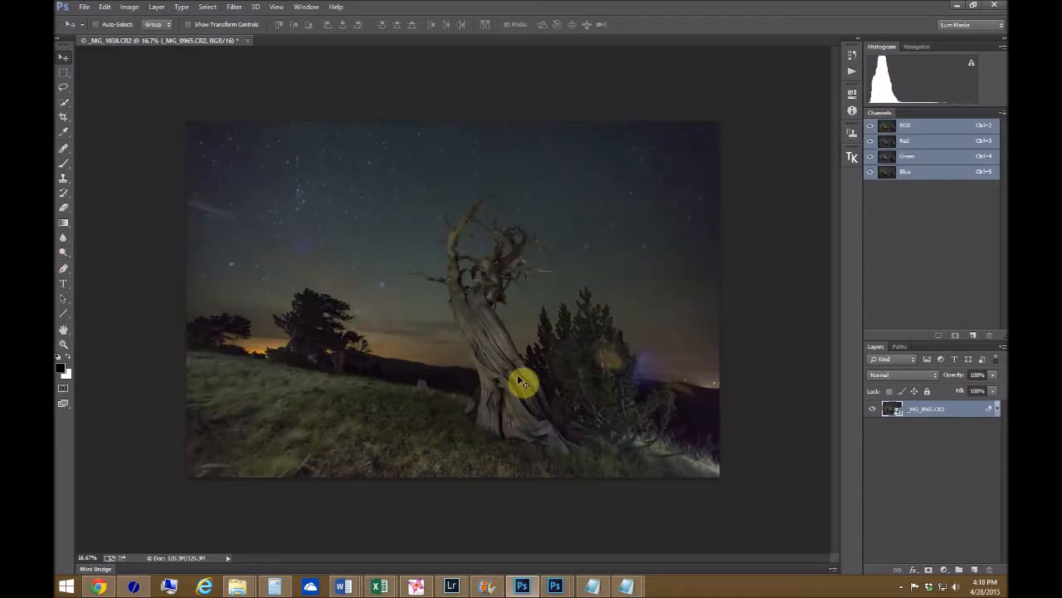
mouse_move(306, 332)
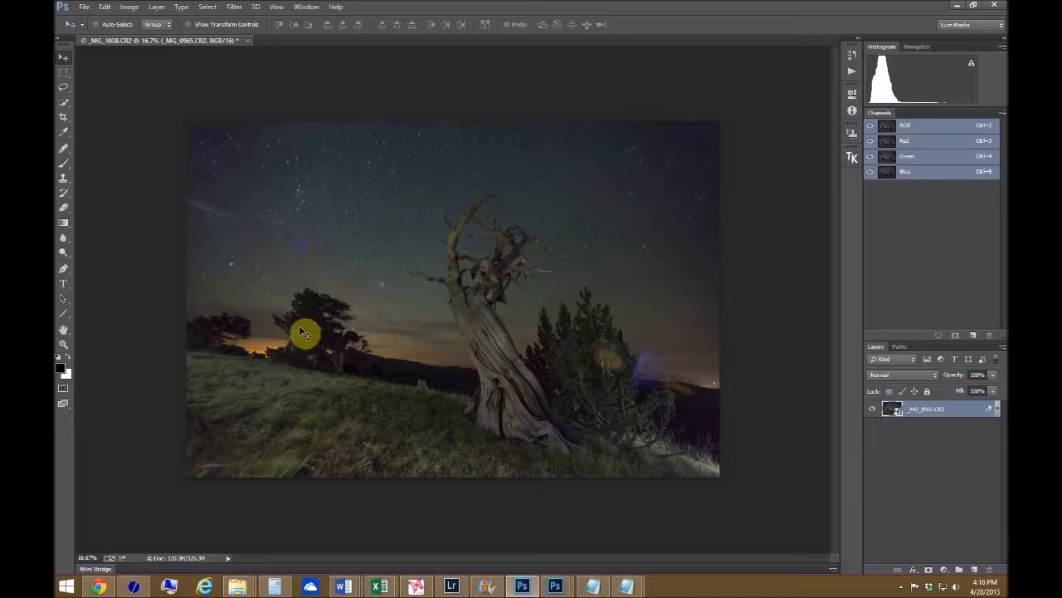
mouse_move(545, 349)
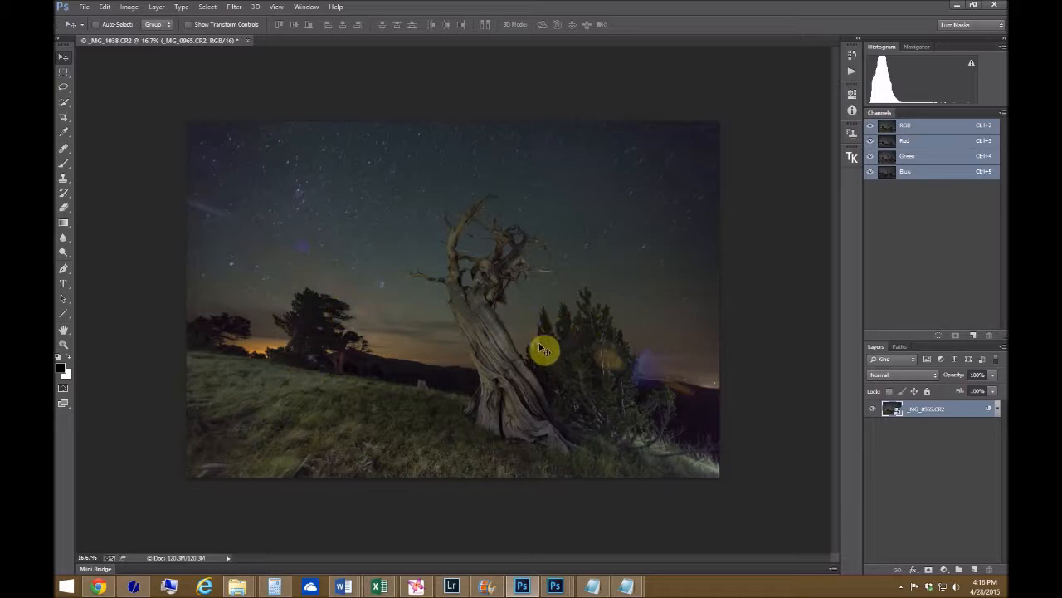
mouse_move(335, 357)
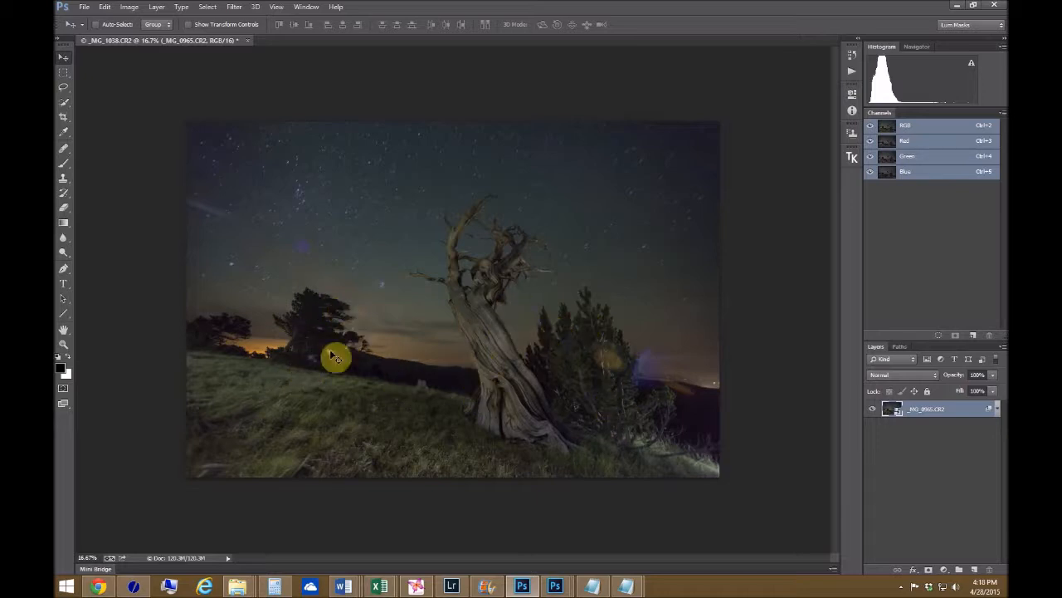
mouse_move(418, 440)
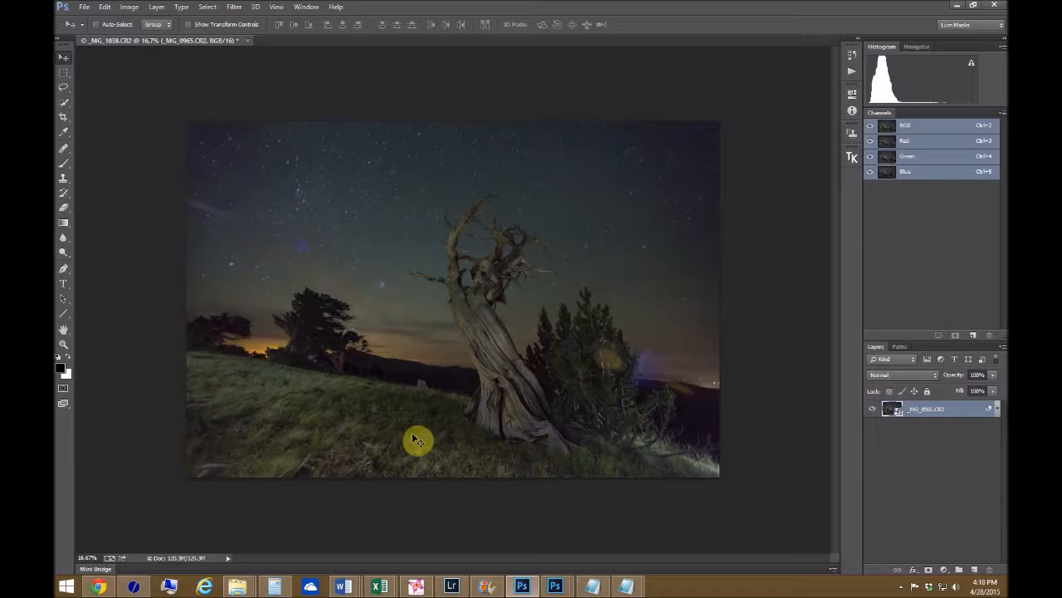
mouse_move(677, 364)
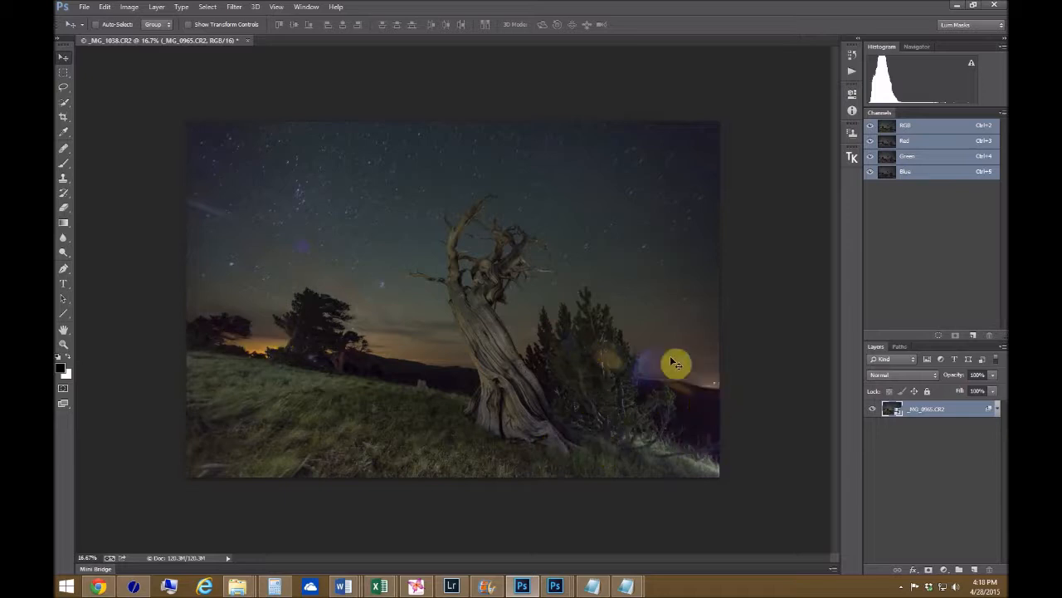
left_click(452, 586)
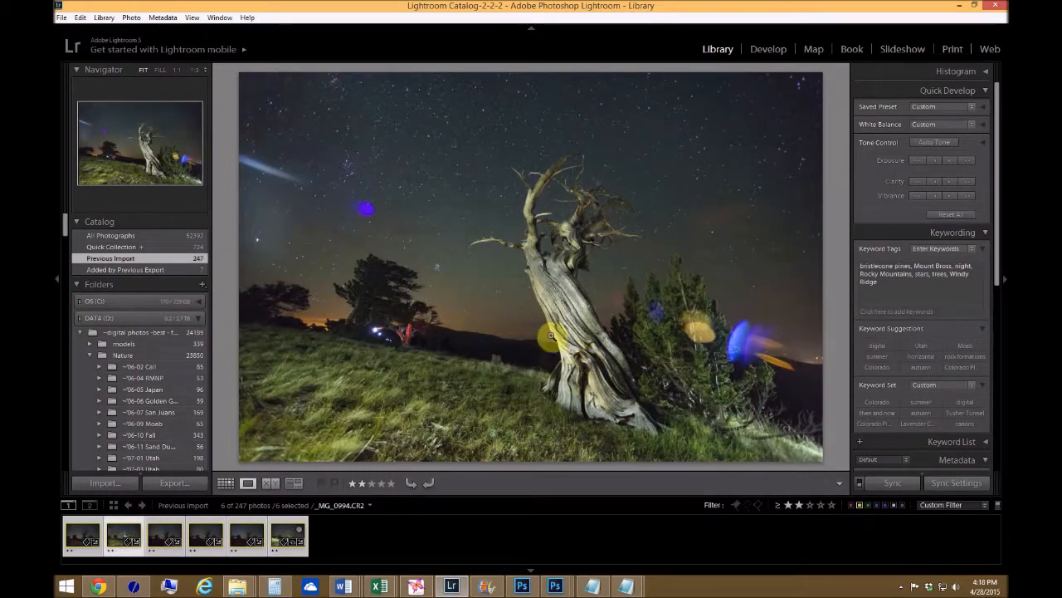
left_click(554, 586)
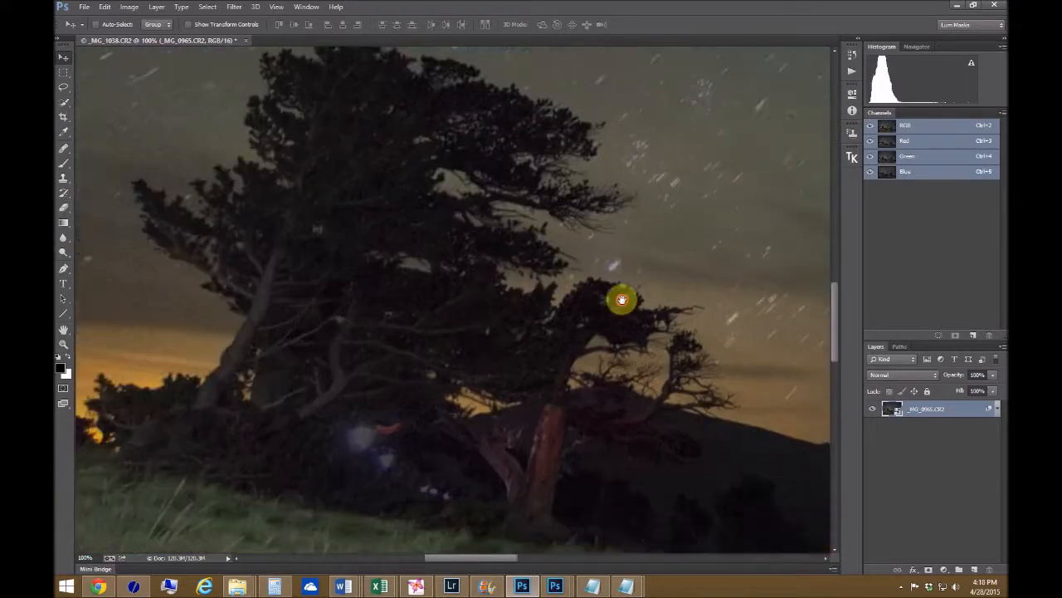
left_click_drag(621, 298, 604, 311)
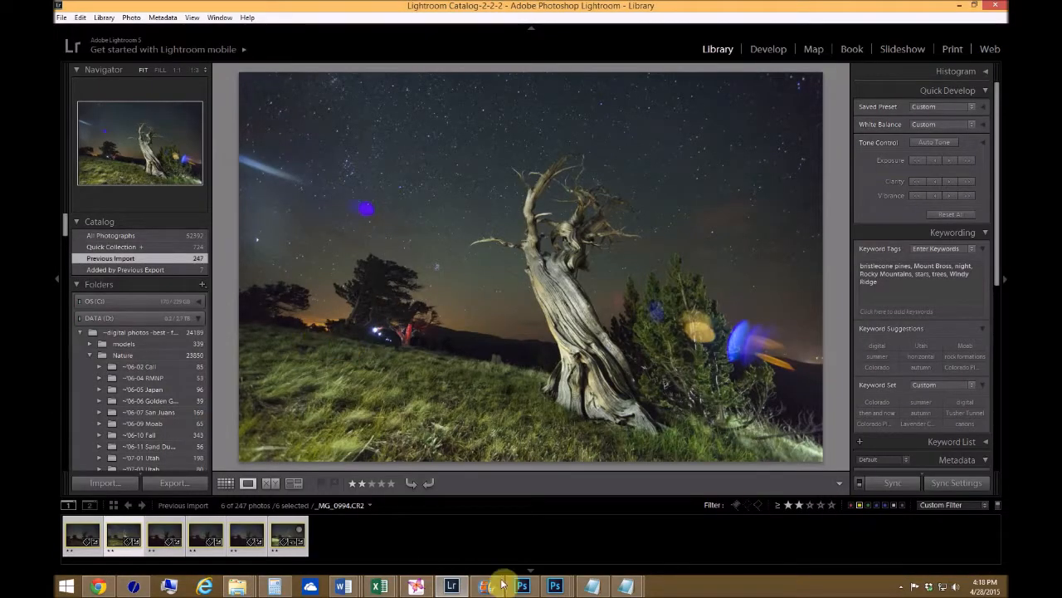
left_click(554, 585)
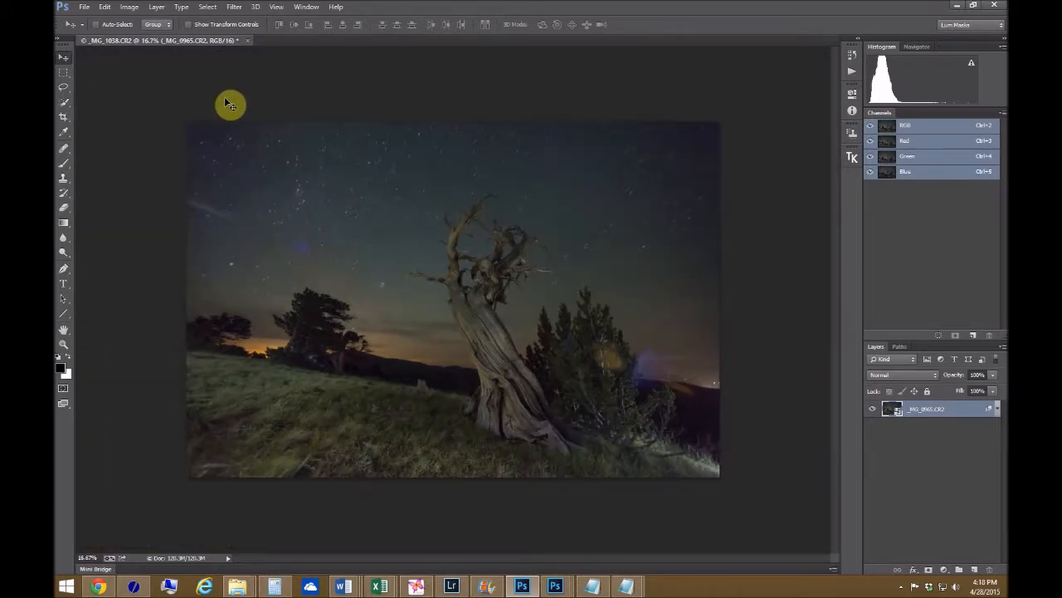
Change the smart object's stack mode from Mean to Median for a darker blend without light streaks
left_click(156, 7)
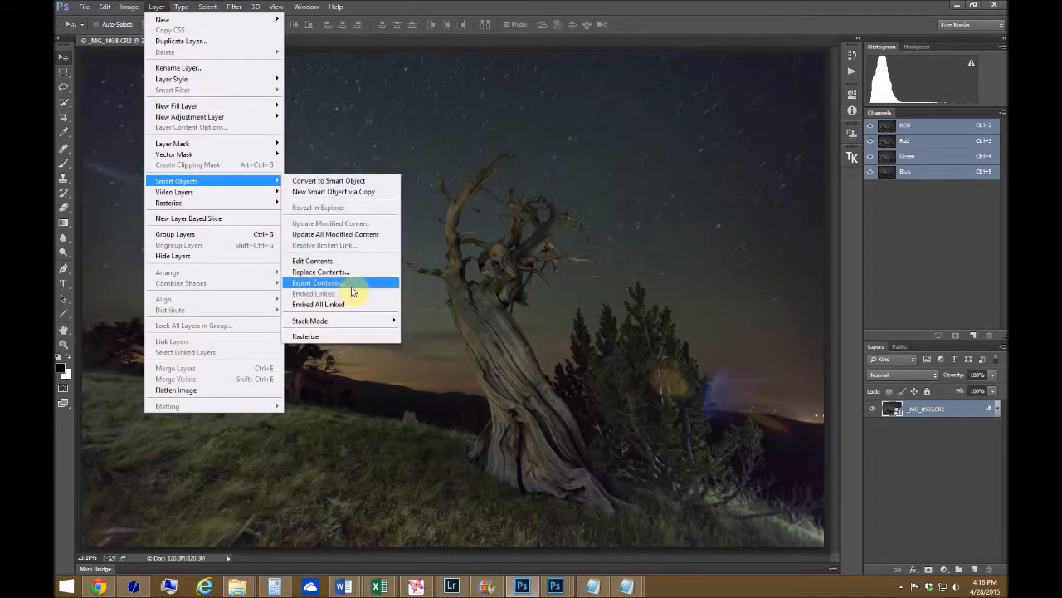
mouse_move(309, 320)
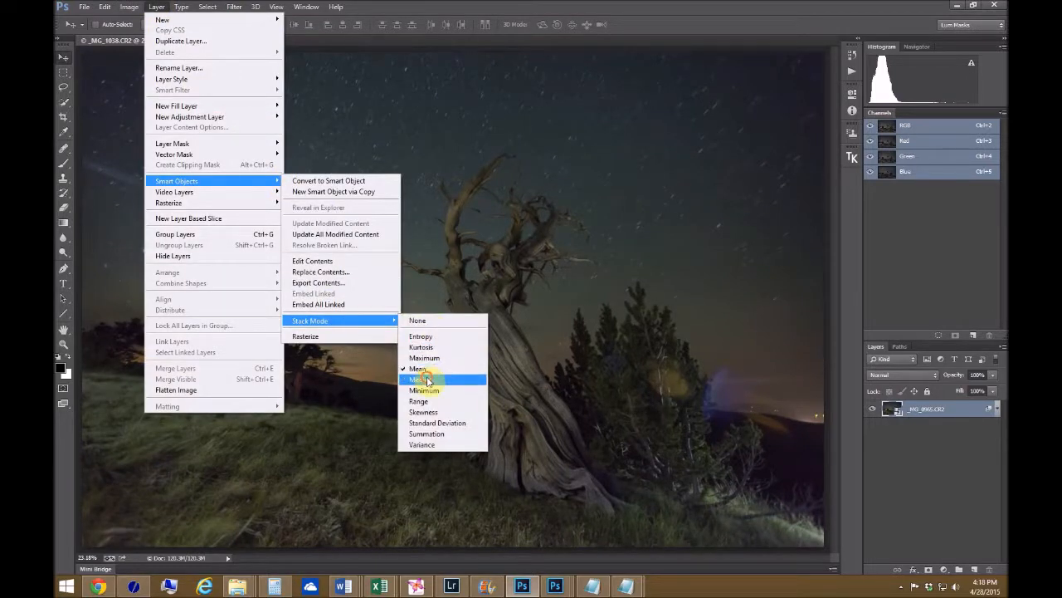
left_click(418, 379)
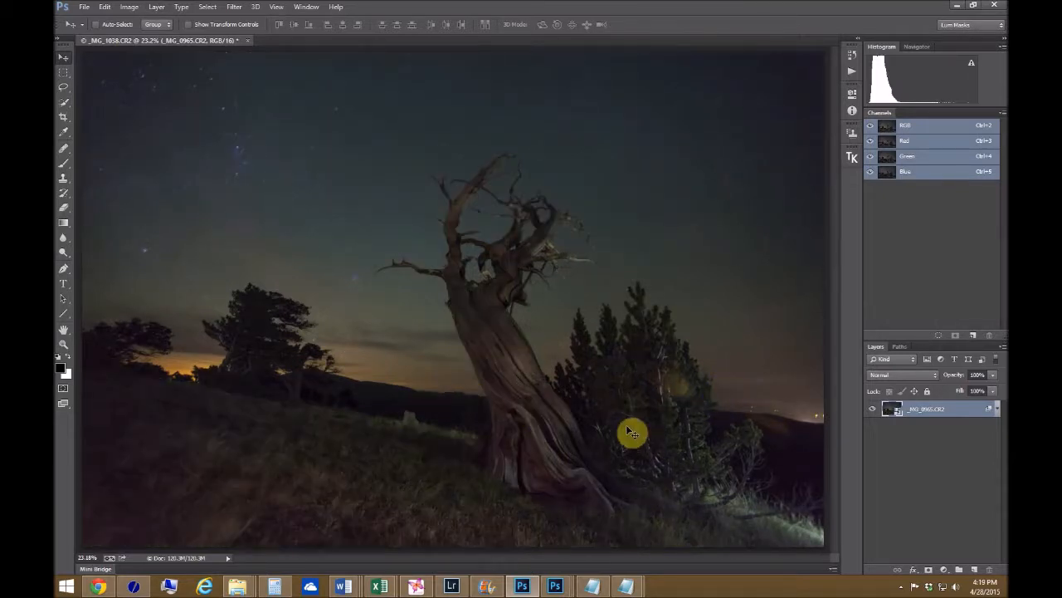
mouse_move(639, 411)
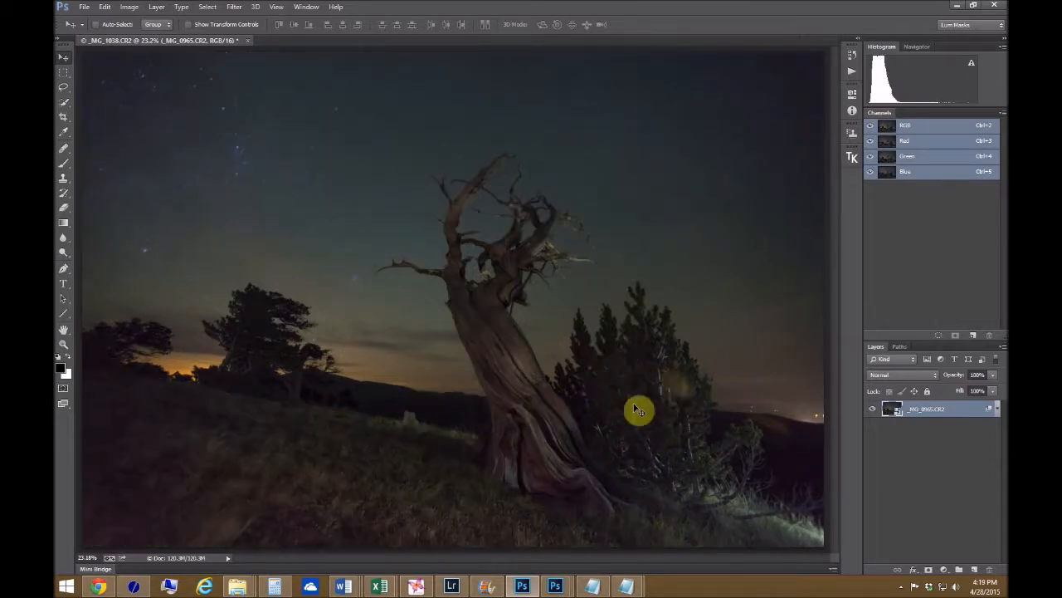
mouse_move(721, 422)
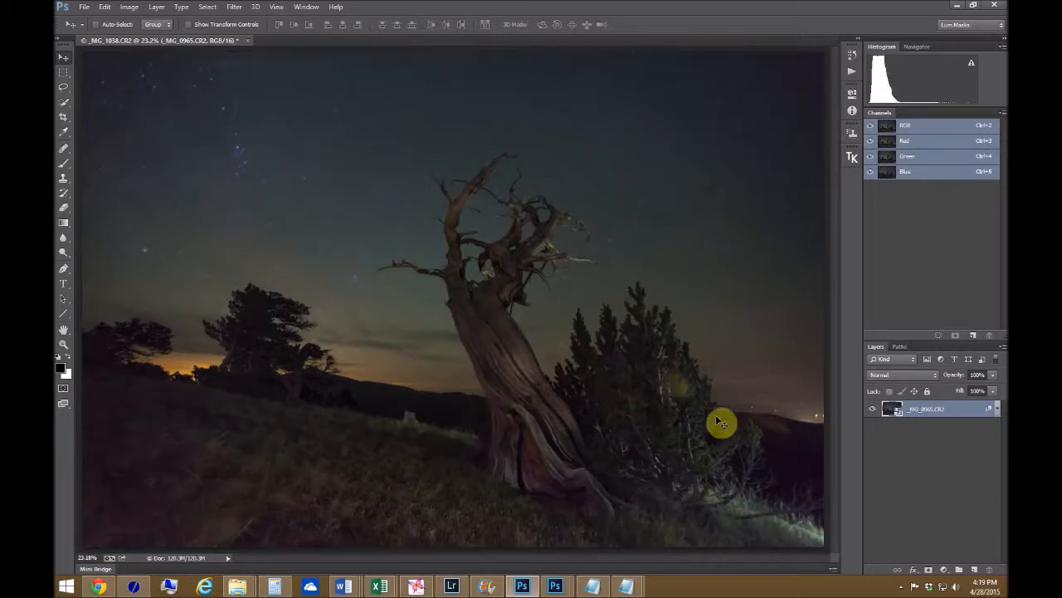
mouse_move(518, 400)
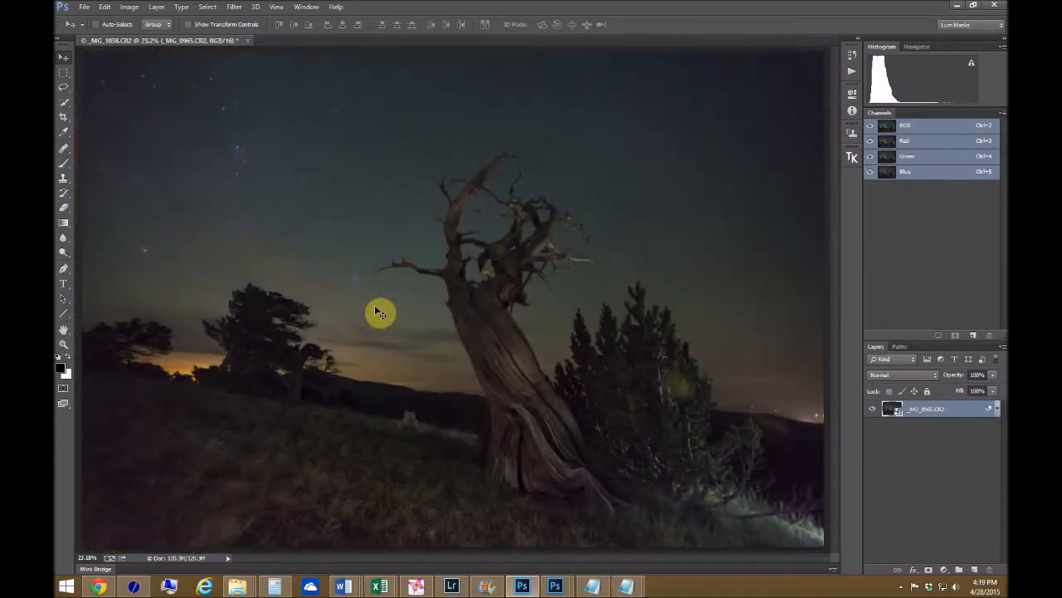
mouse_move(452, 369)
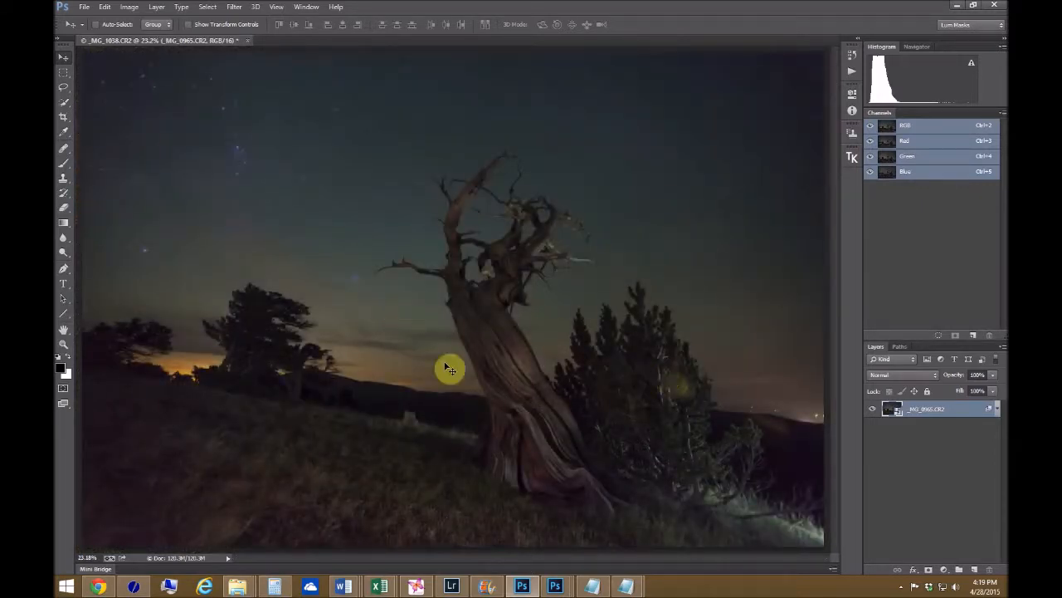
mouse_move(282, 360)
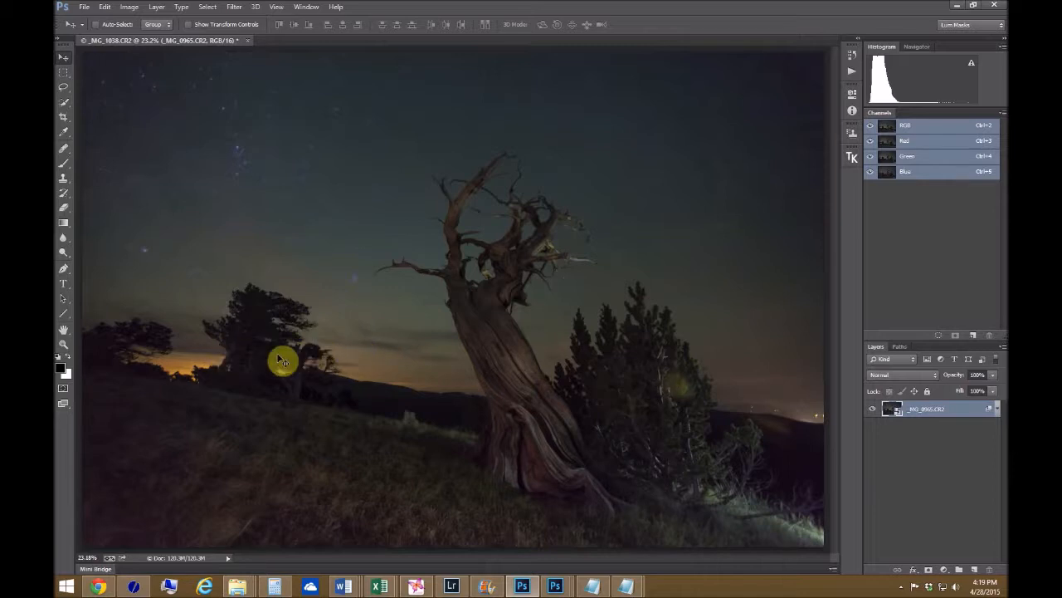
mouse_move(647, 395)
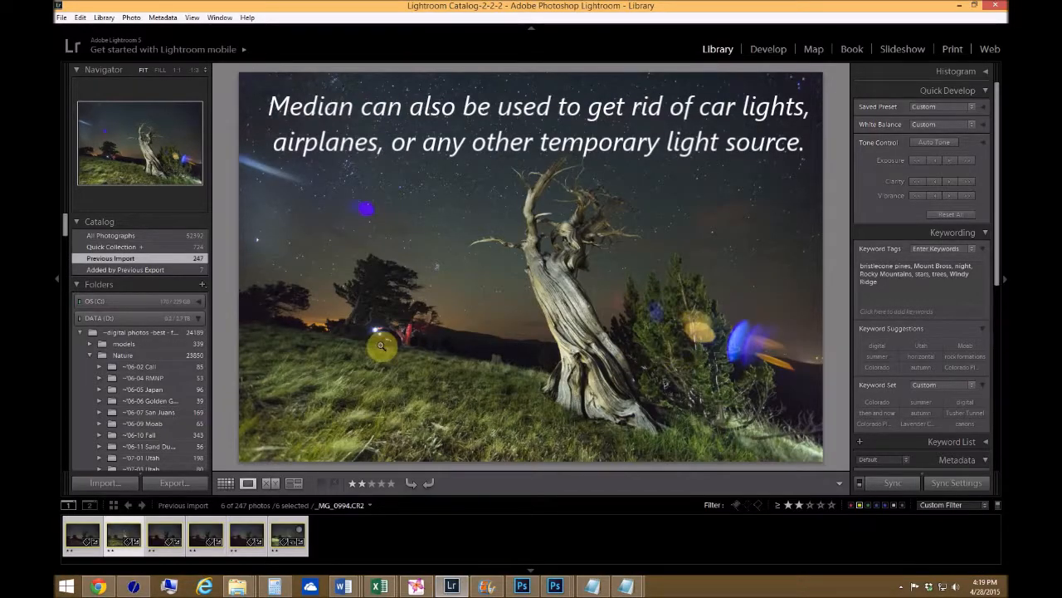
mouse_move(762, 349)
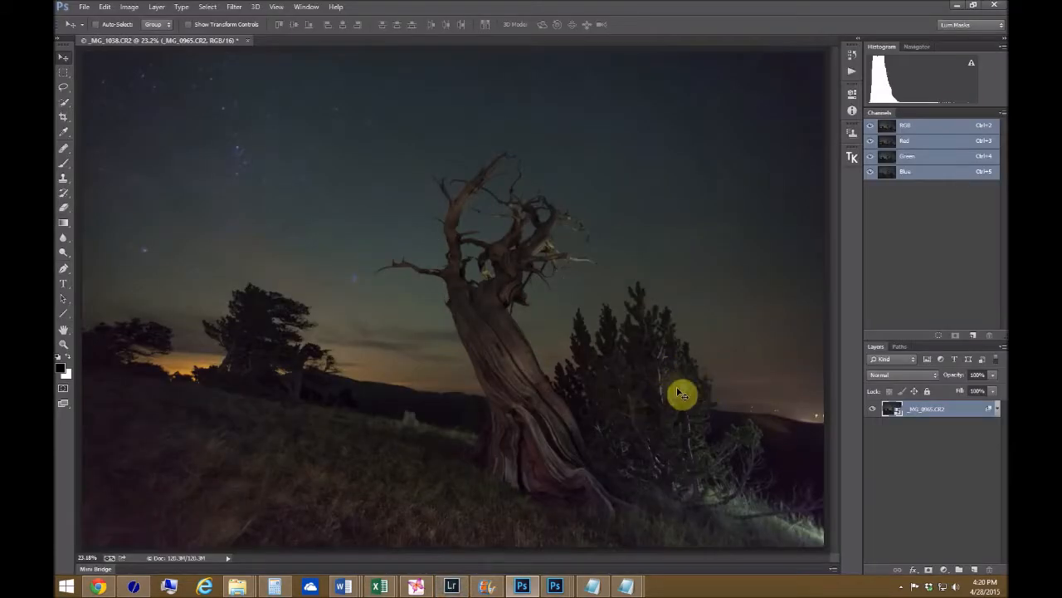
mouse_move(314, 388)
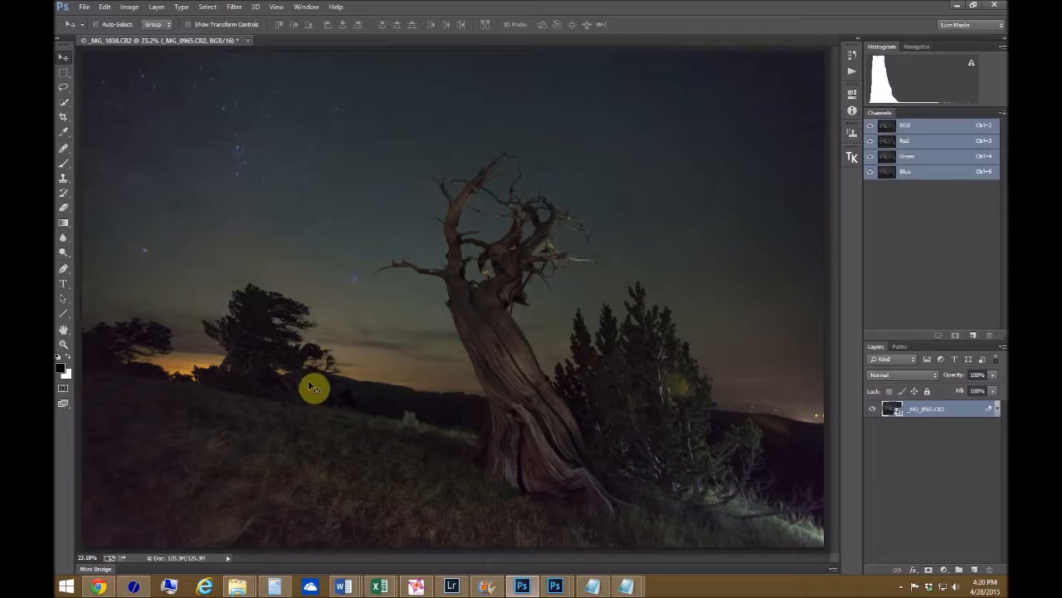
mouse_move(296, 300)
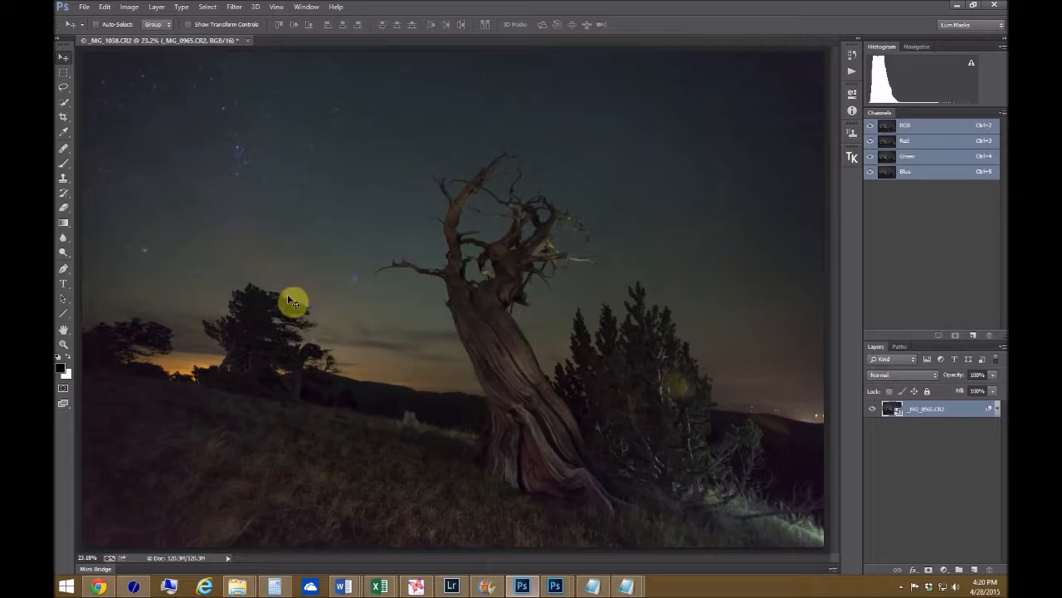
mouse_move(366, 325)
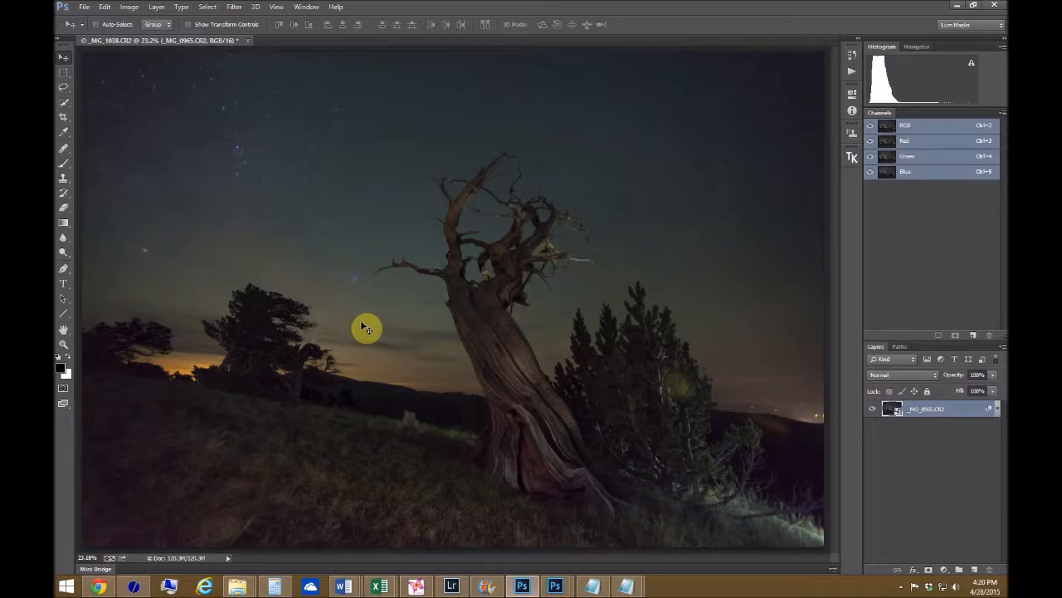
mouse_move(431, 523)
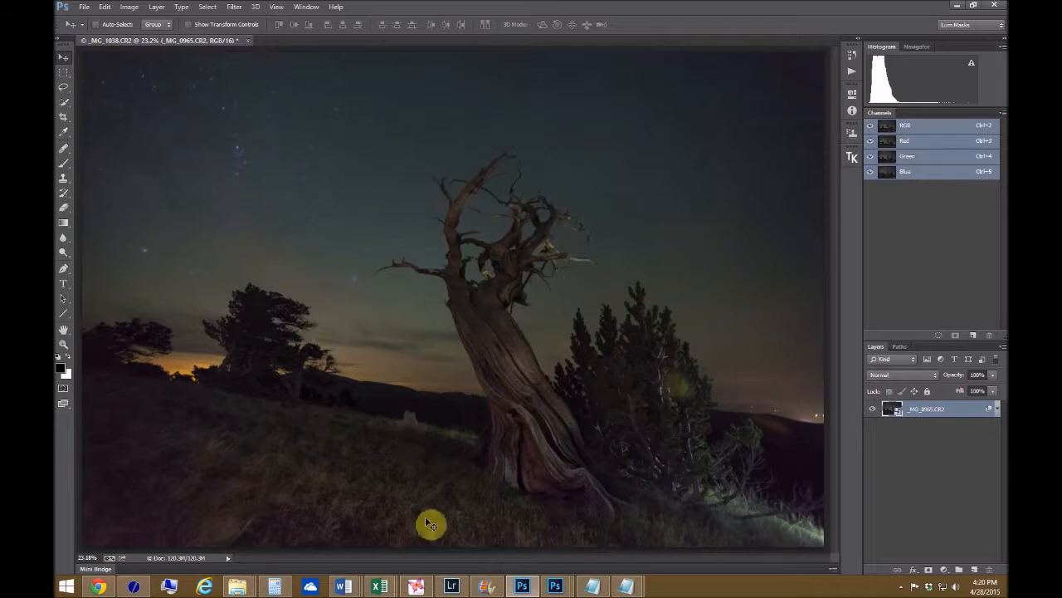
left_click(452, 586)
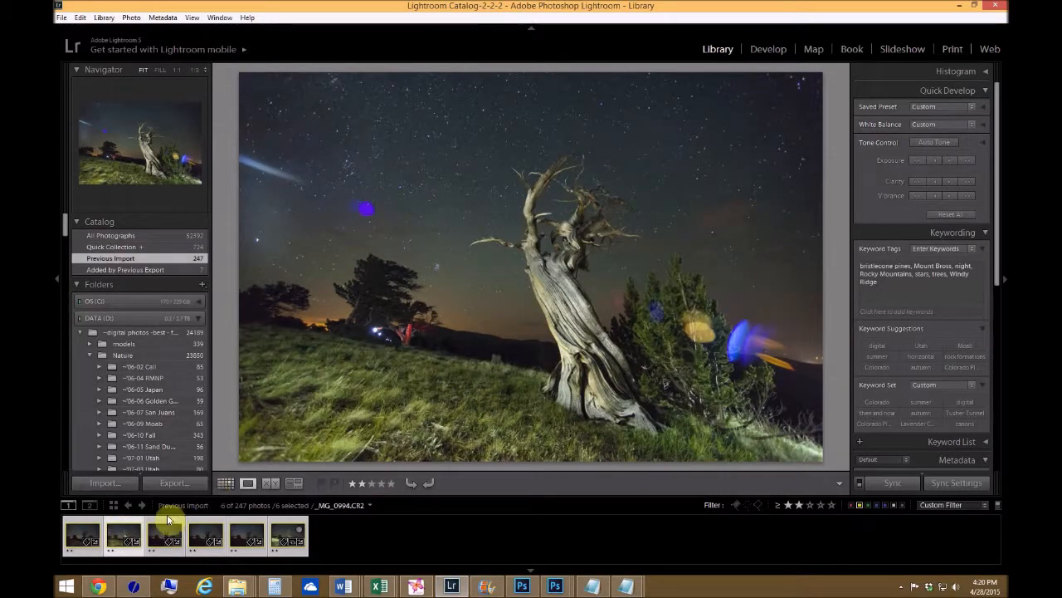
left_click(289, 534)
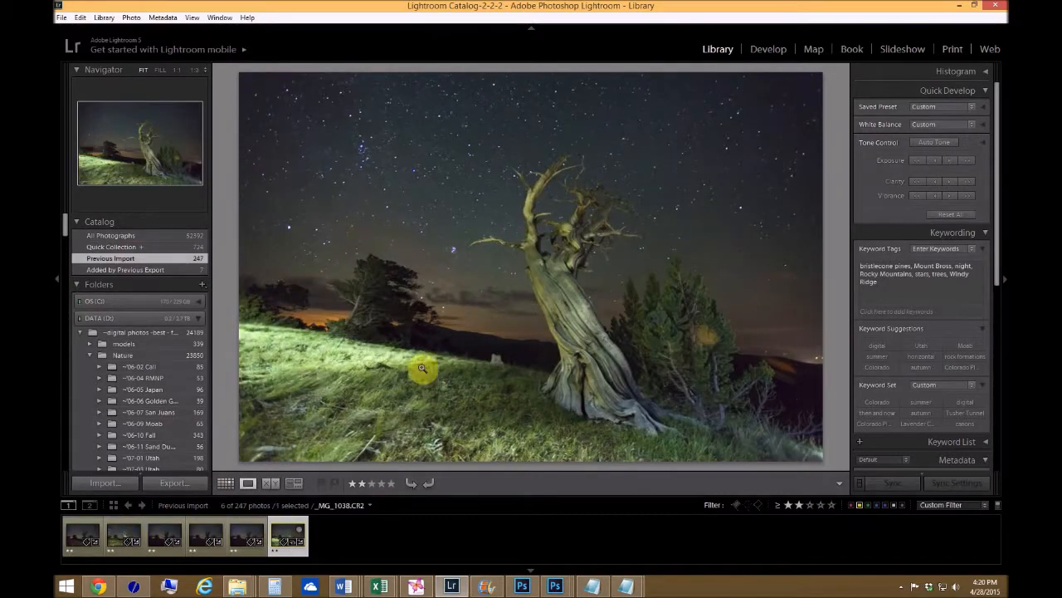
mouse_move(229, 323)
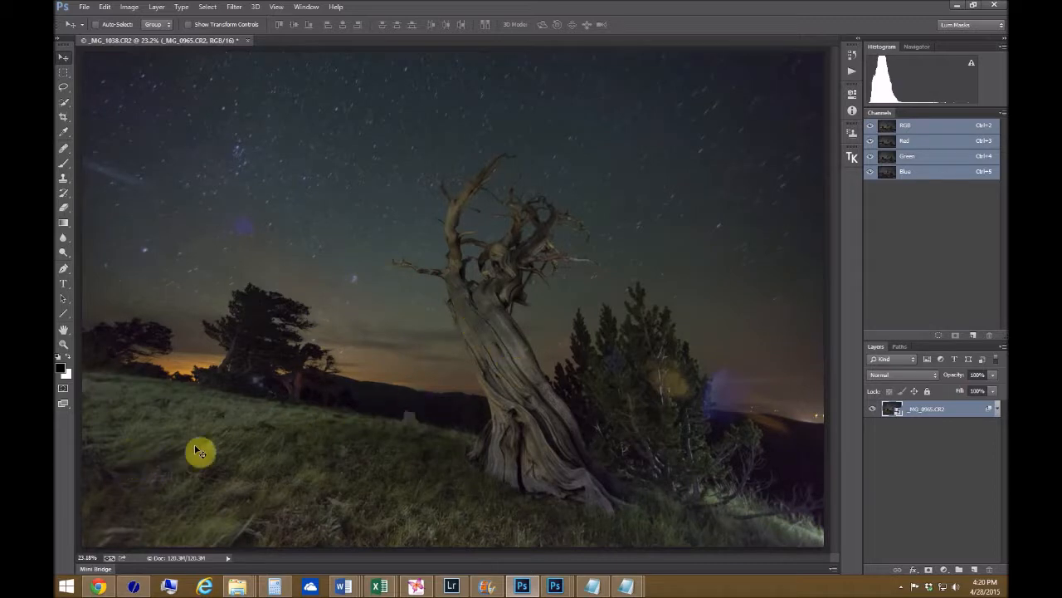
mouse_move(182, 421)
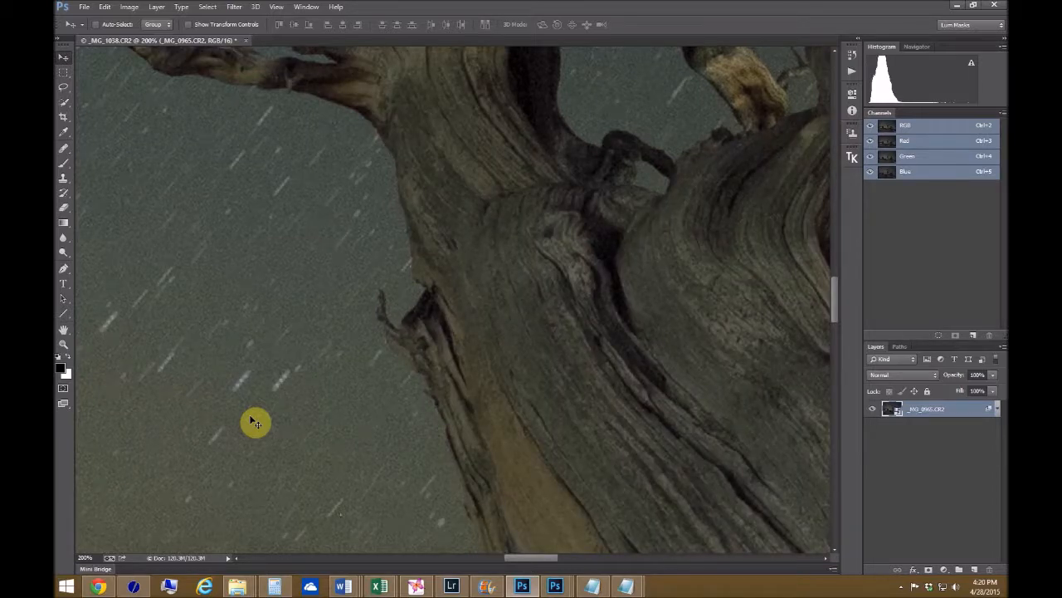
mouse_move(468, 164)
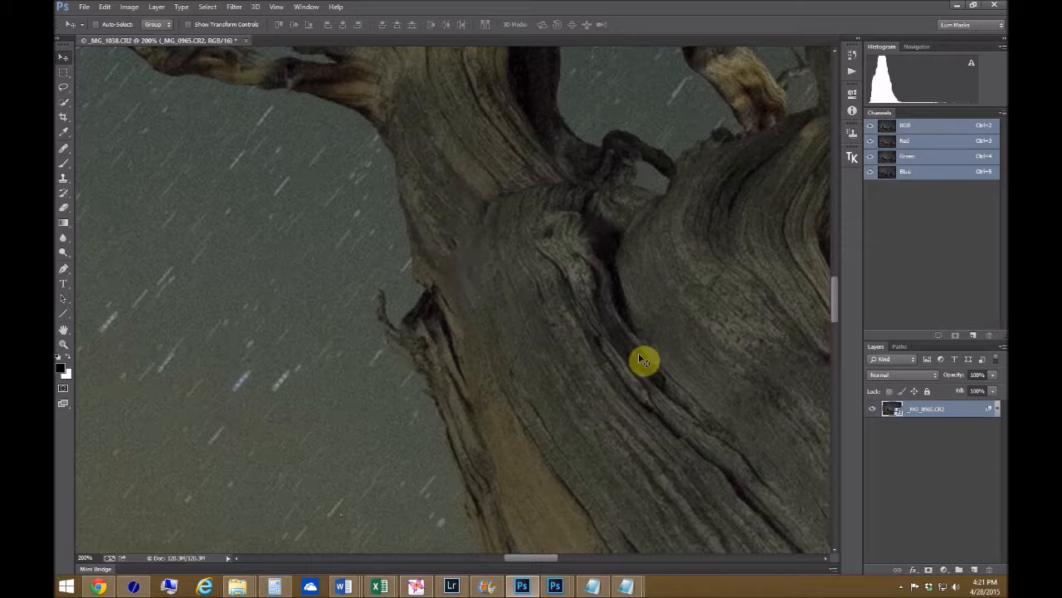
mouse_move(668, 322)
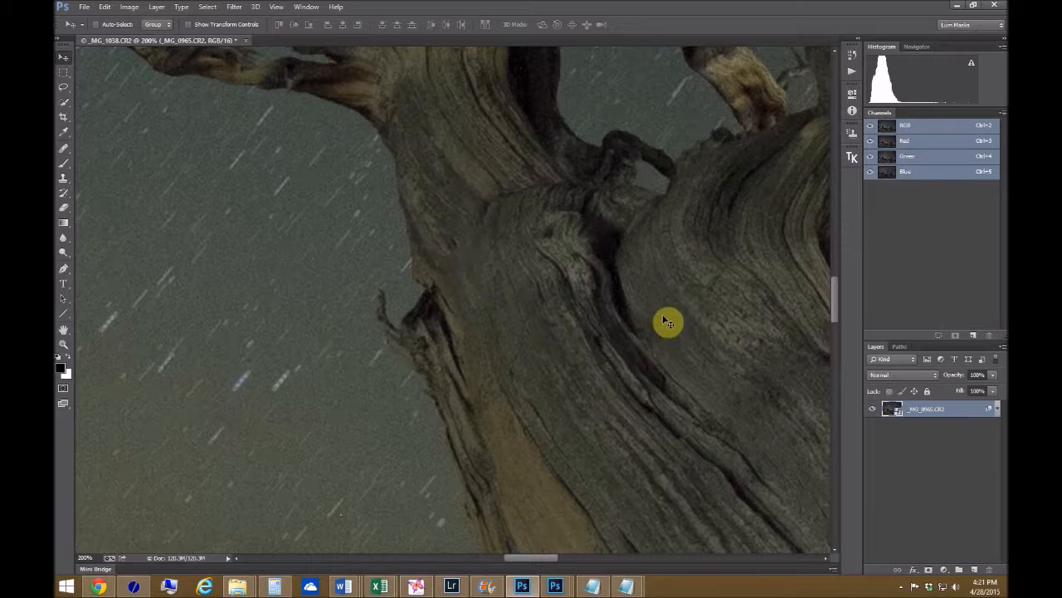
left_click_drag(667, 322, 372, 142)
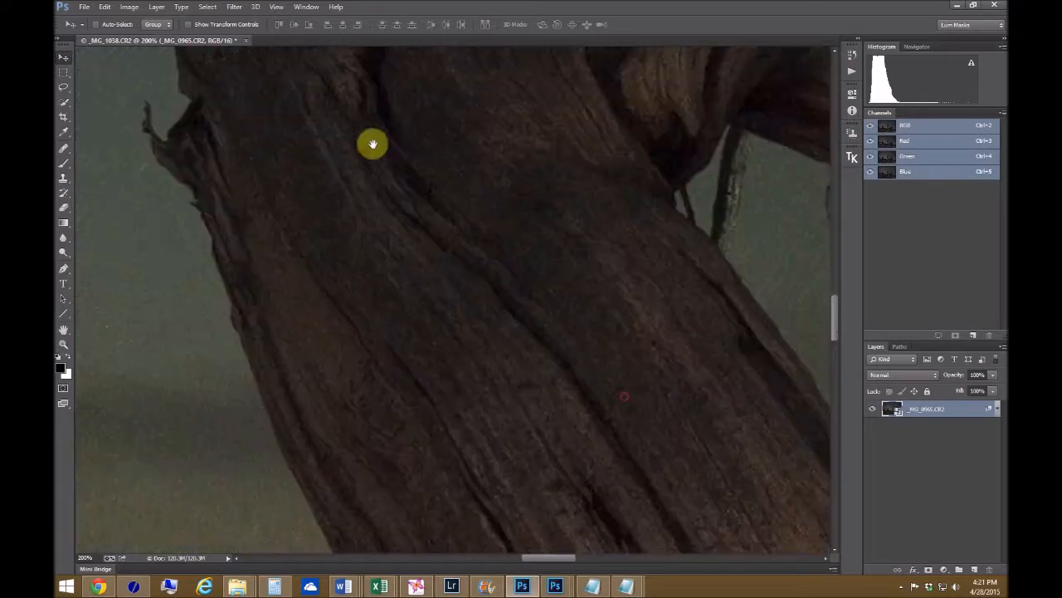
left_click_drag(372, 142, 553, 495)
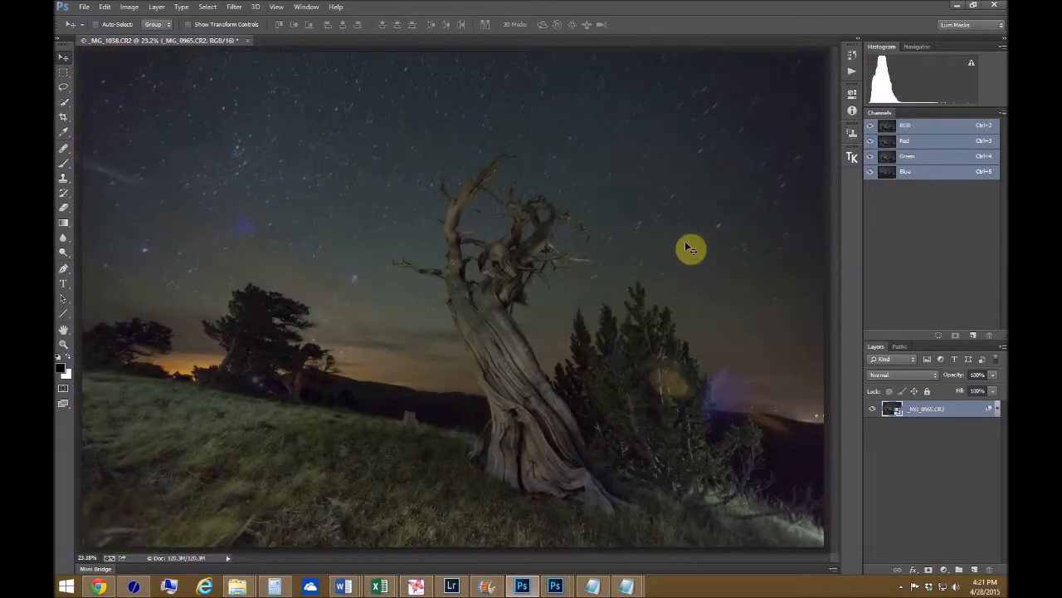
mouse_move(382, 164)
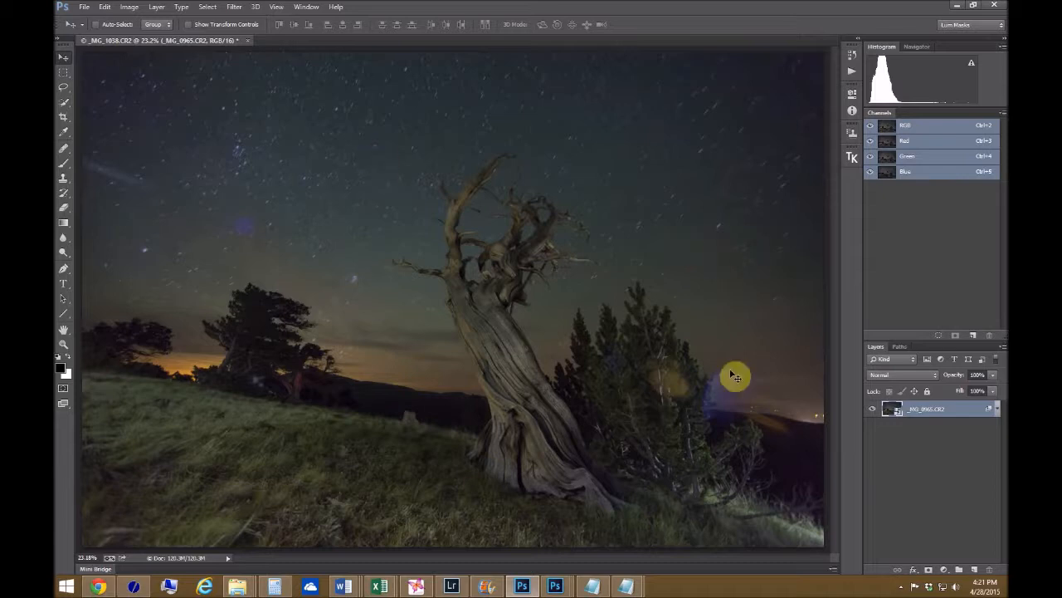
mouse_move(622, 357)
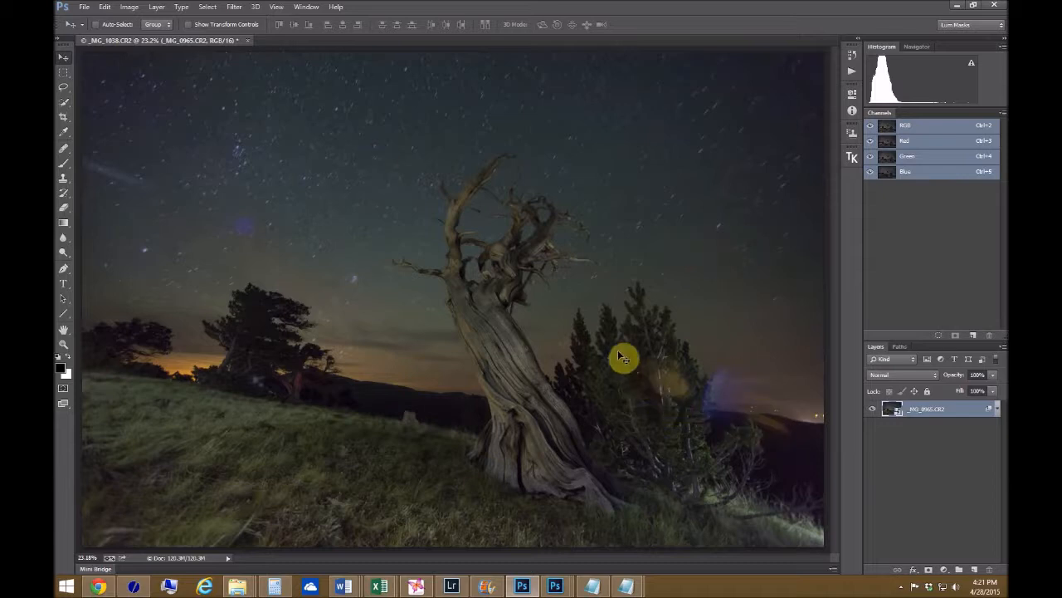
mouse_move(219, 229)
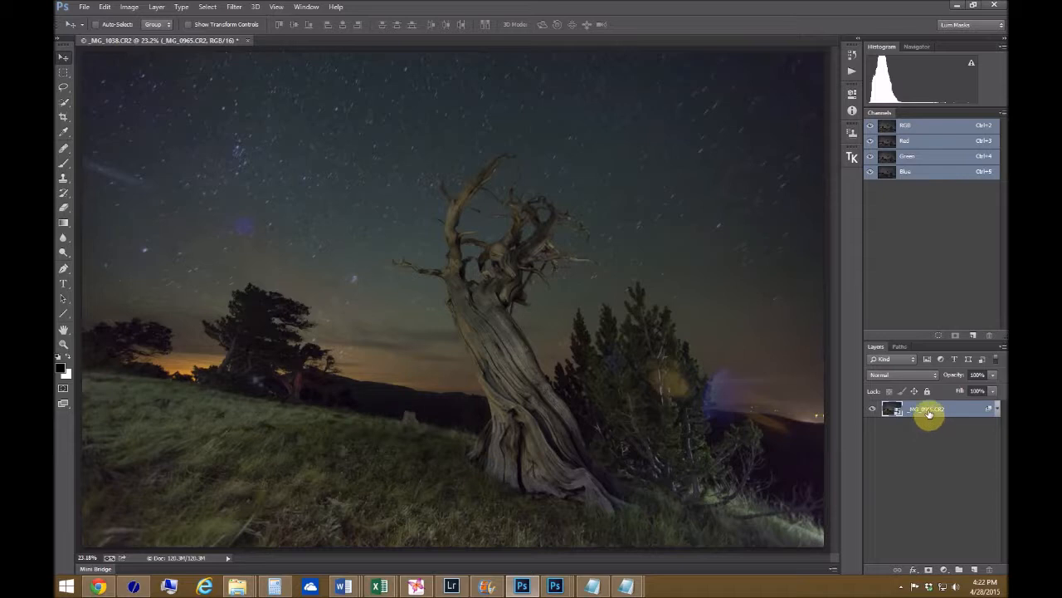
mouse_move(943, 409)
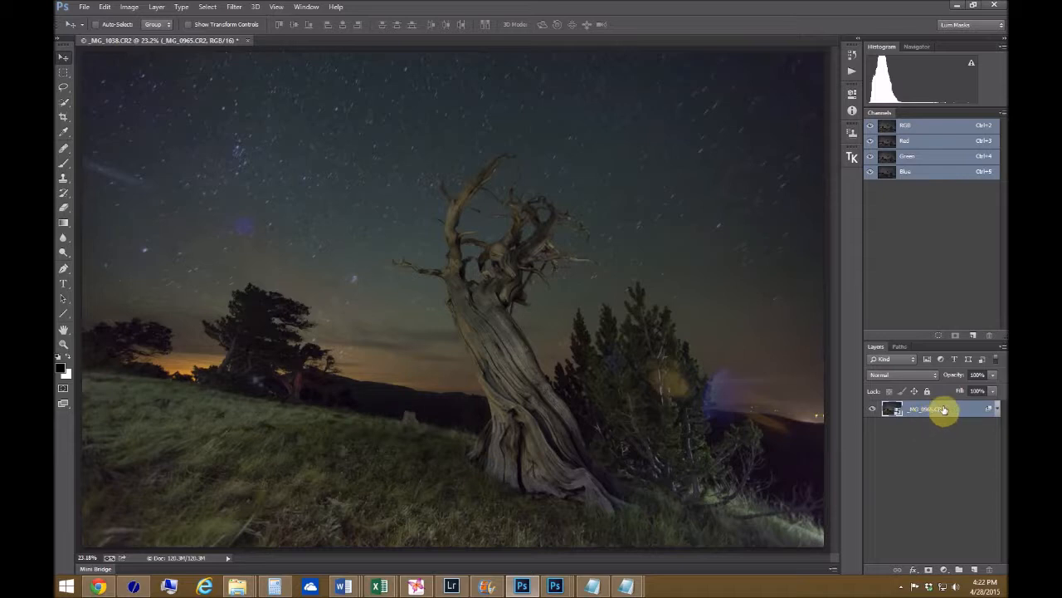
Duplicate the stacked smart object and set the copy's stack mode to Median
right_click(926, 409)
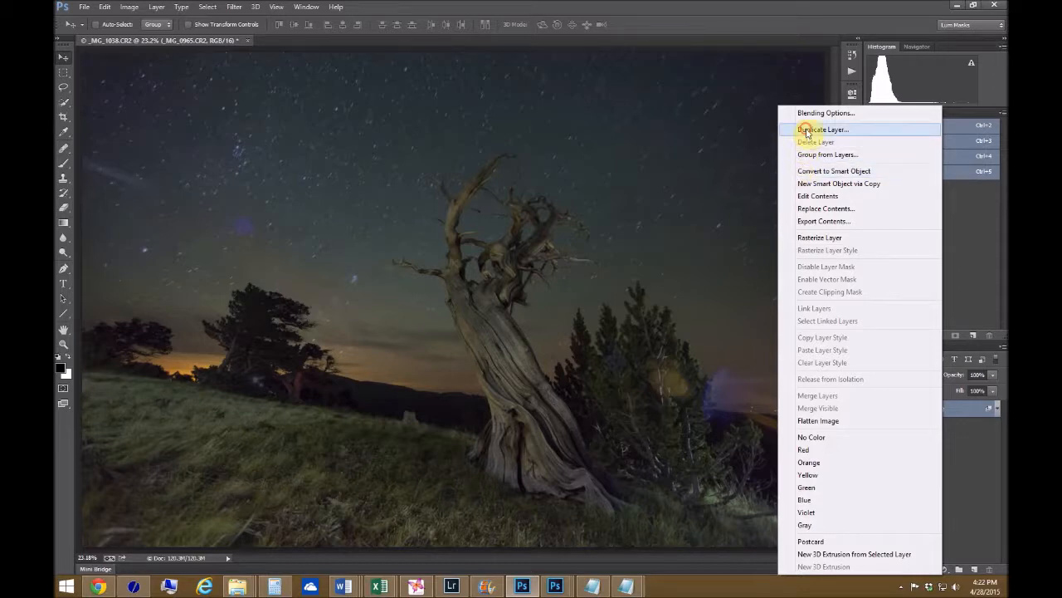
left_click(823, 130)
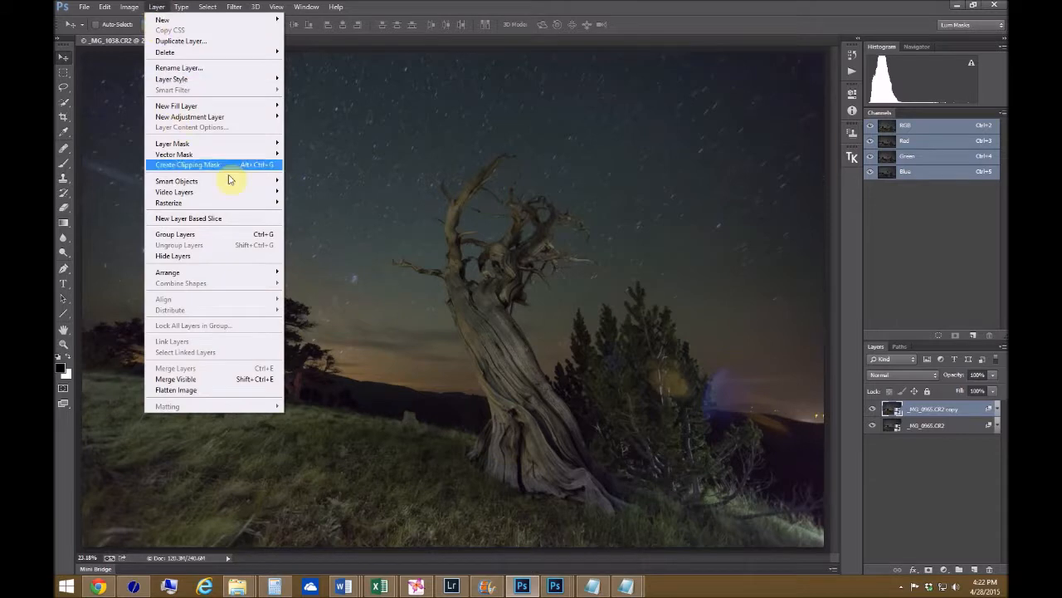
mouse_move(176, 181)
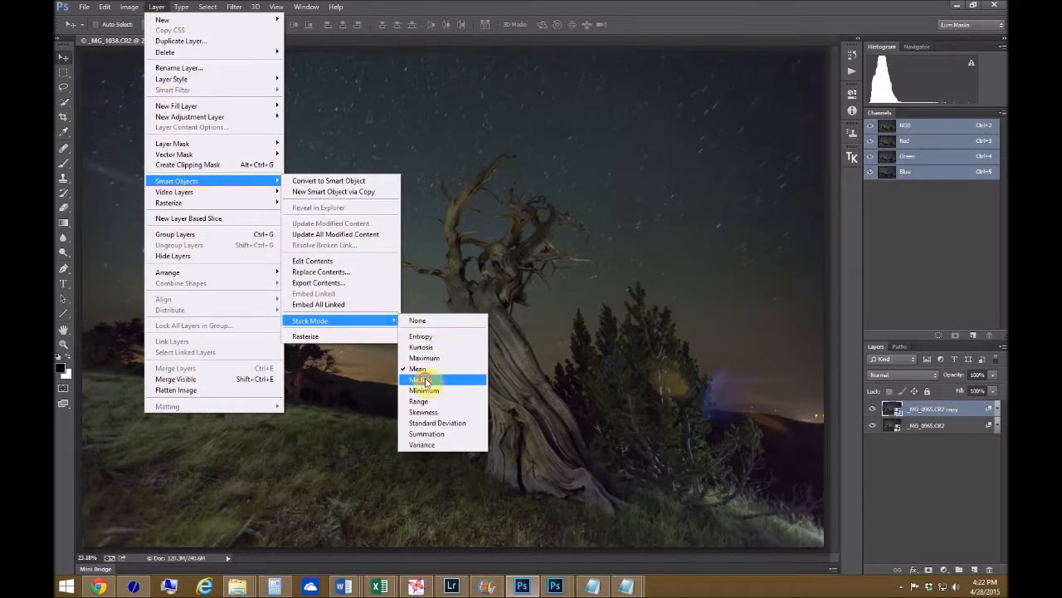
left_click(419, 379)
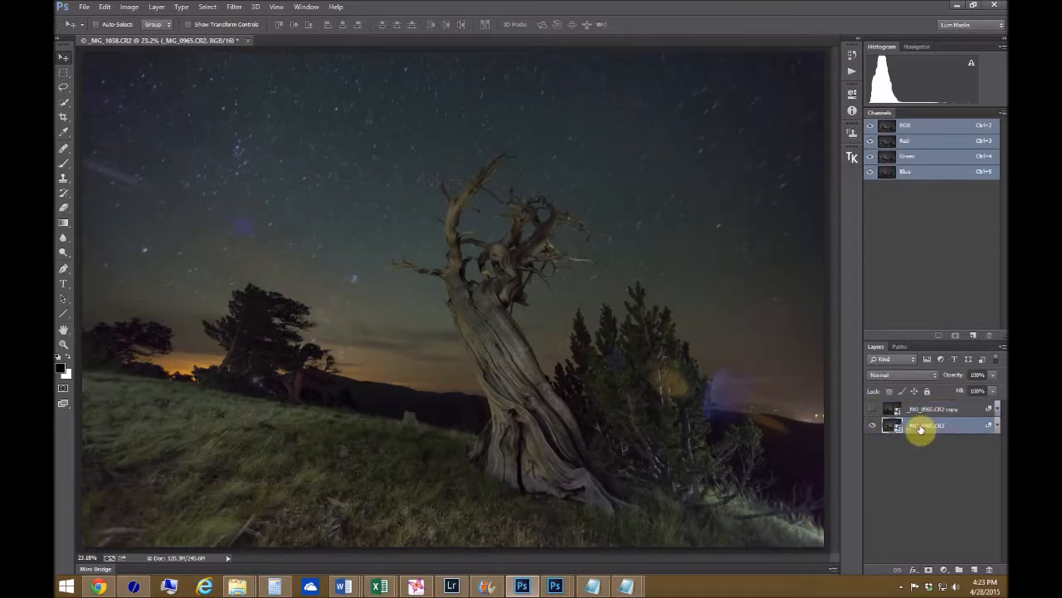
Add a Hide All layer mask to the Median copy so the starry original shows through
left_click(930, 408)
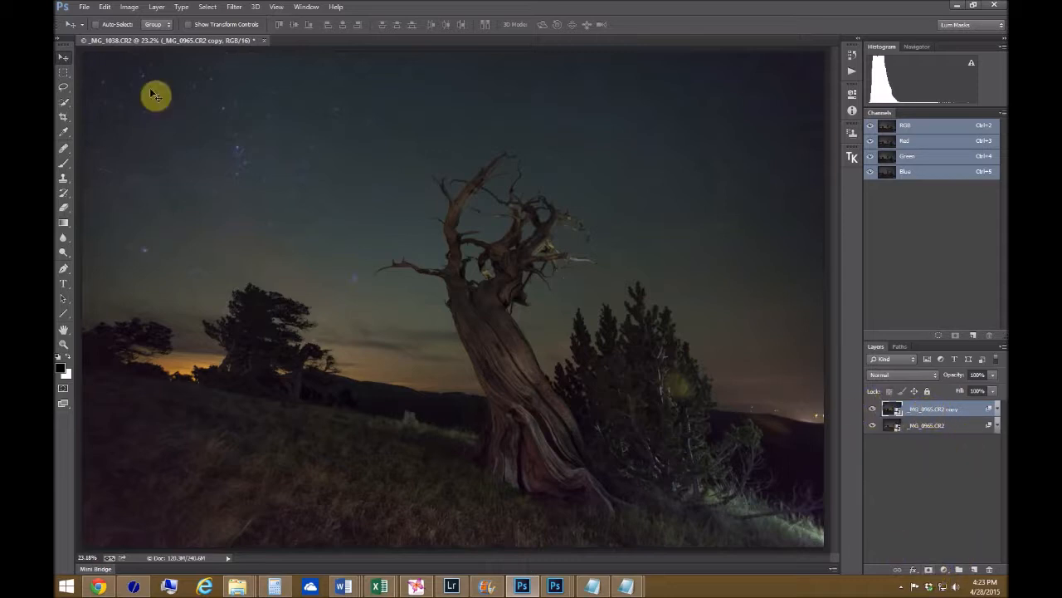
left_click(156, 7)
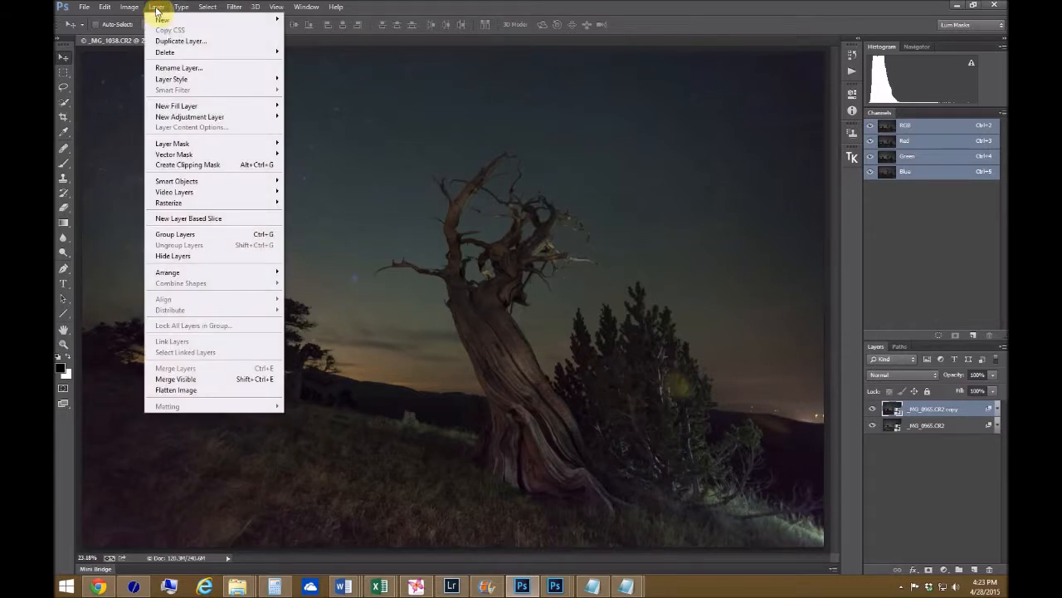
mouse_move(173, 143)
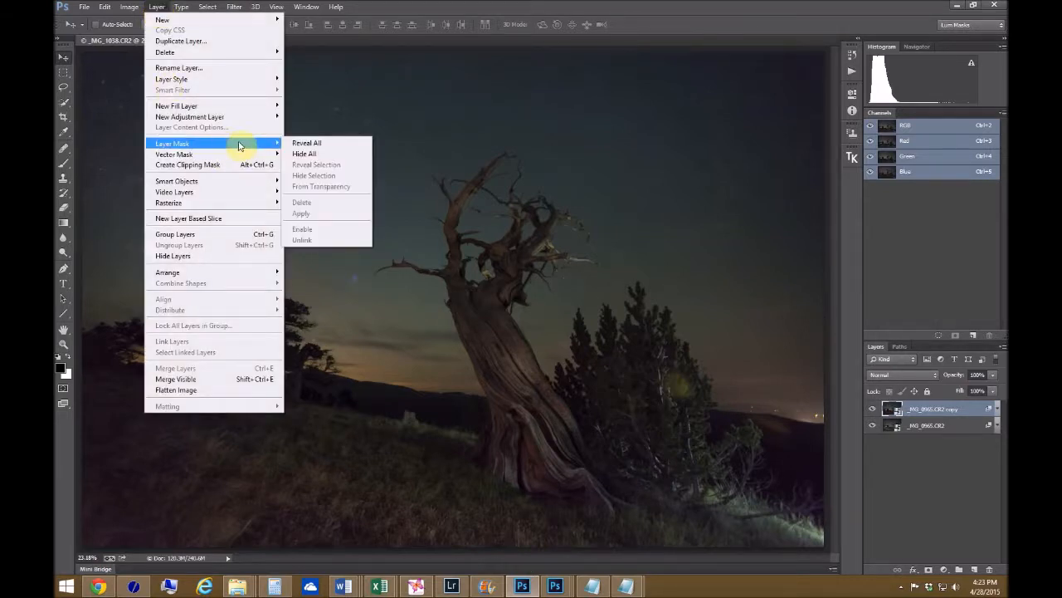
mouse_move(314, 156)
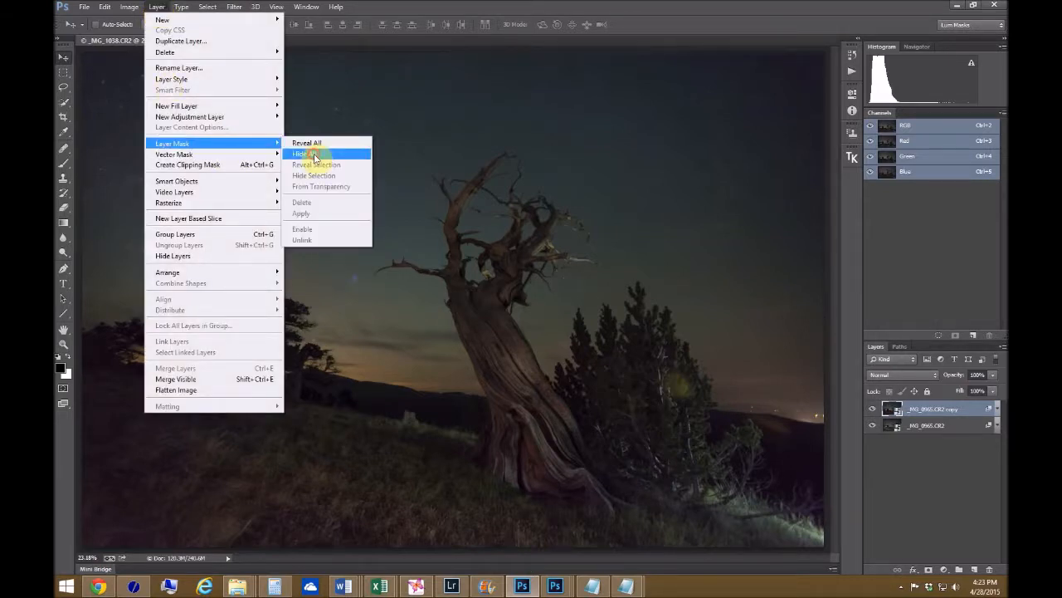
left_click(302, 152)
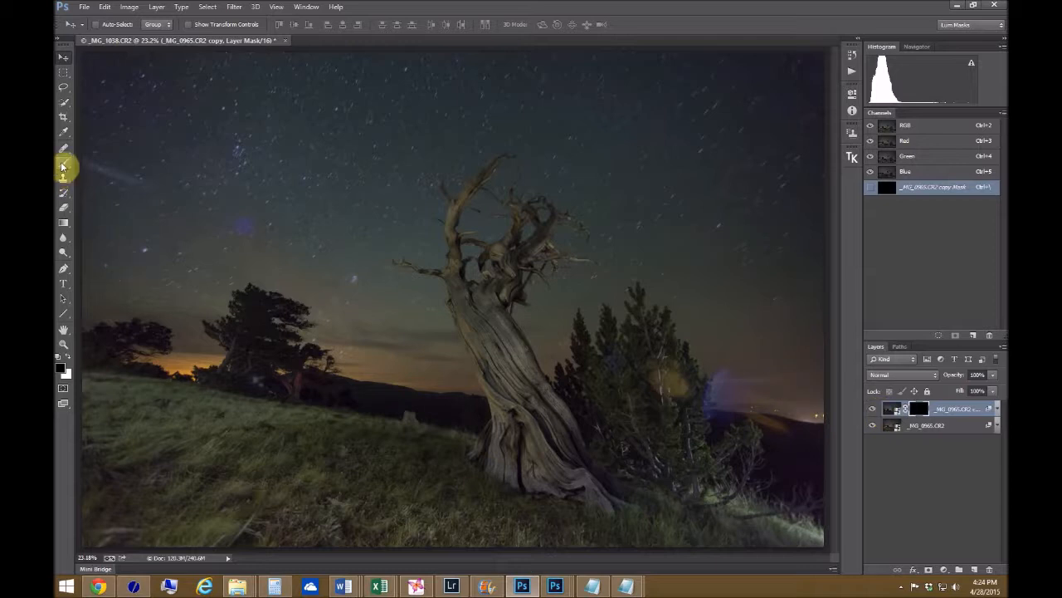
Brush white at low opacity onto the mask over the pine and foreground, leaving the starry sky untouched
left_click(63, 165)
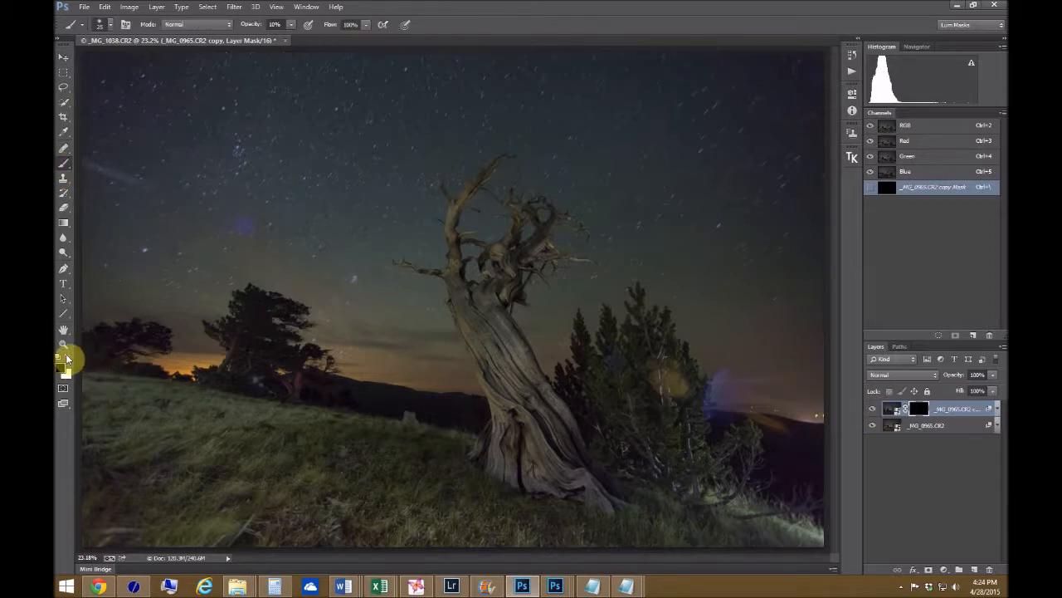
mouse_move(64, 371)
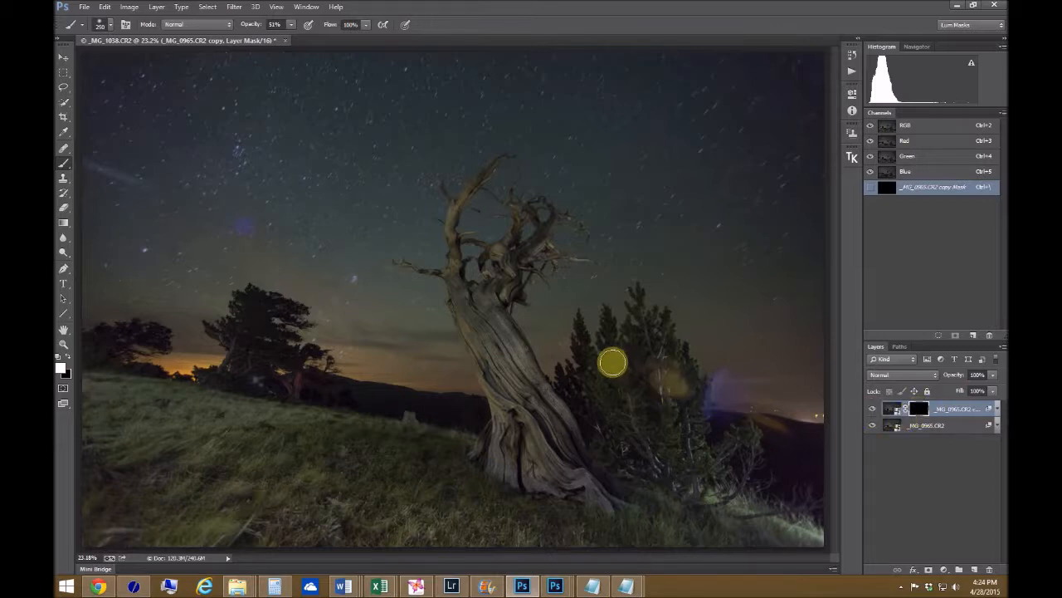
mouse_move(708, 375)
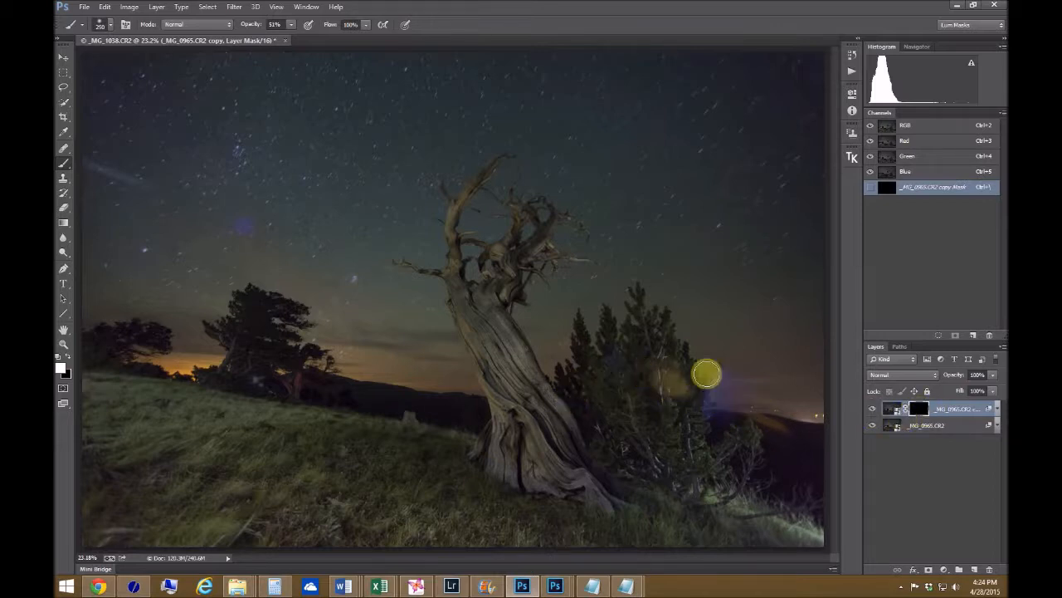
mouse_move(253, 378)
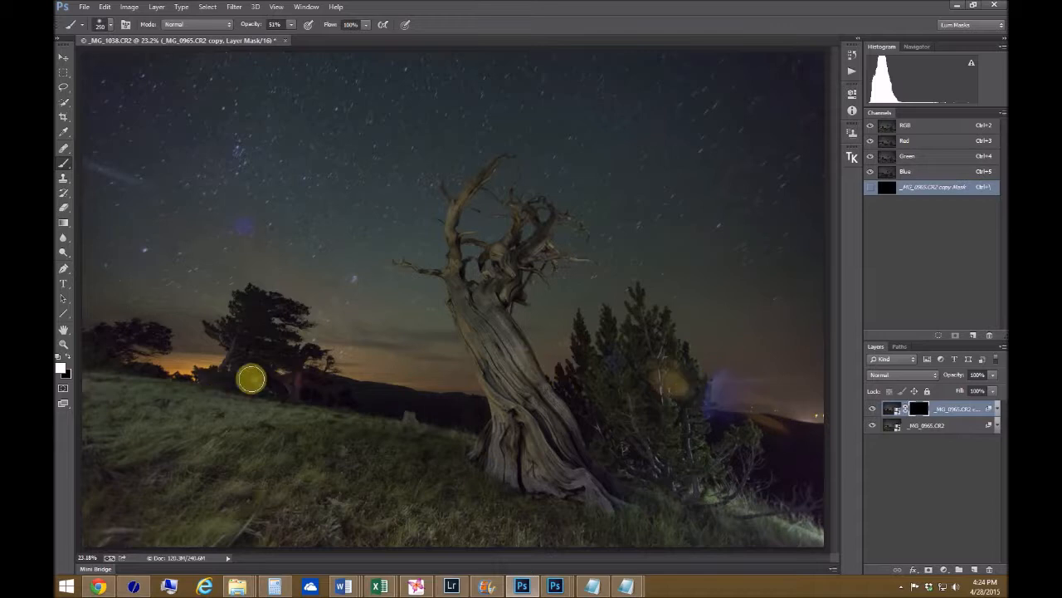
mouse_move(299, 388)
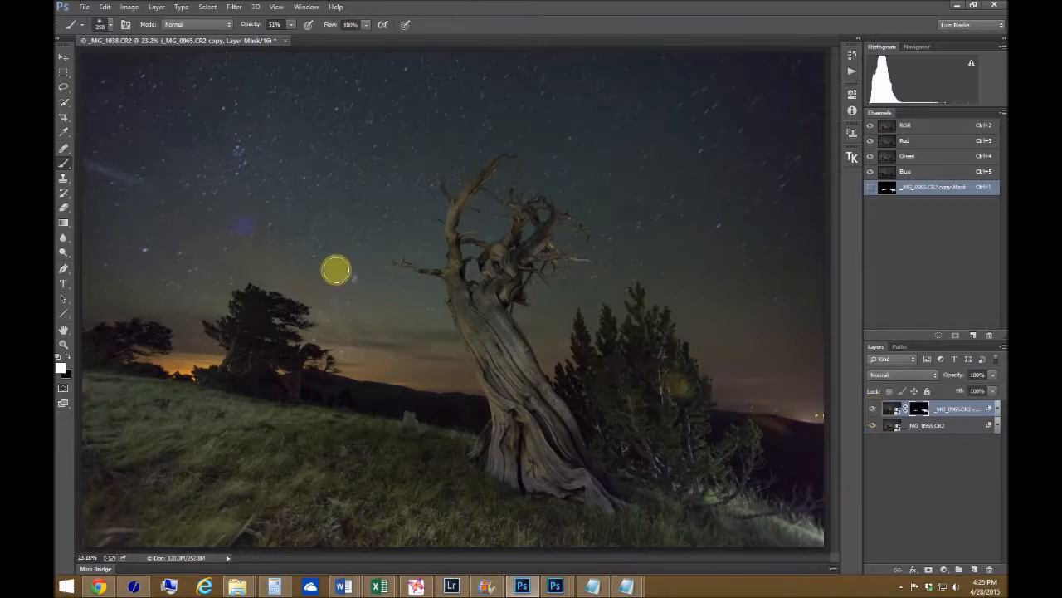
mouse_move(754, 347)
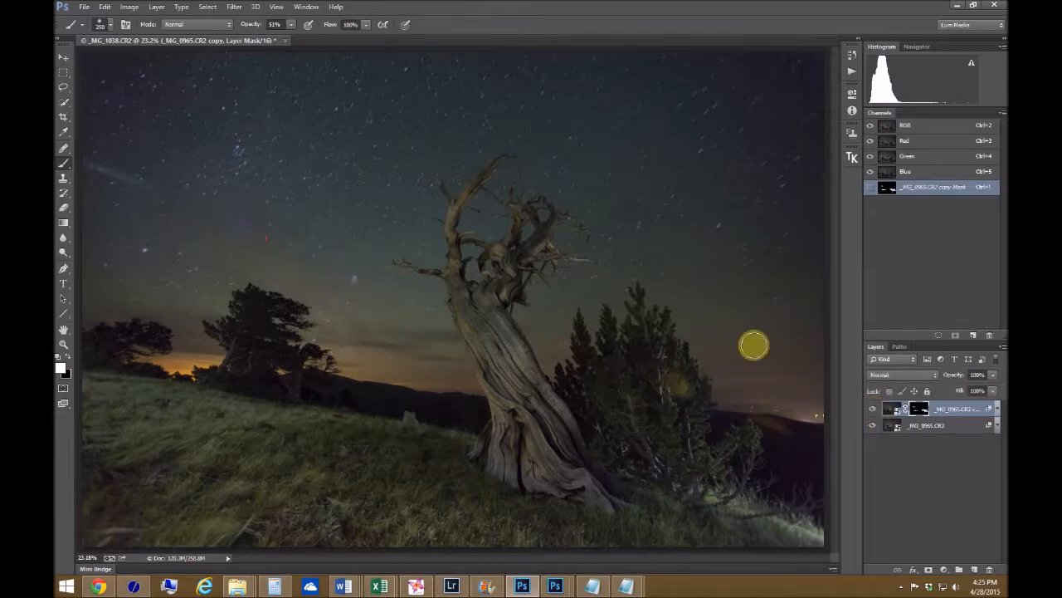
mouse_move(739, 223)
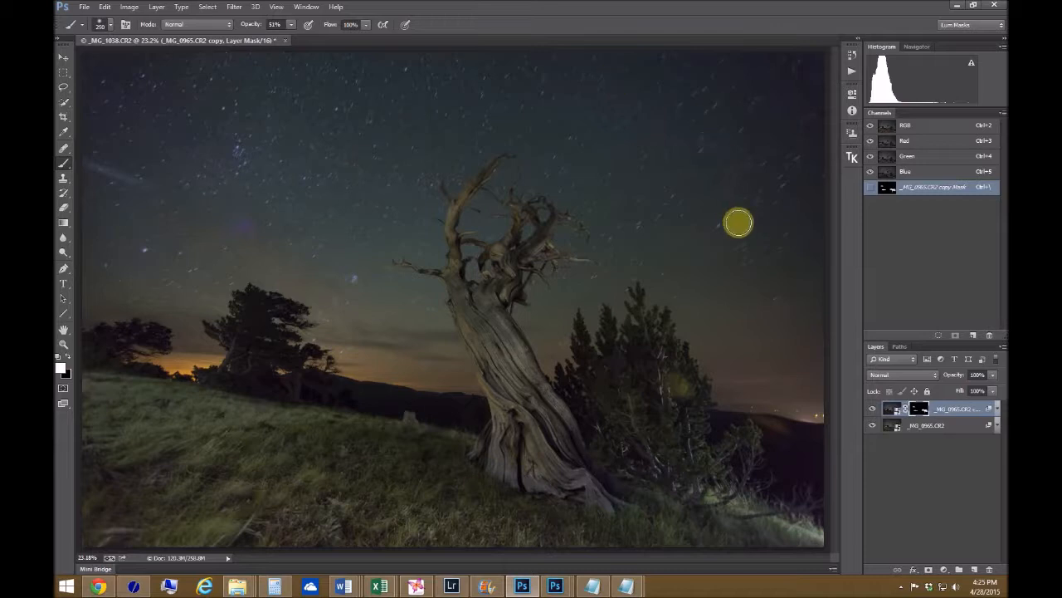
mouse_move(304, 254)
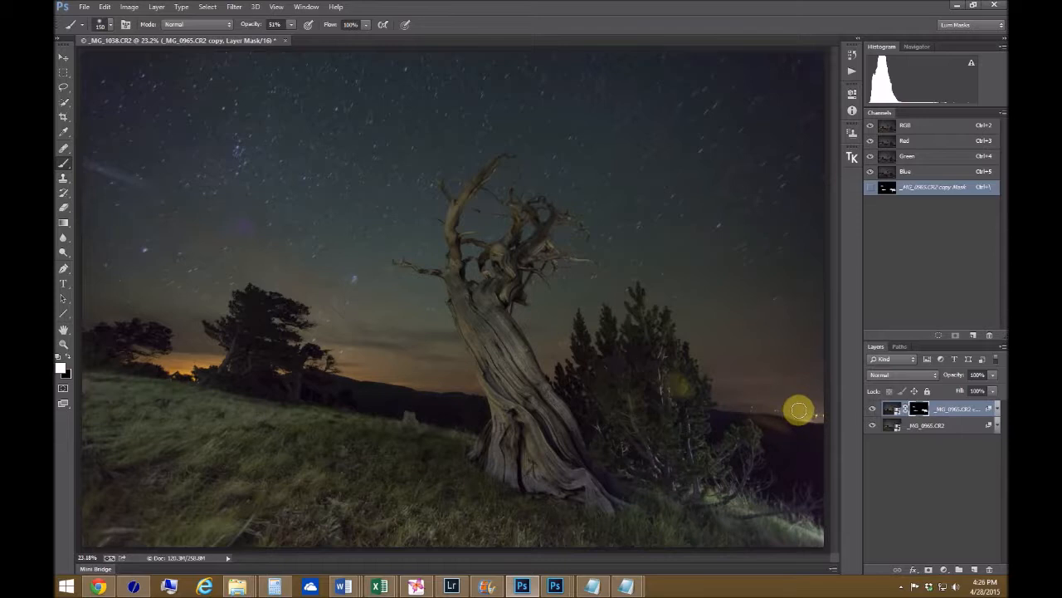
mouse_move(933, 449)
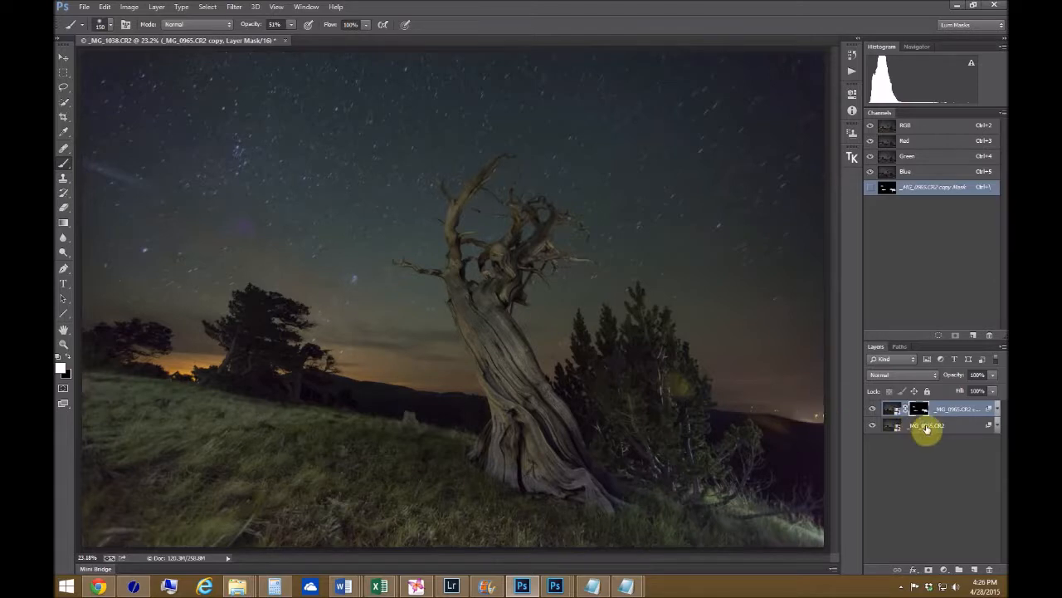
left_click(929, 425)
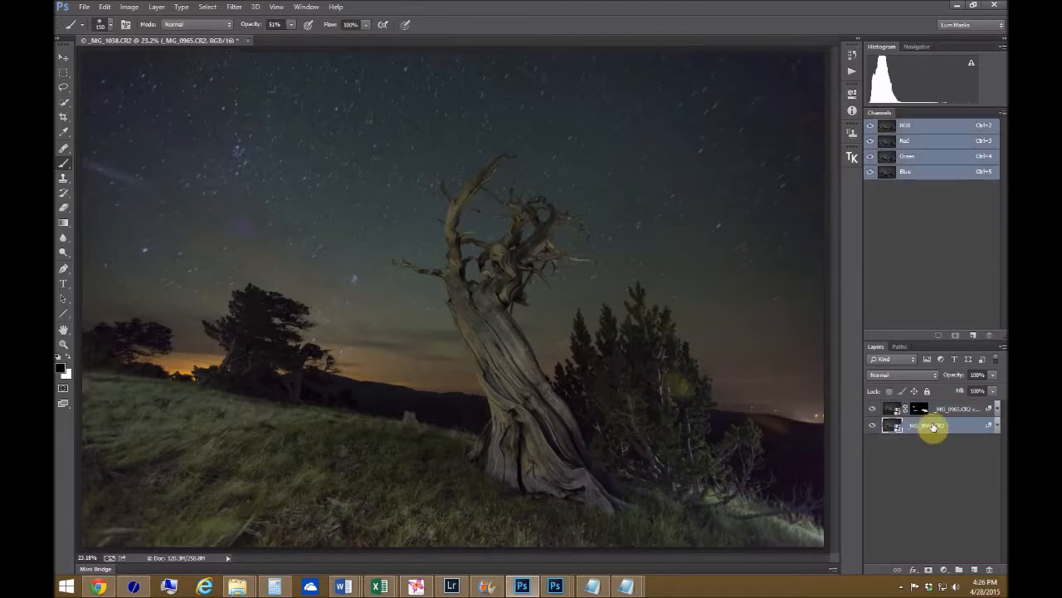
Duplicate the original stacked layer into a third copy and bring up its stack mode choices
right_click(930, 425)
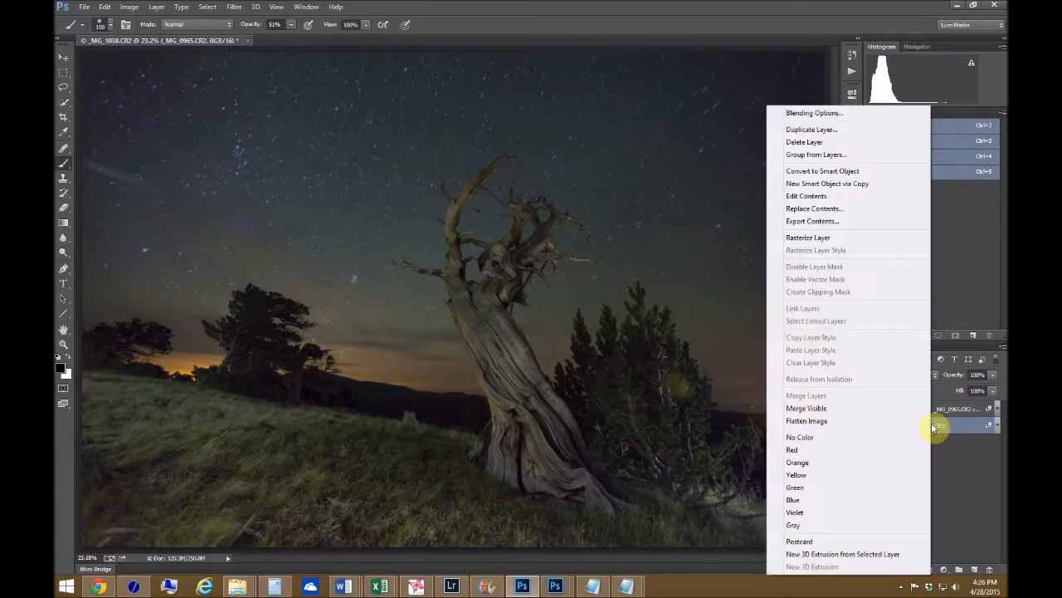
mouse_move(810, 130)
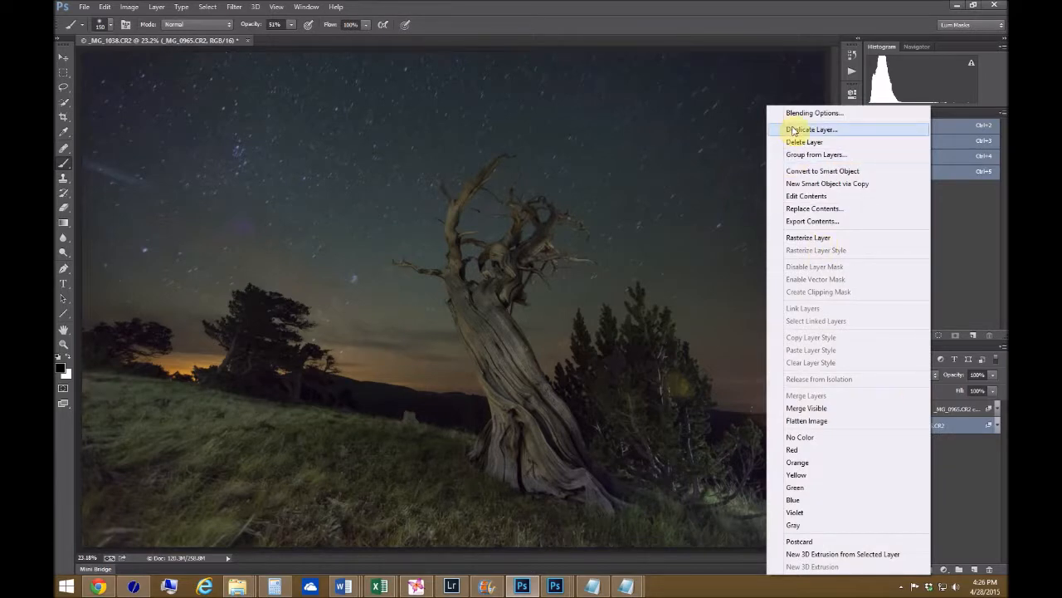
left_click(811, 130)
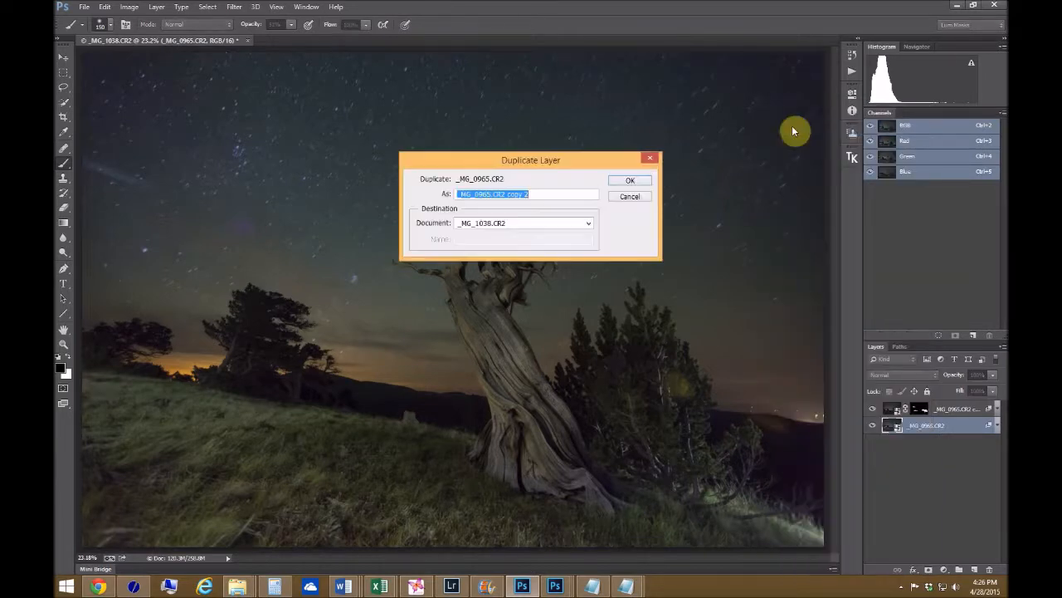
left_click(630, 179)
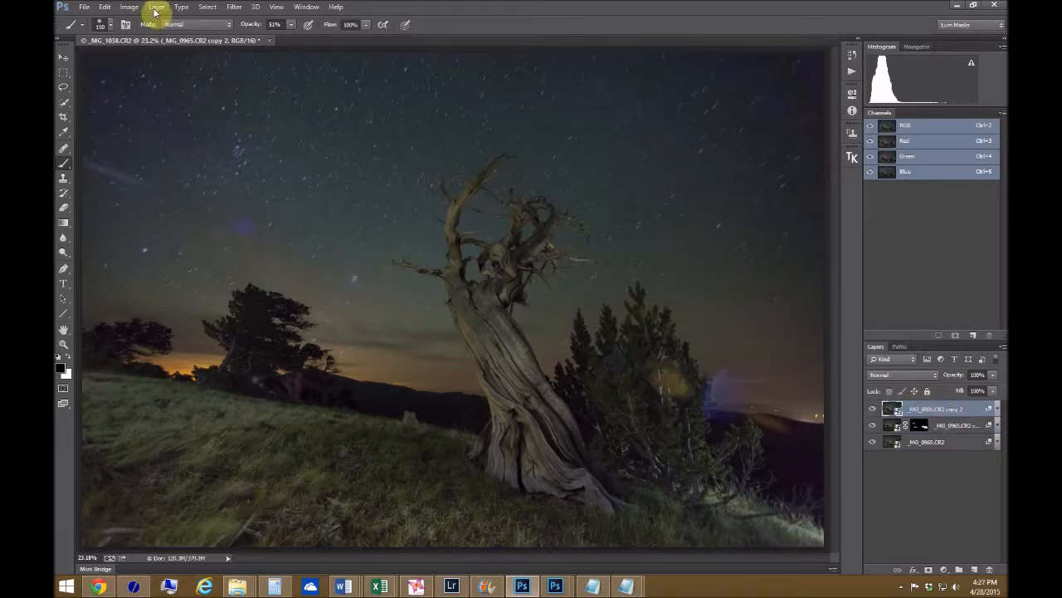
left_click(157, 6)
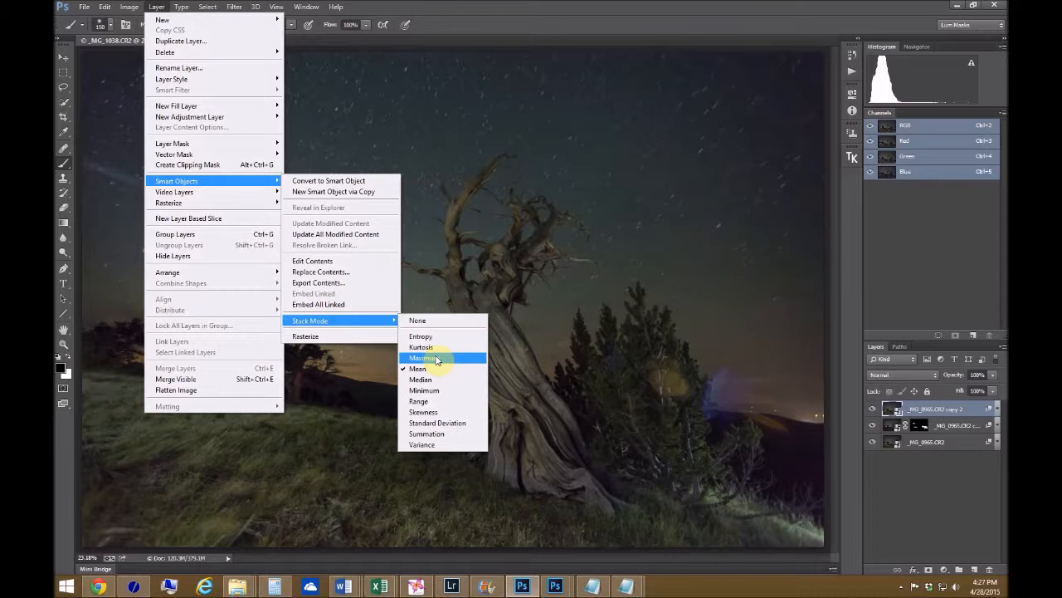
Set the third copy's stack mode to Maximum, producing star trails and coloured light streaks
left_click(425, 359)
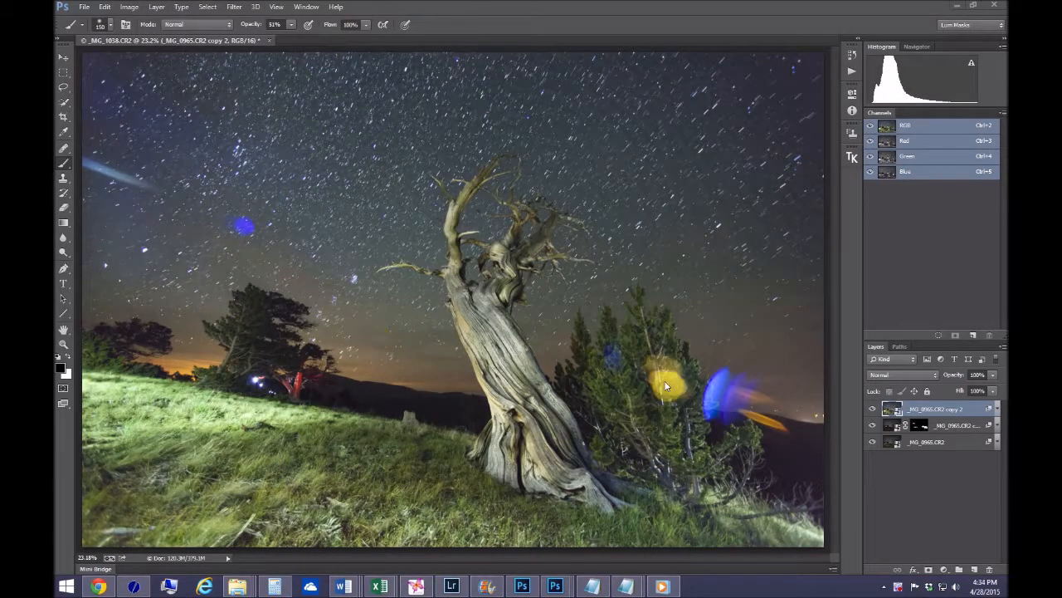
mouse_move(787, 395)
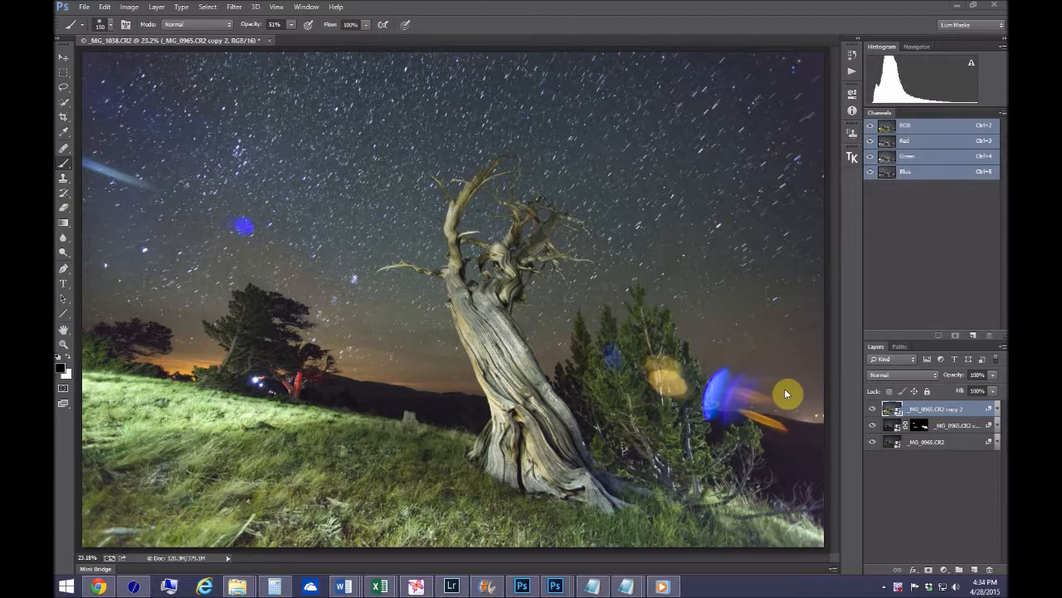
mouse_move(563, 385)
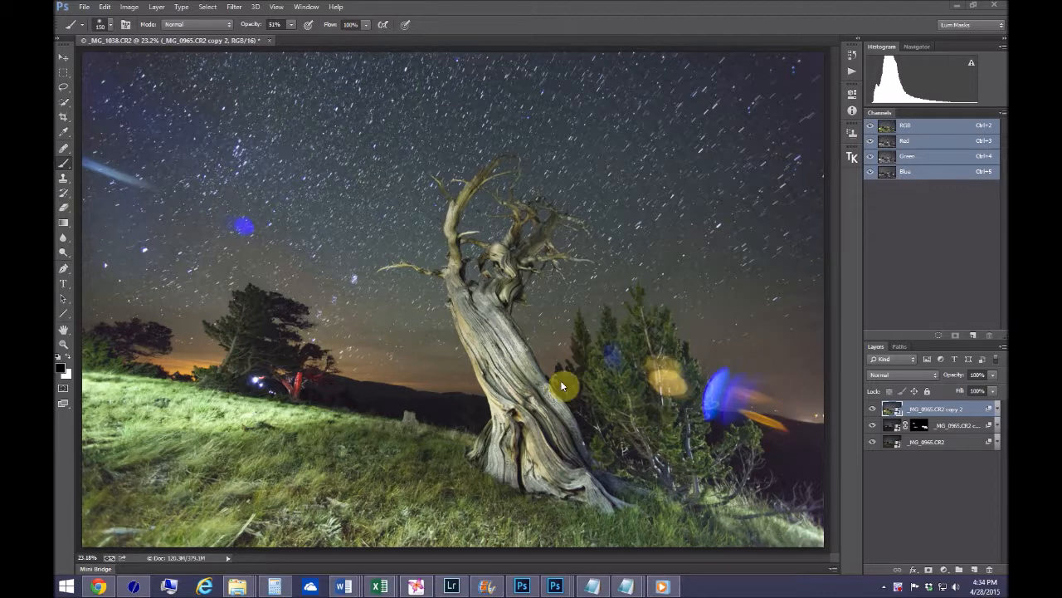
mouse_move(406, 363)
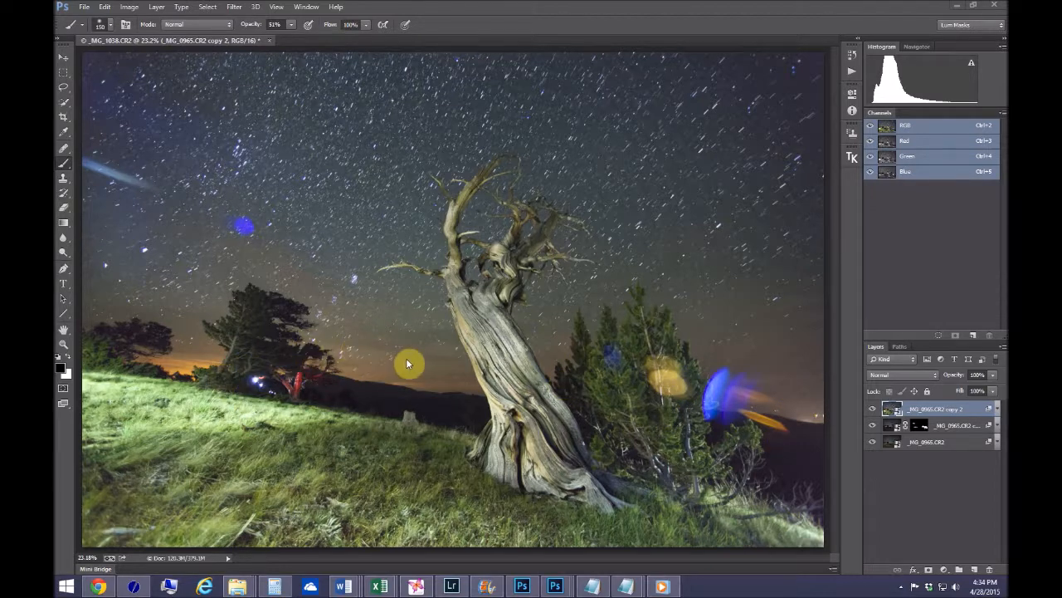
mouse_move(900, 398)
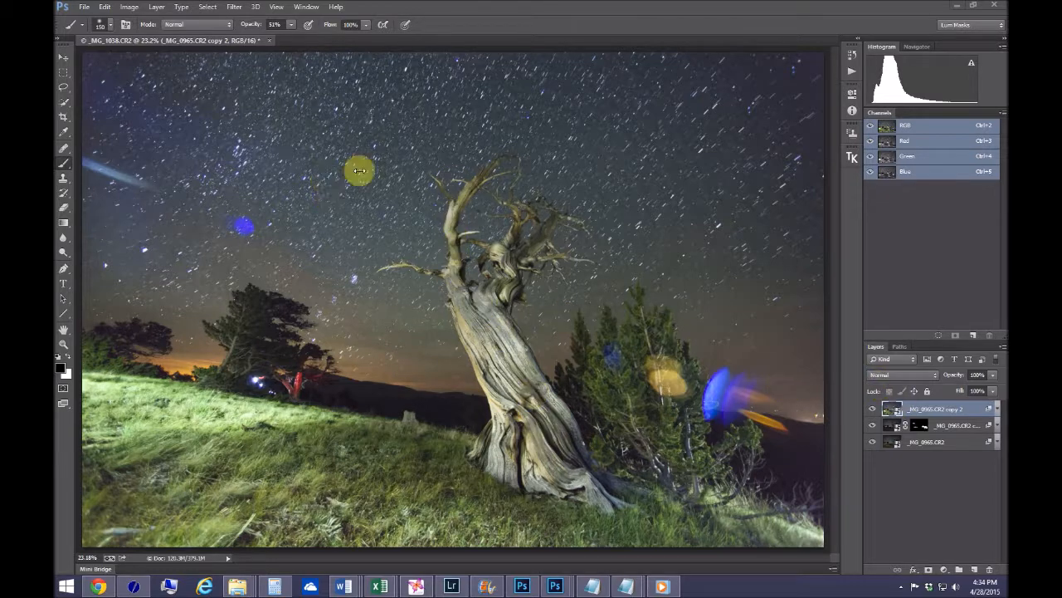
mouse_move(163, 33)
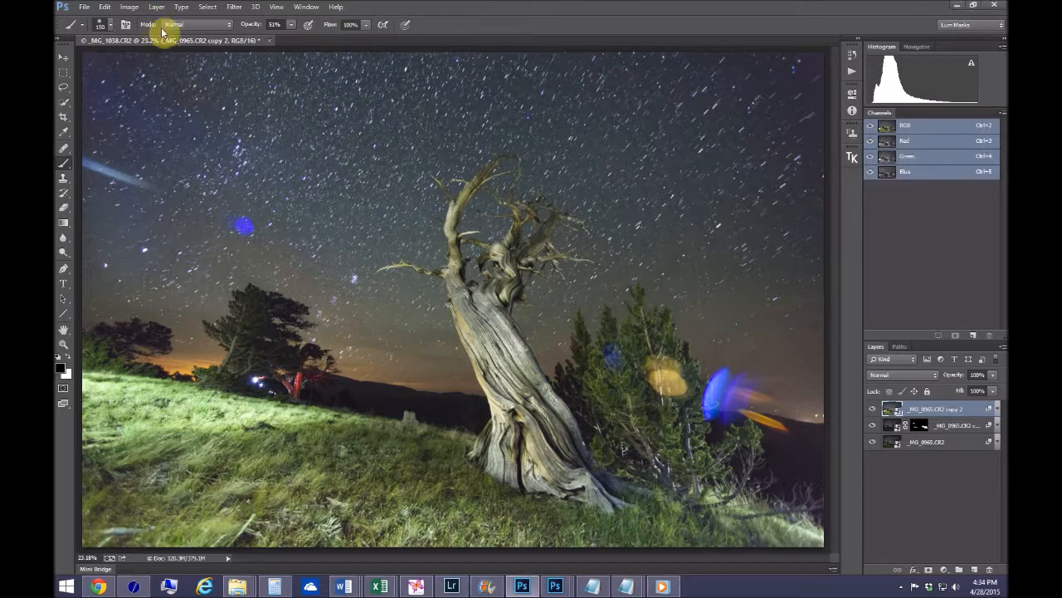
Add a hide-all layer mask to the Maximum stack copy so the darker blend shows
left_click(156, 6)
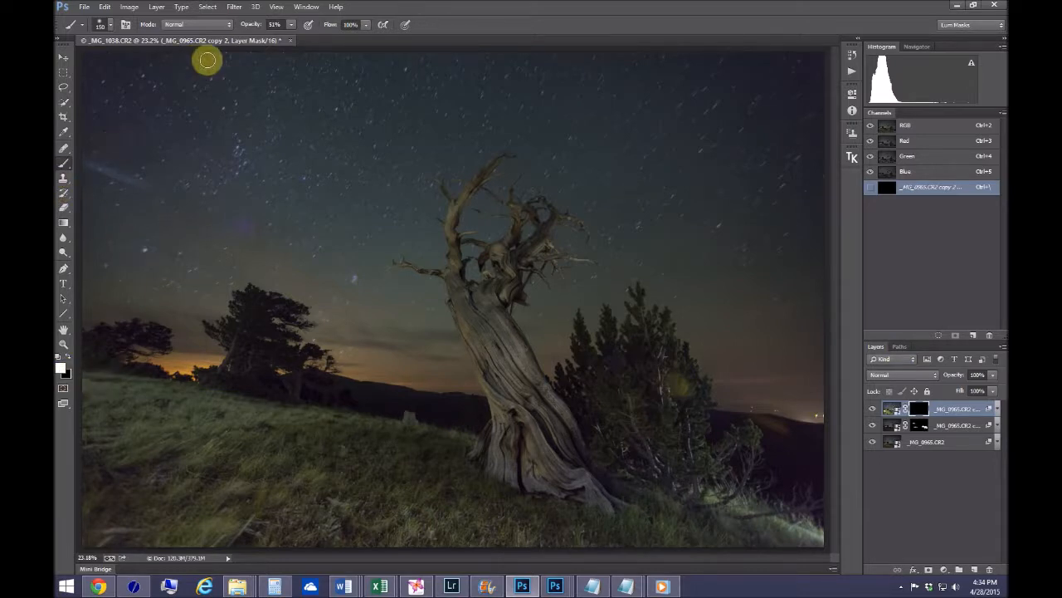
mouse_move(302, 71)
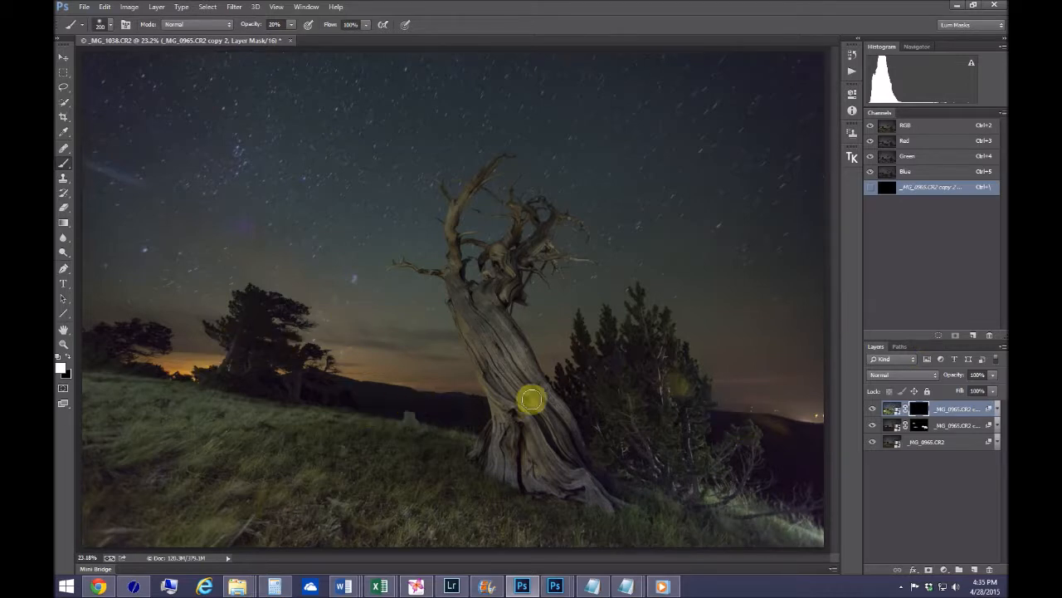
mouse_move(555, 425)
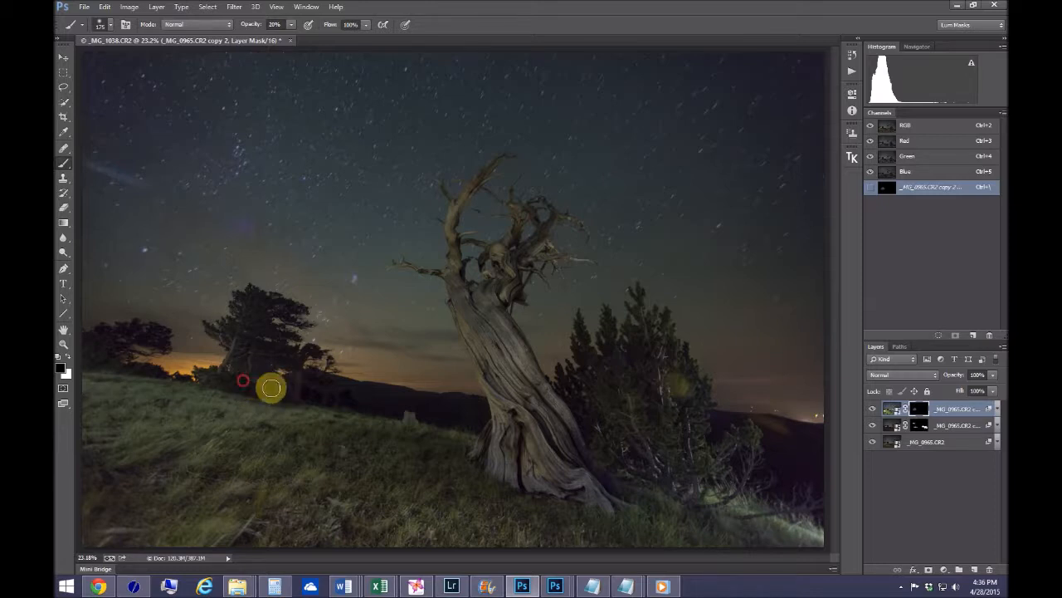
mouse_move(249, 343)
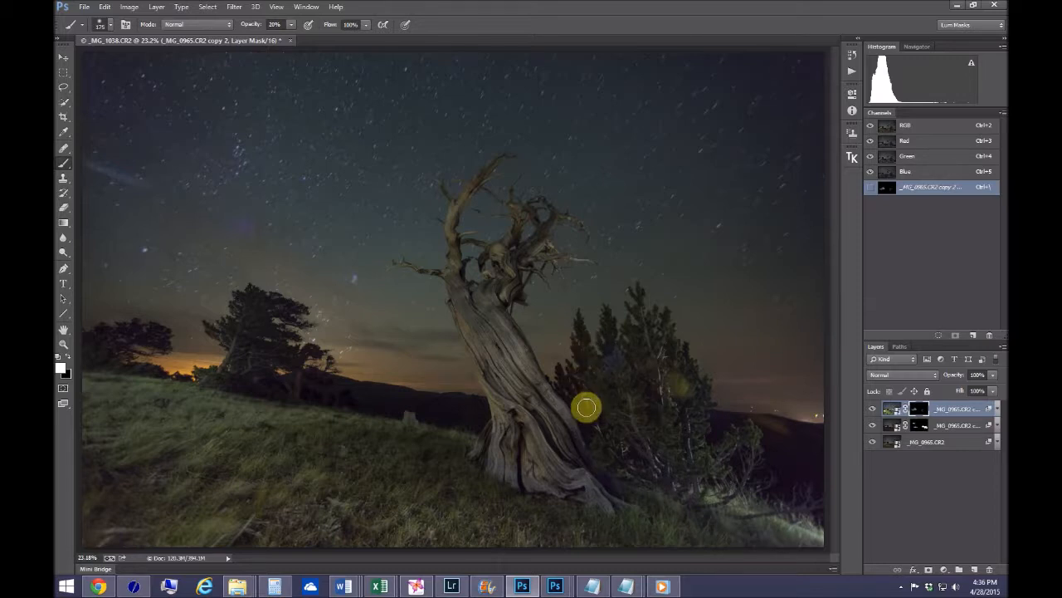
mouse_move(583, 435)
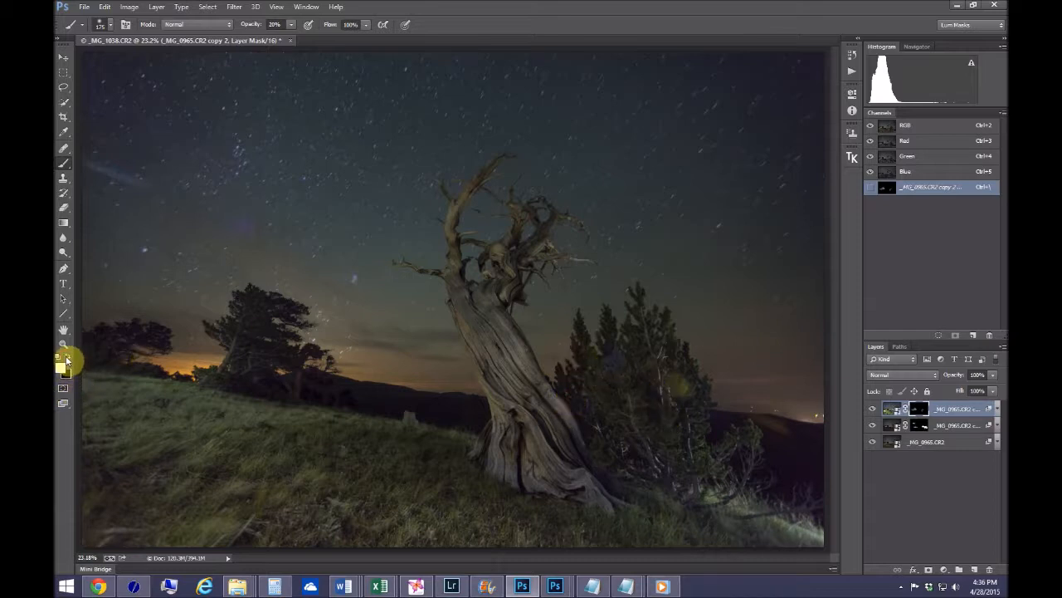
mouse_move(624, 362)
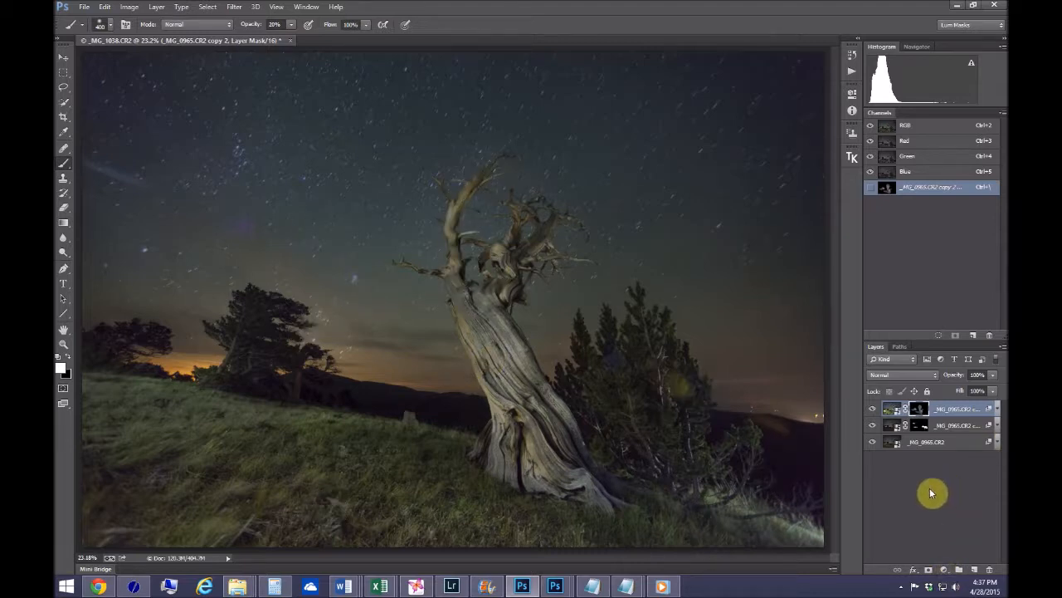
Add a Levels adjustment layer and pull its midtone slider to brighten the scene
left_click(942, 570)
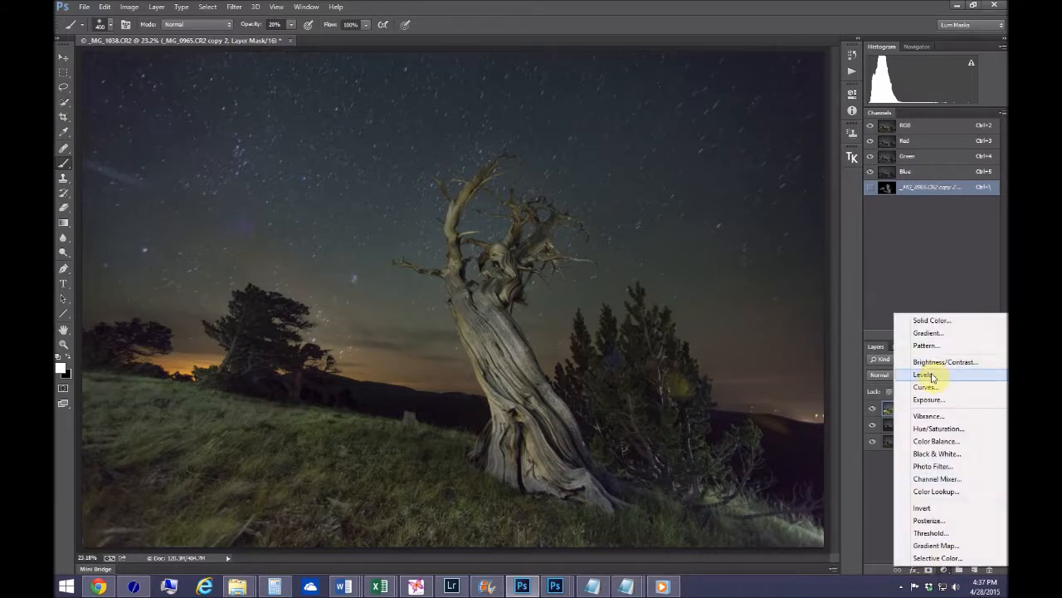
left_click(923, 375)
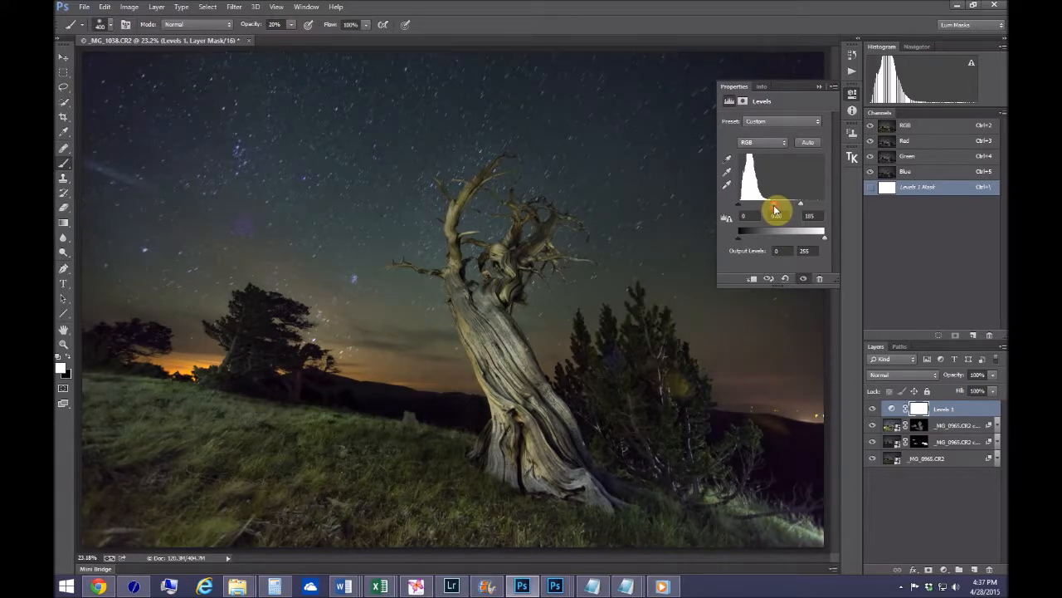
left_click_drag(800, 202, 772, 202)
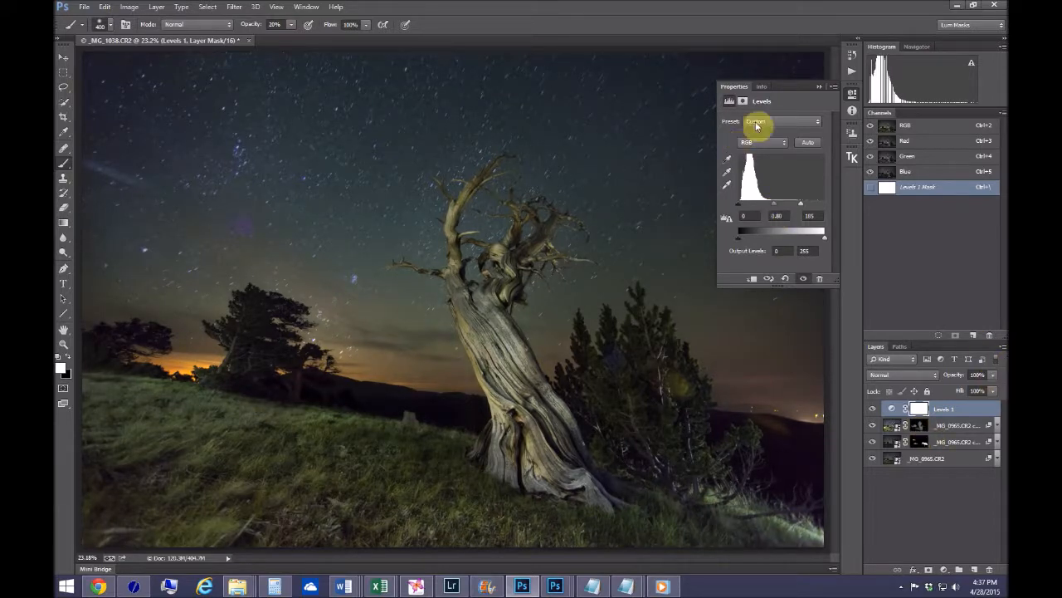
mouse_move(820, 90)
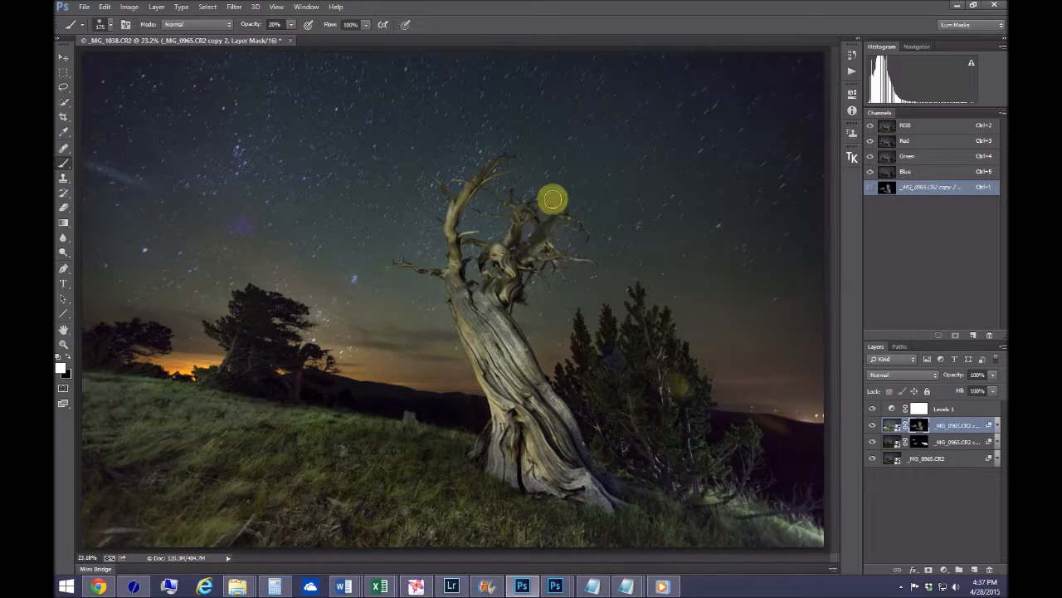
mouse_move(364, 196)
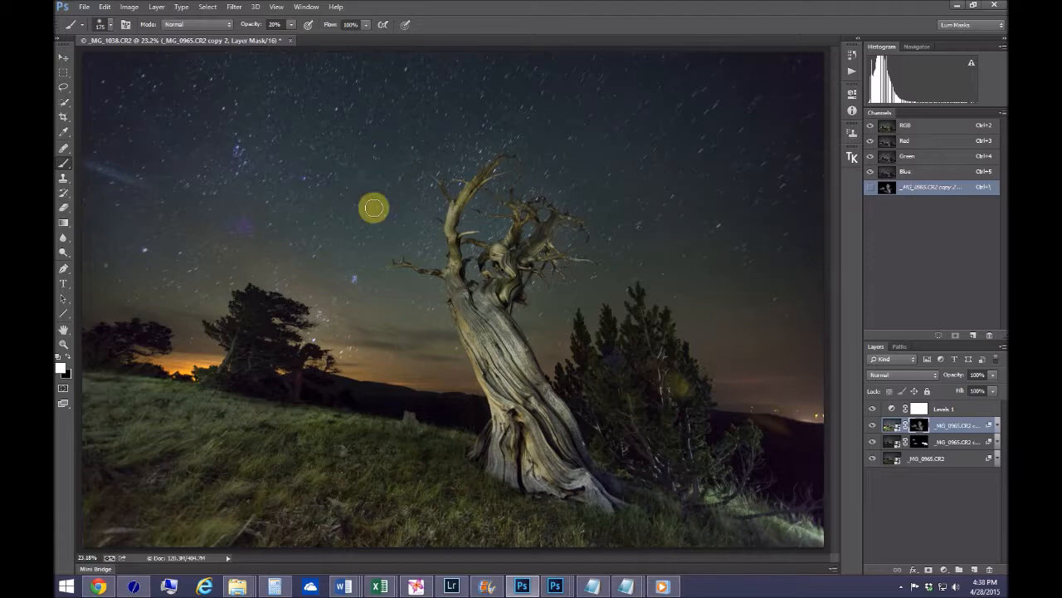
mouse_move(484, 126)
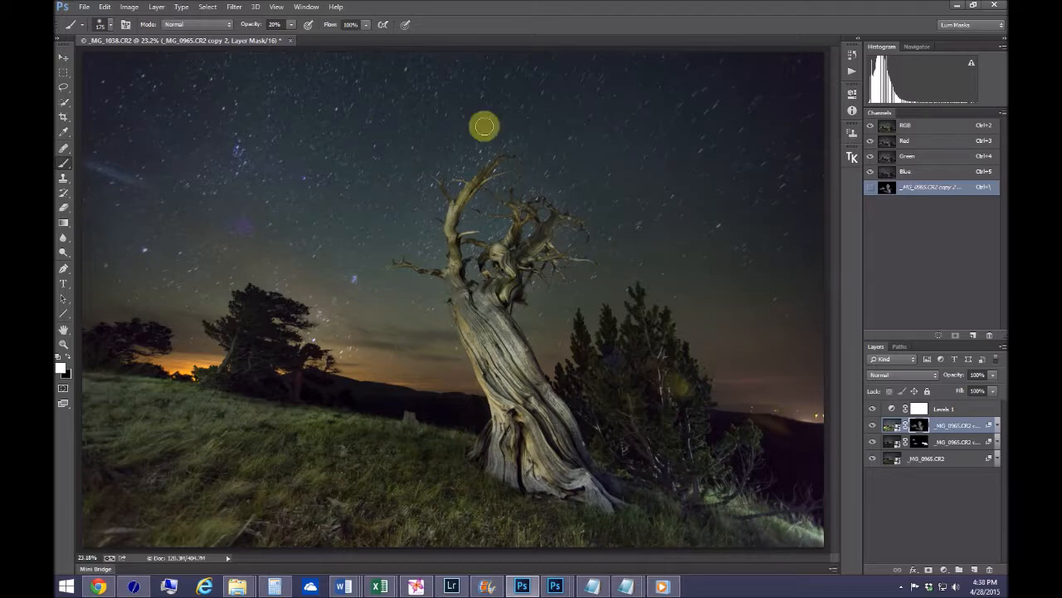
left_click(451, 586)
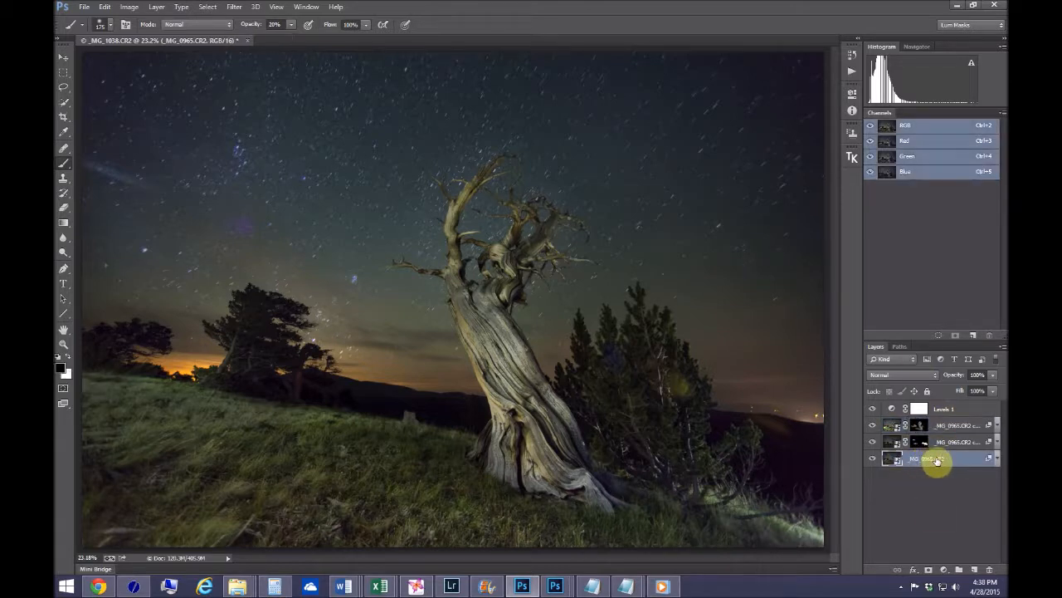
Duplicate the base stacked smart-object layer into a fourth copy
right_click(933, 458)
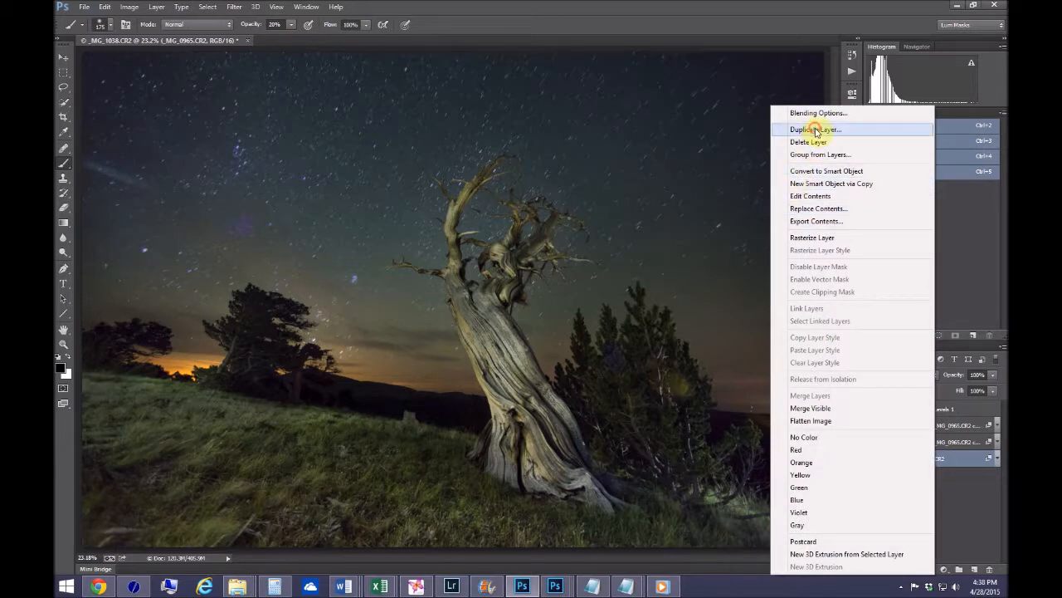
left_click(816, 129)
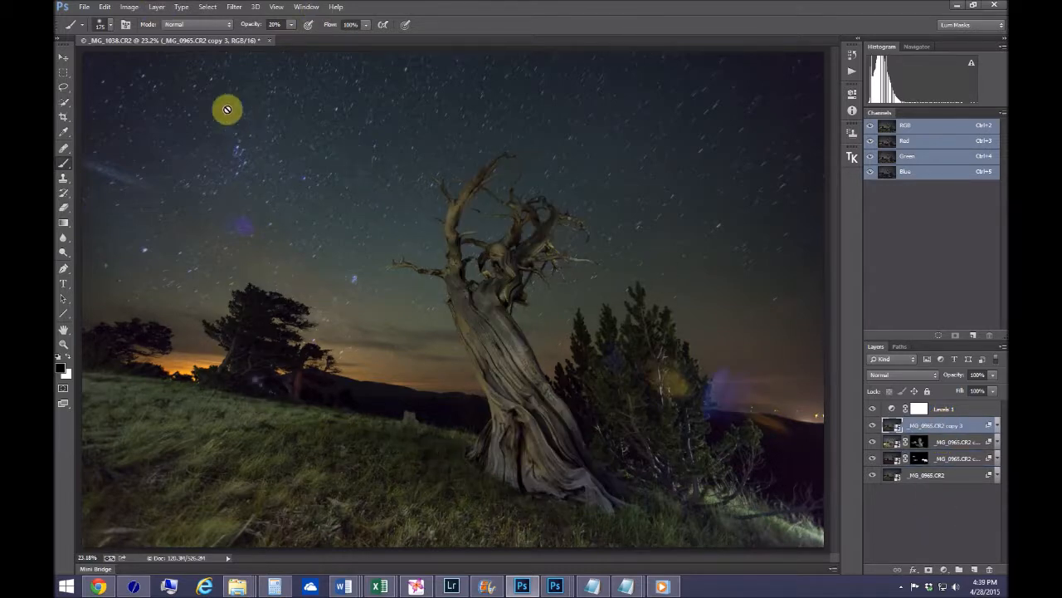
Switch the new smart-object copy's stack mode to Minimum via Layer > Smart Objects
left_click(156, 6)
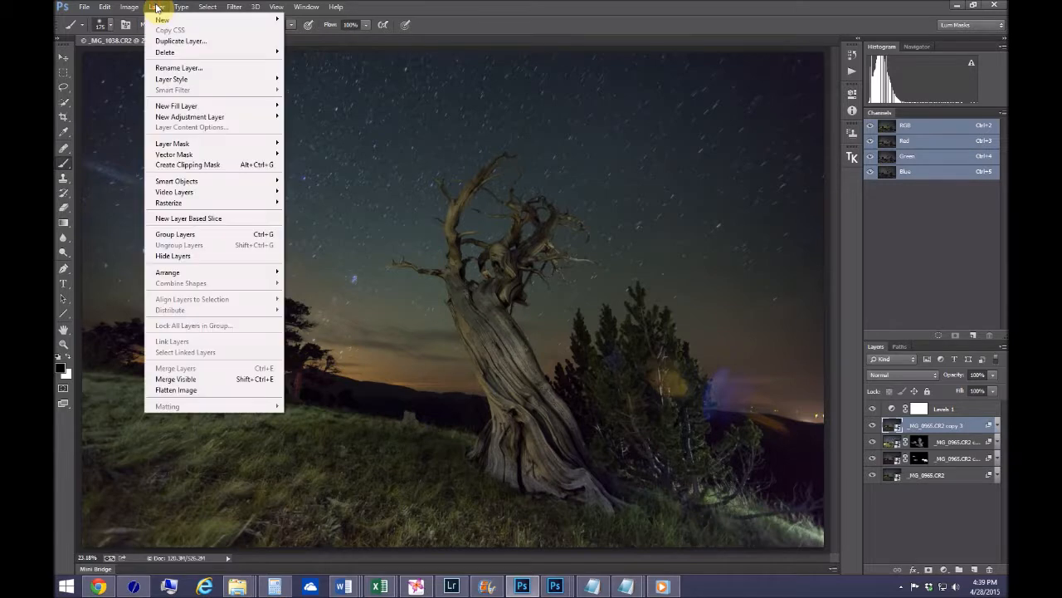
mouse_move(175, 181)
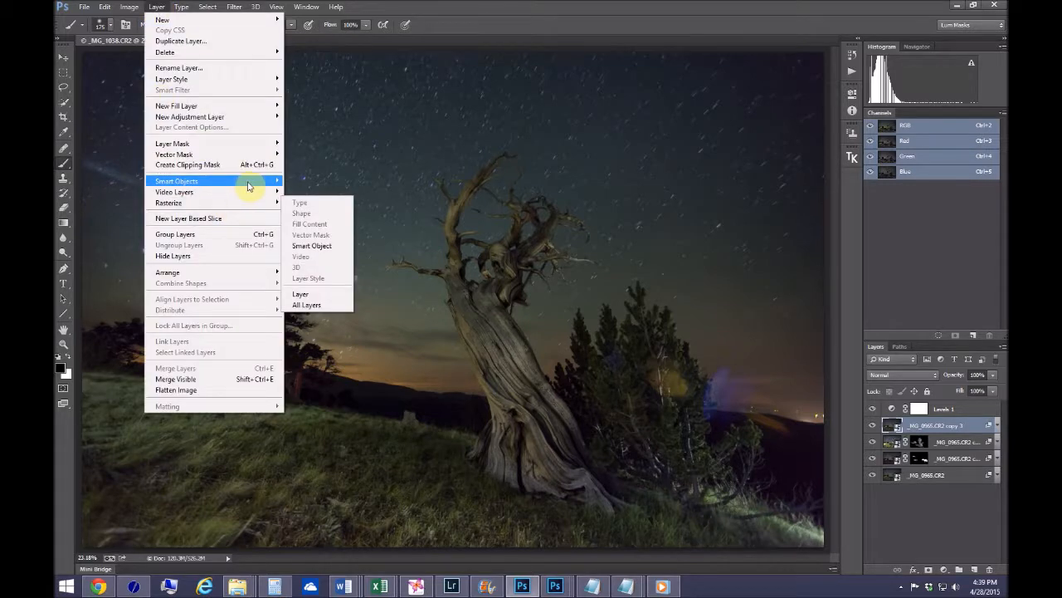
left_click(309, 320)
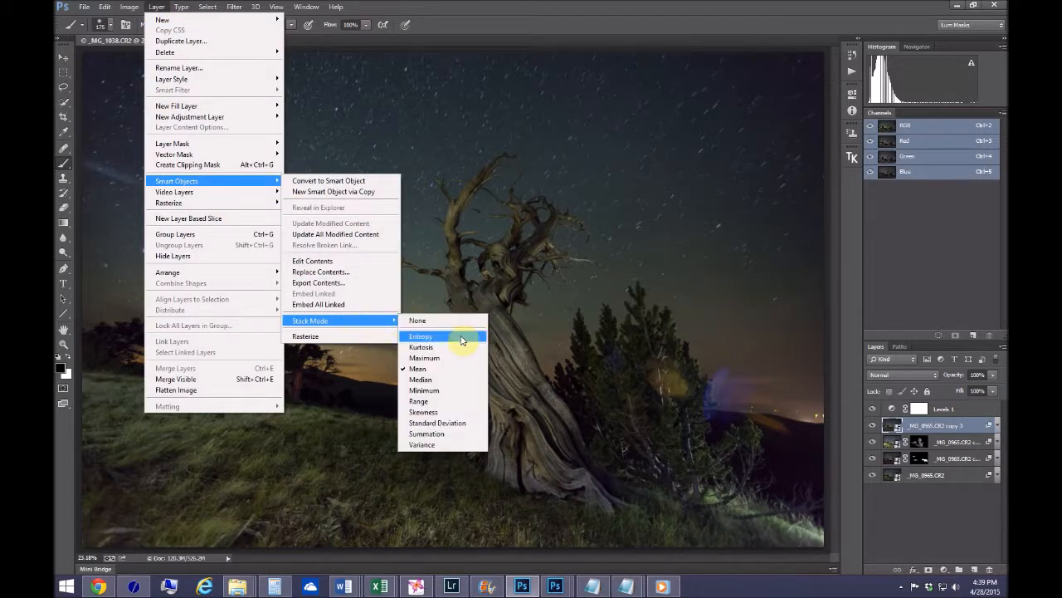
mouse_move(433, 384)
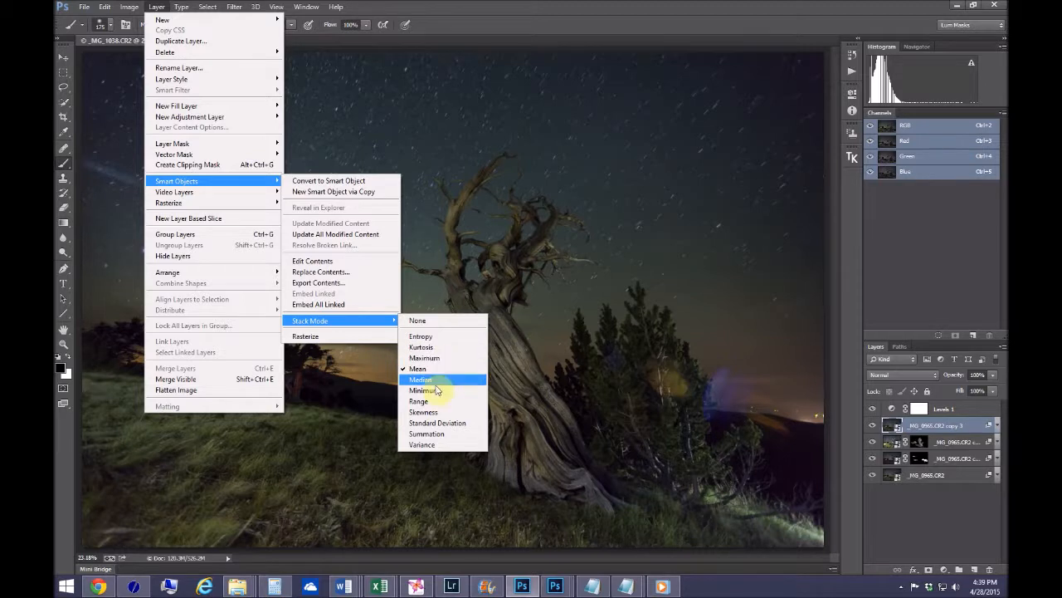
left_click(422, 379)
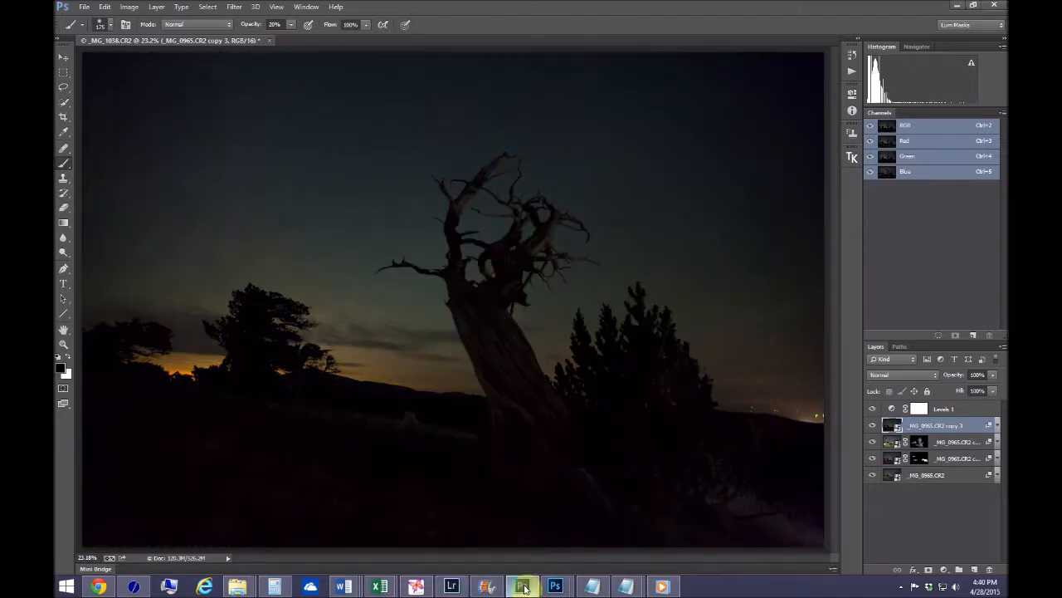
Add a hide-all layer mask to the Minimum stack copy
left_click(452, 588)
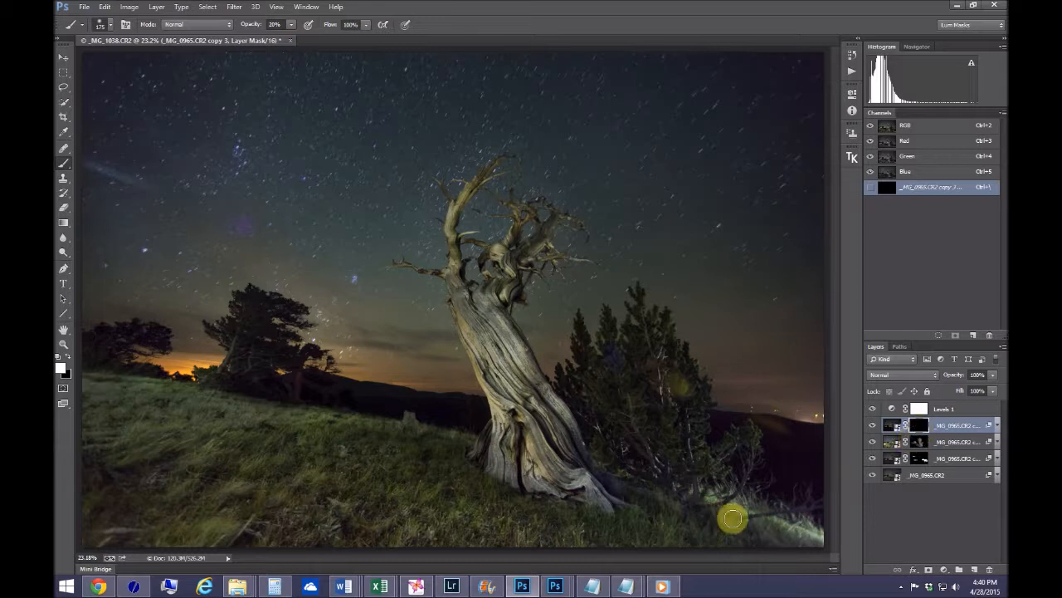
mouse_move(876, 544)
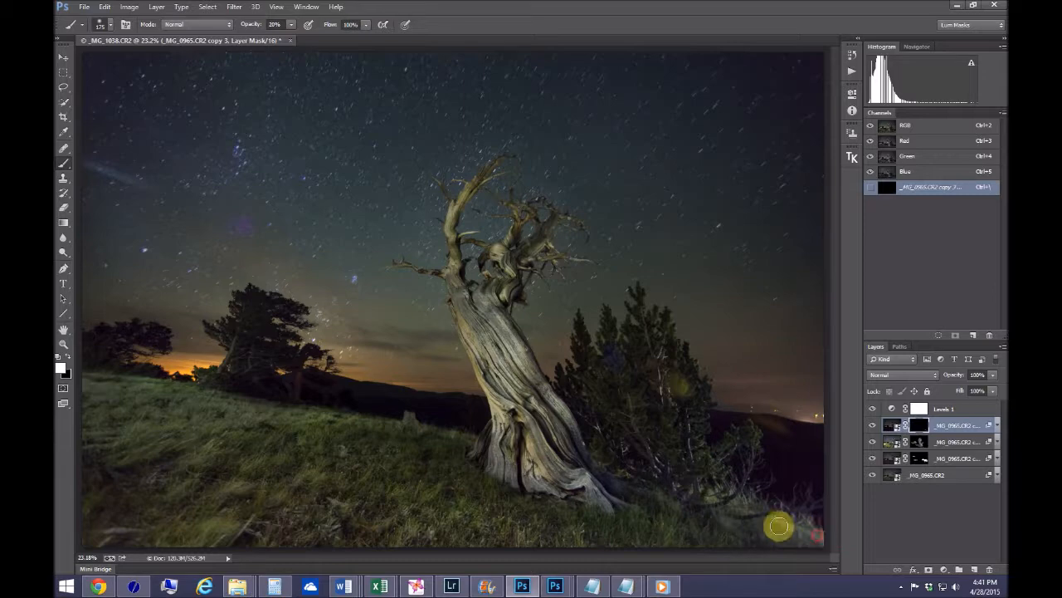
mouse_move(698, 475)
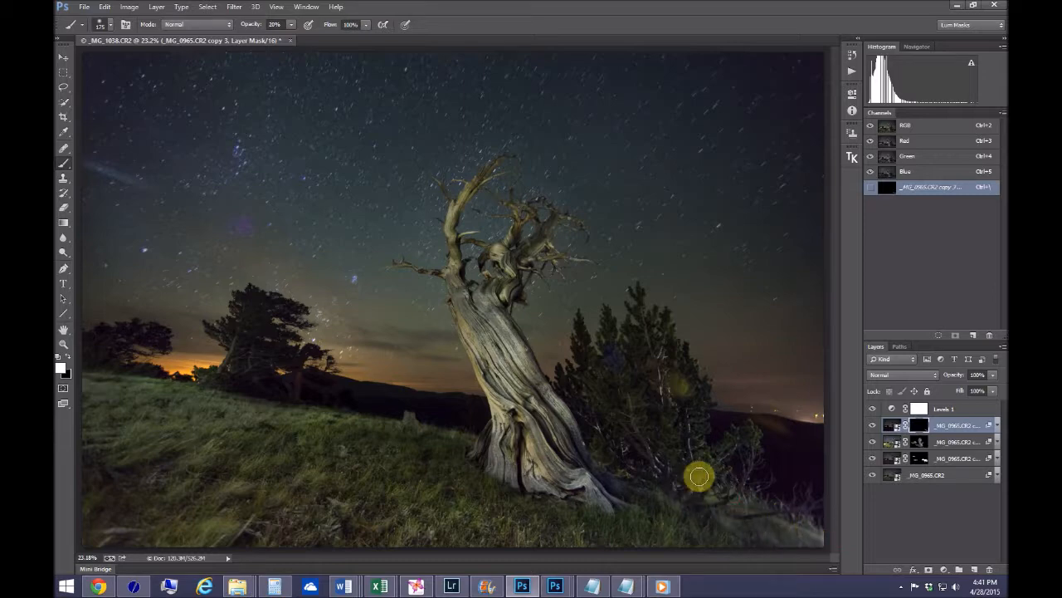
mouse_move(627, 465)
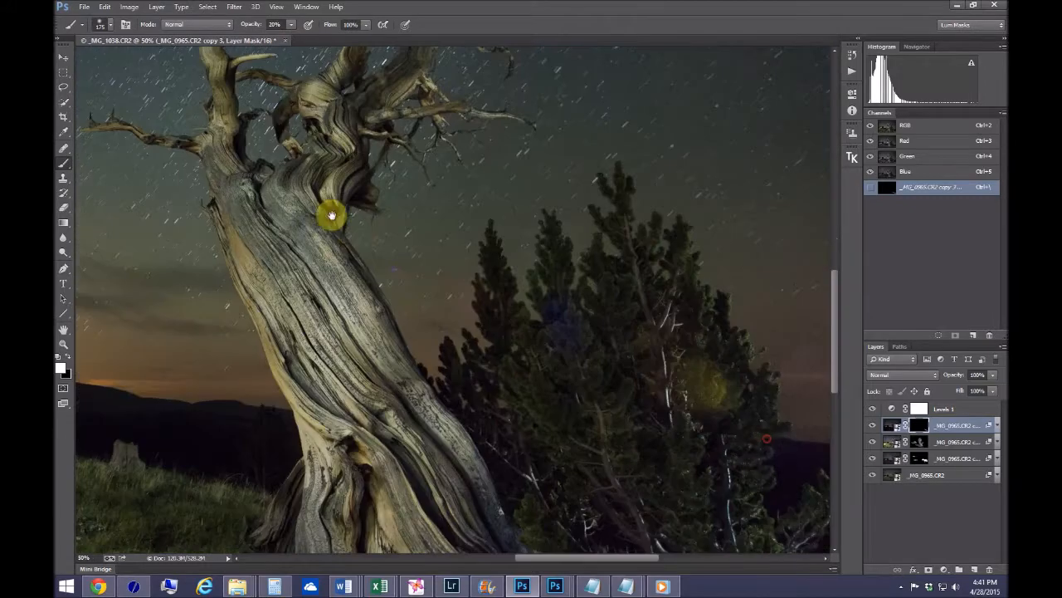
Pan the zoomed view to bring the pine tree into frame for mask painting
left_click_drag(332, 216, 507, 269)
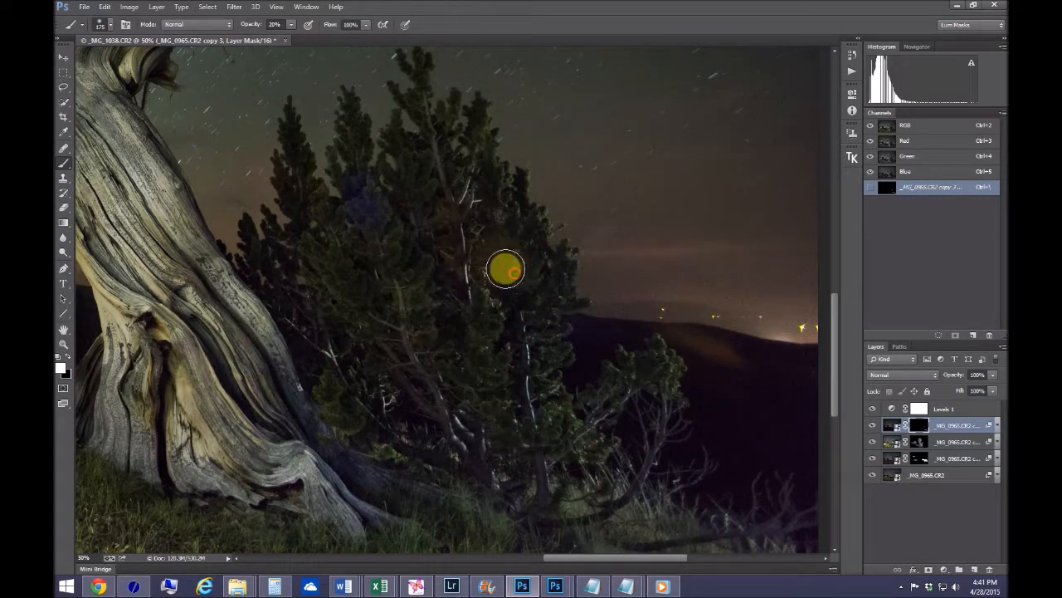
mouse_move(364, 212)
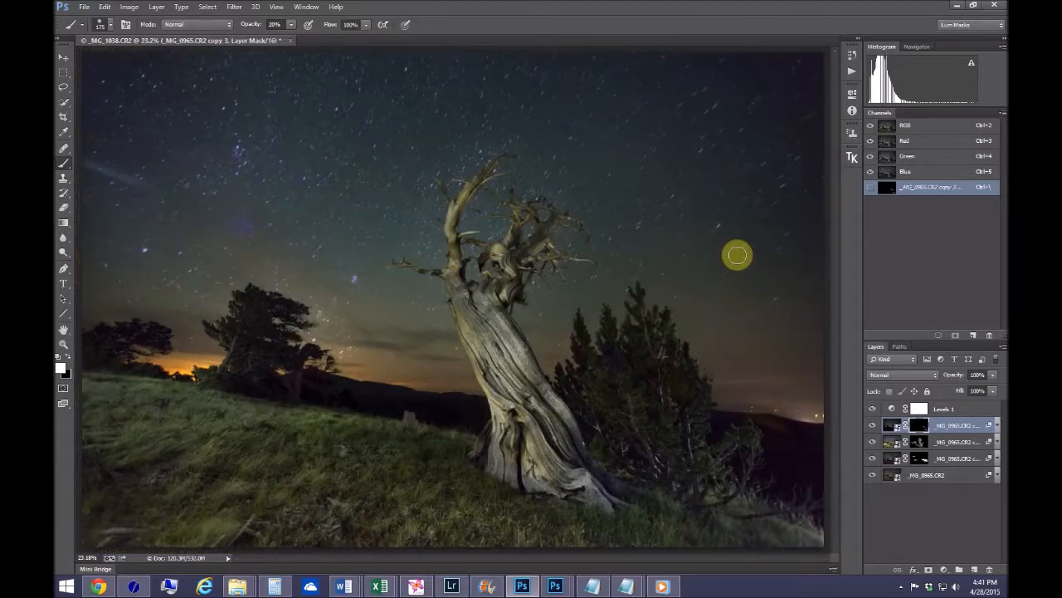
mouse_move(730, 312)
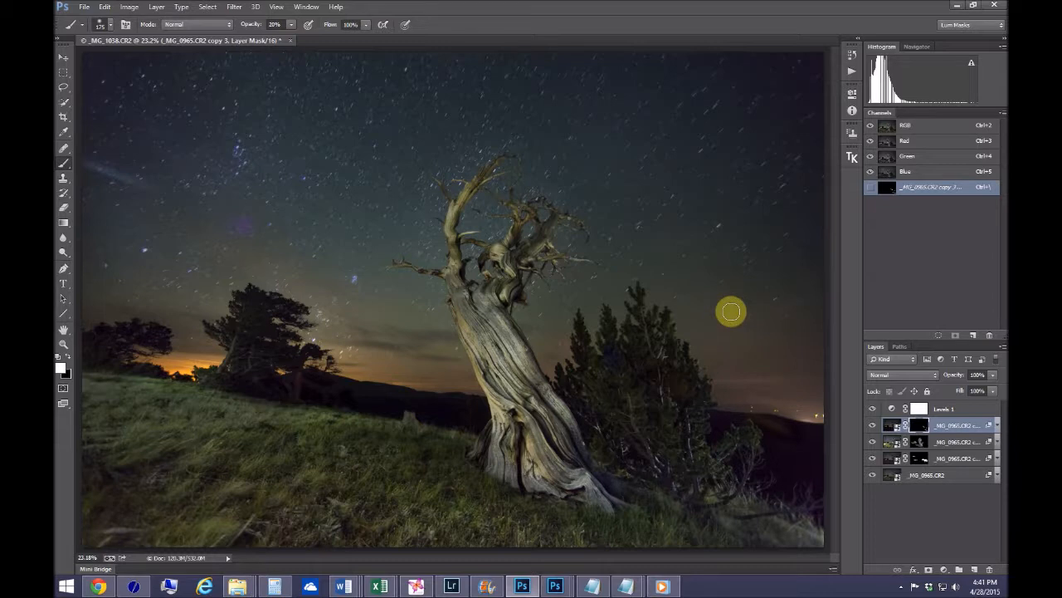
mouse_move(731, 275)
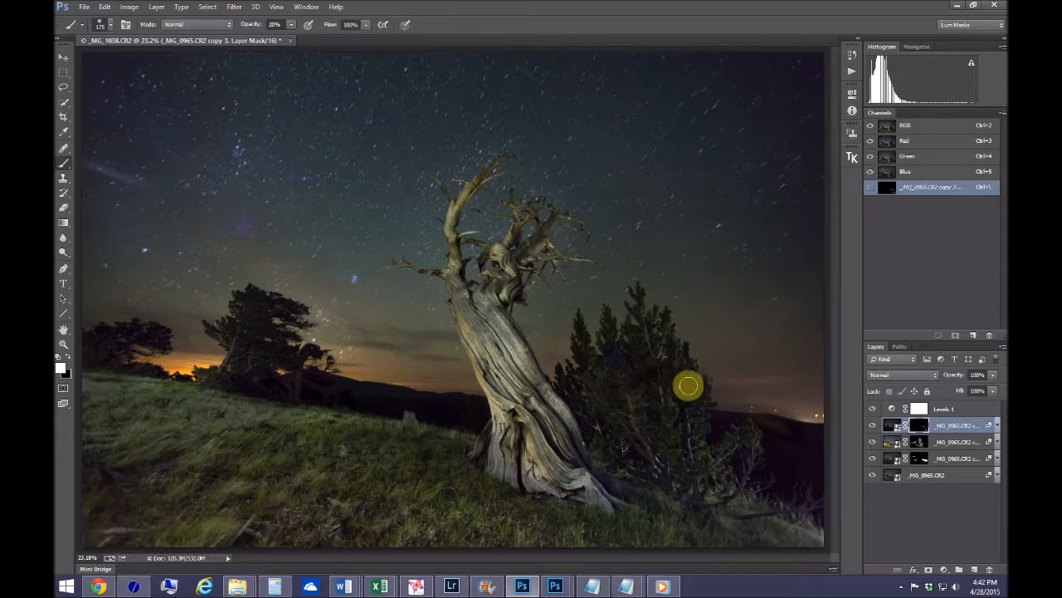
mouse_move(646, 372)
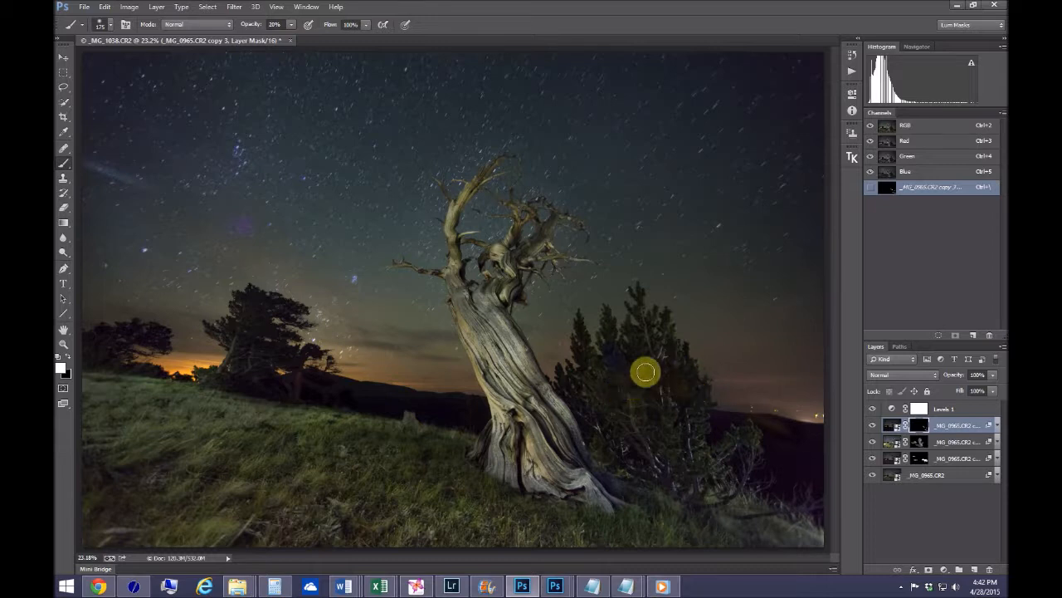
mouse_move(624, 347)
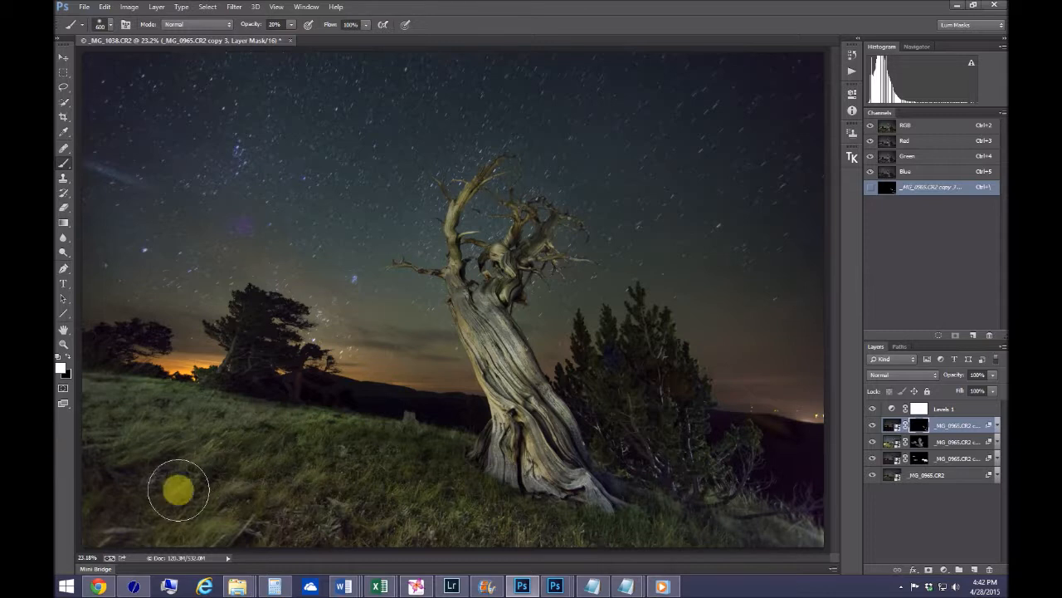
mouse_move(216, 481)
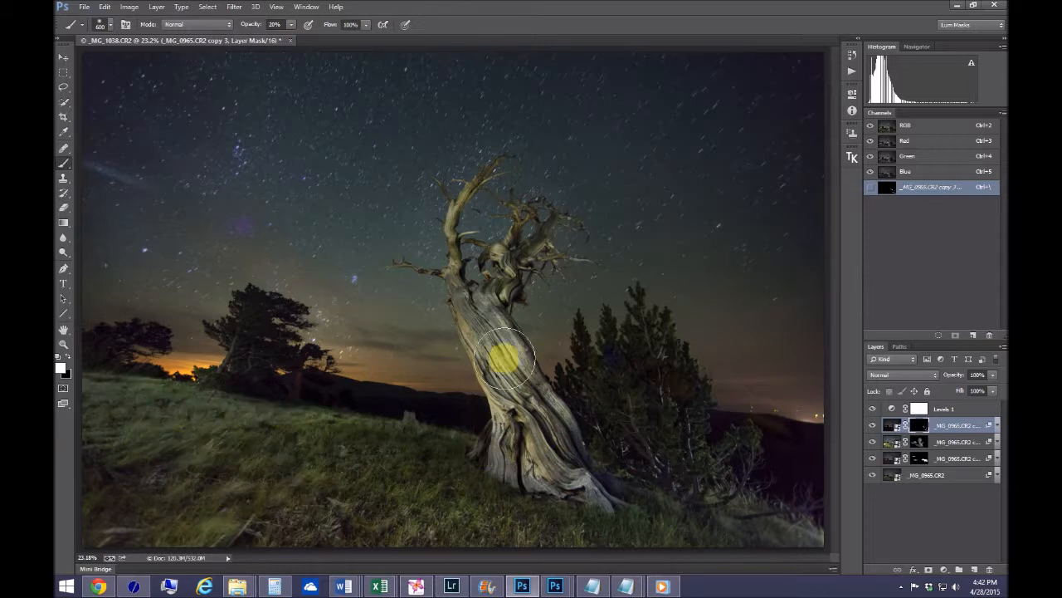
mouse_move(800, 544)
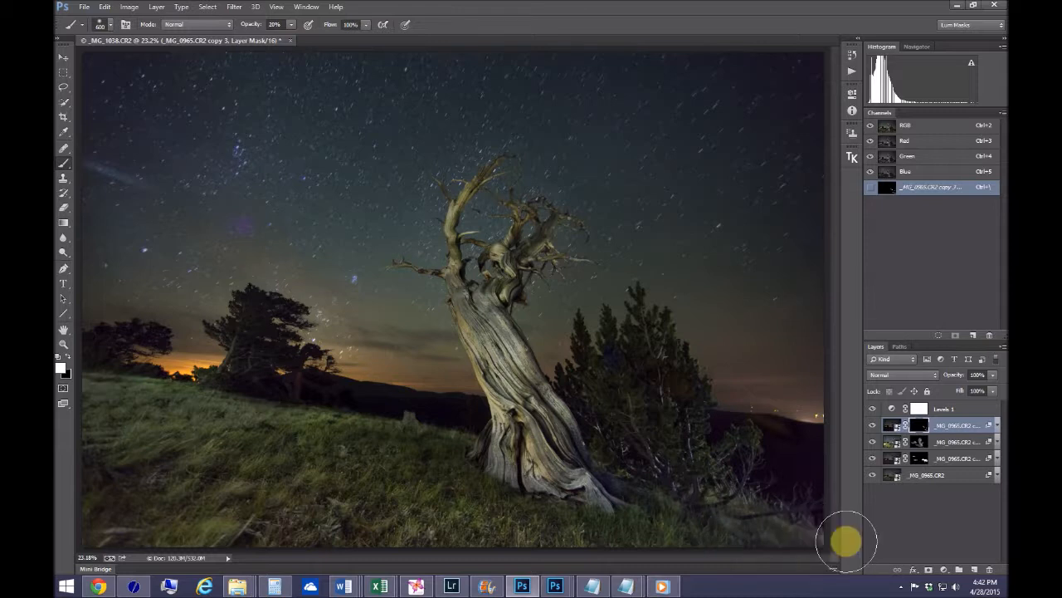
mouse_move(284, 163)
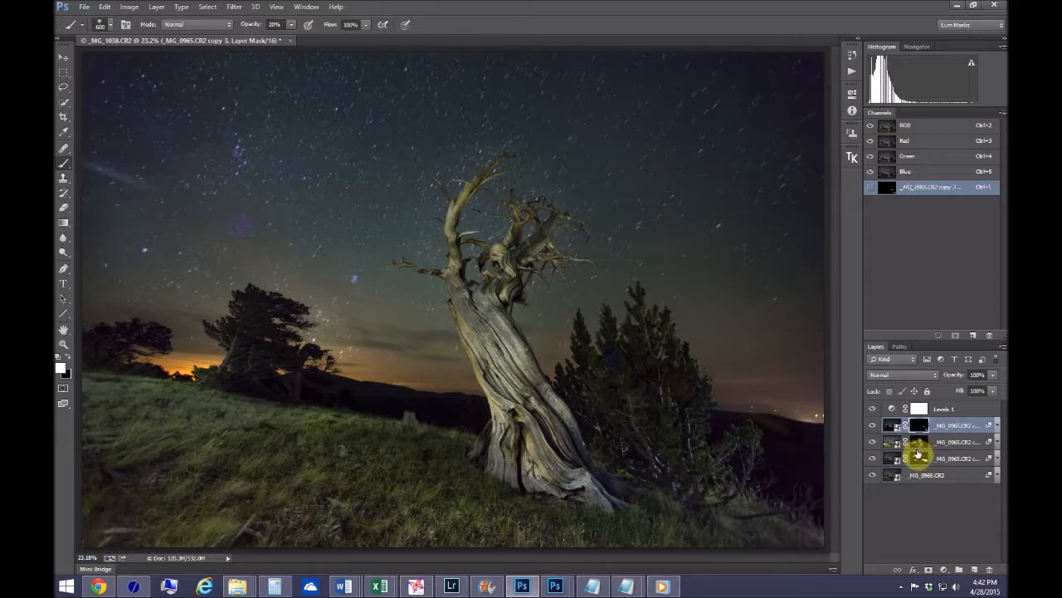
Select the copy 2 layer's mask to paint over the sky, distant tree and grass
left_click(928, 441)
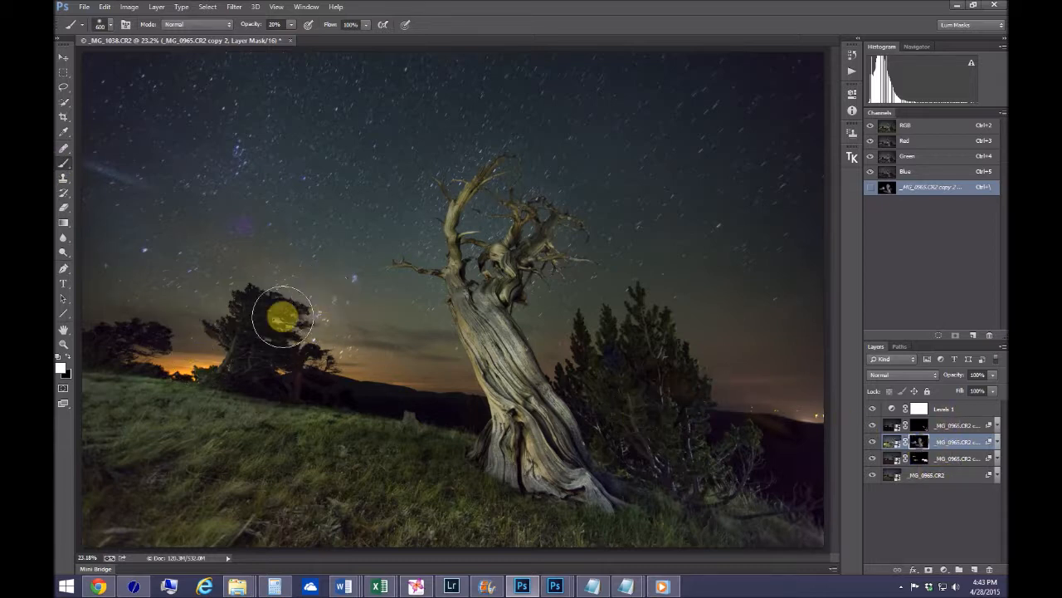
mouse_move(797, 279)
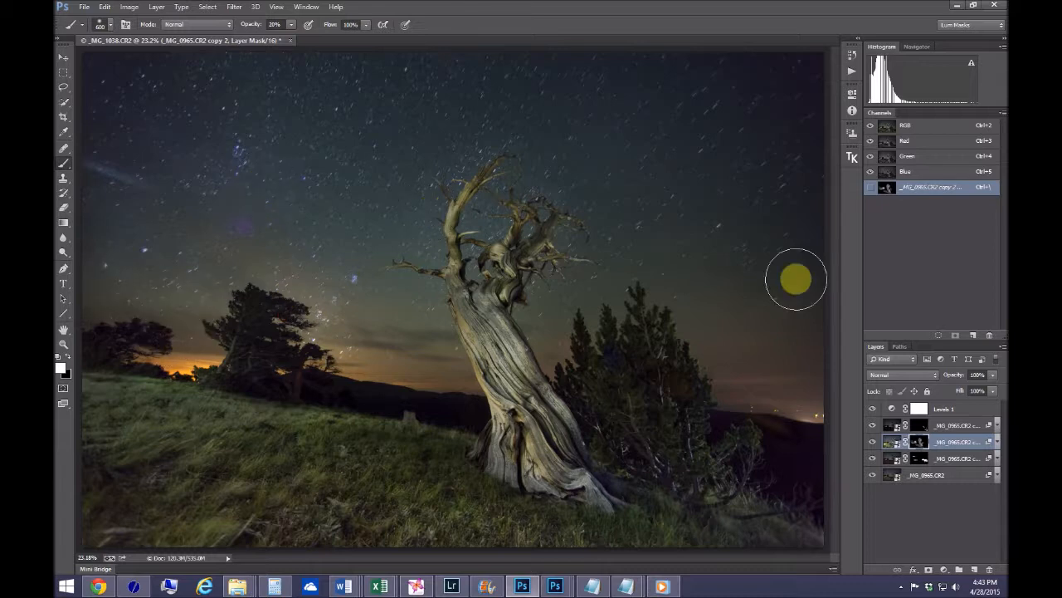
mouse_move(783, 263)
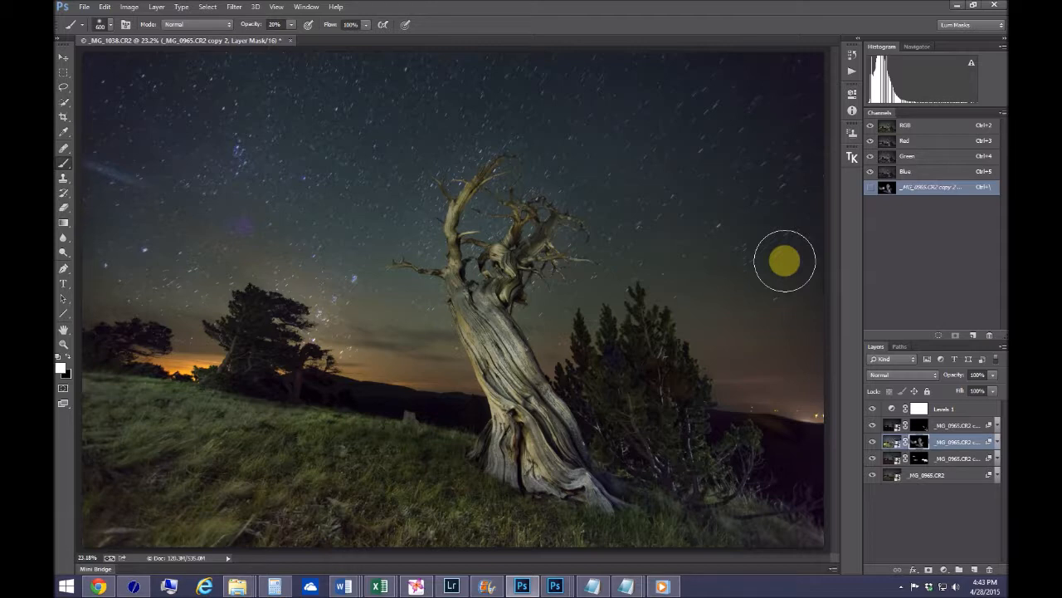
mouse_move(252, 116)
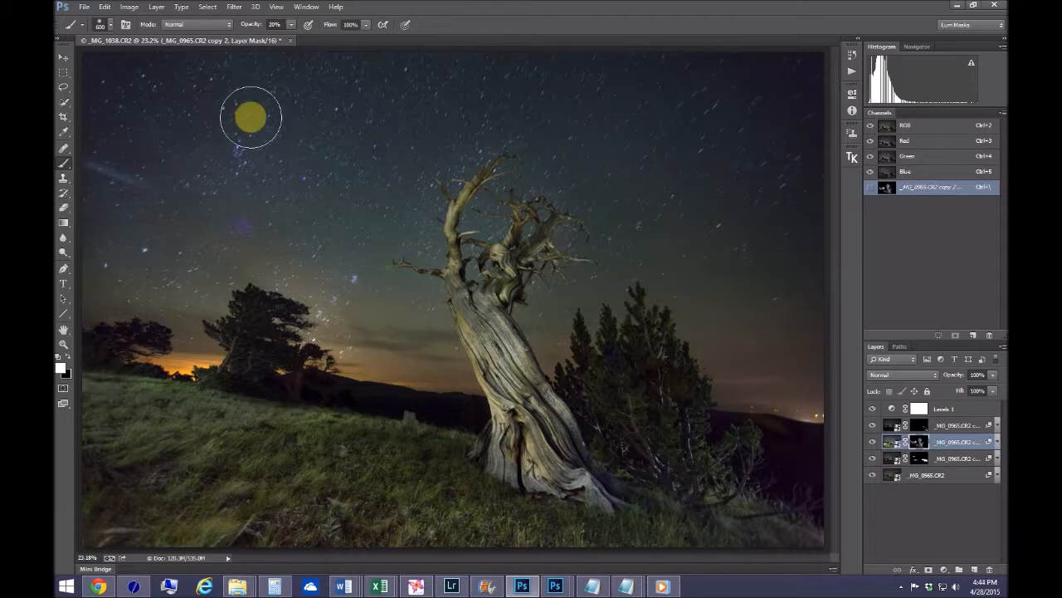
mouse_move(710, 196)
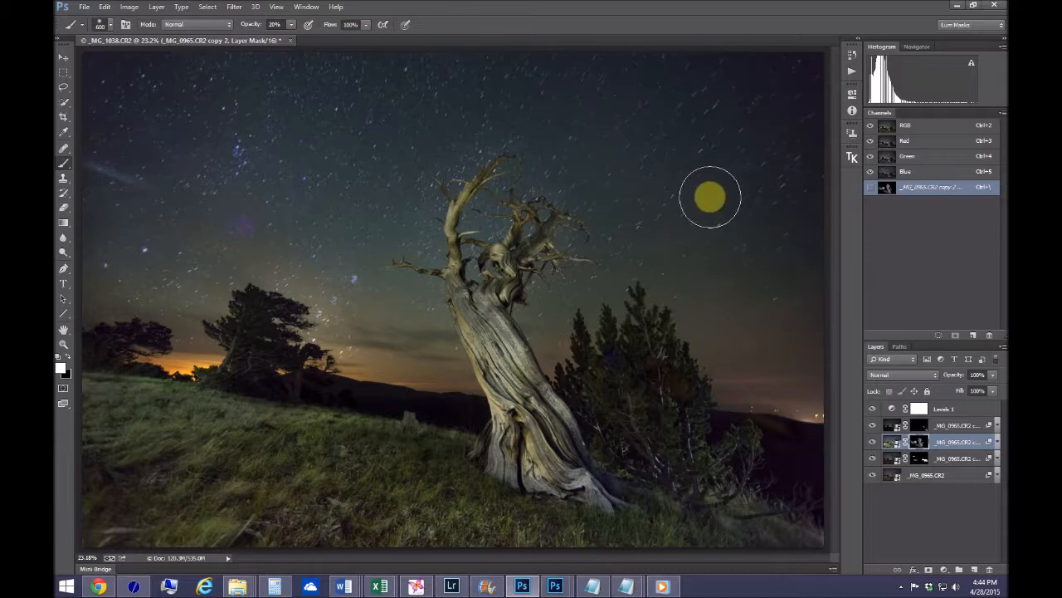
mouse_move(715, 93)
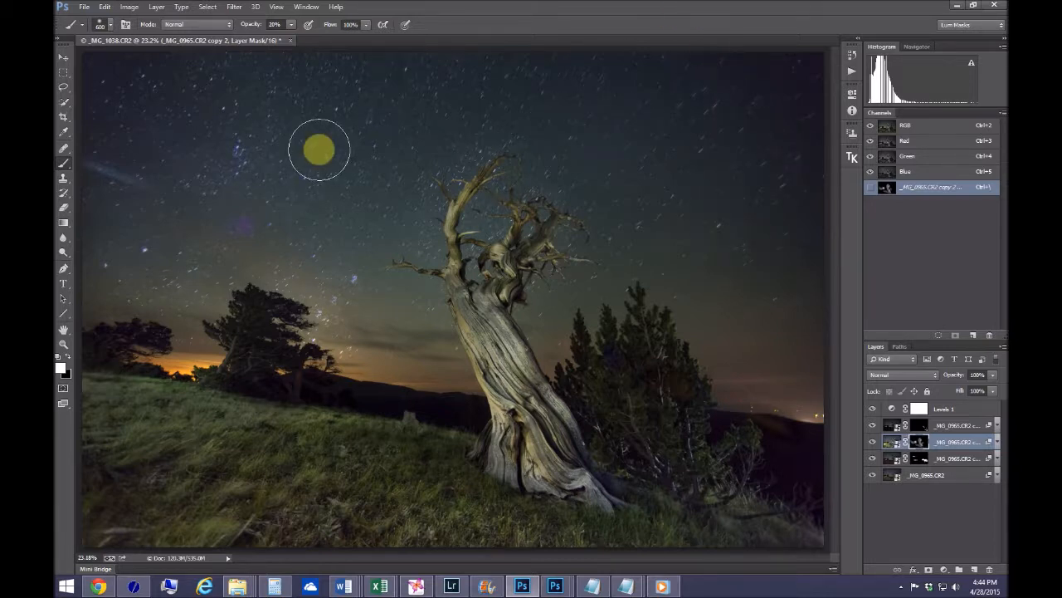
mouse_move(627, 148)
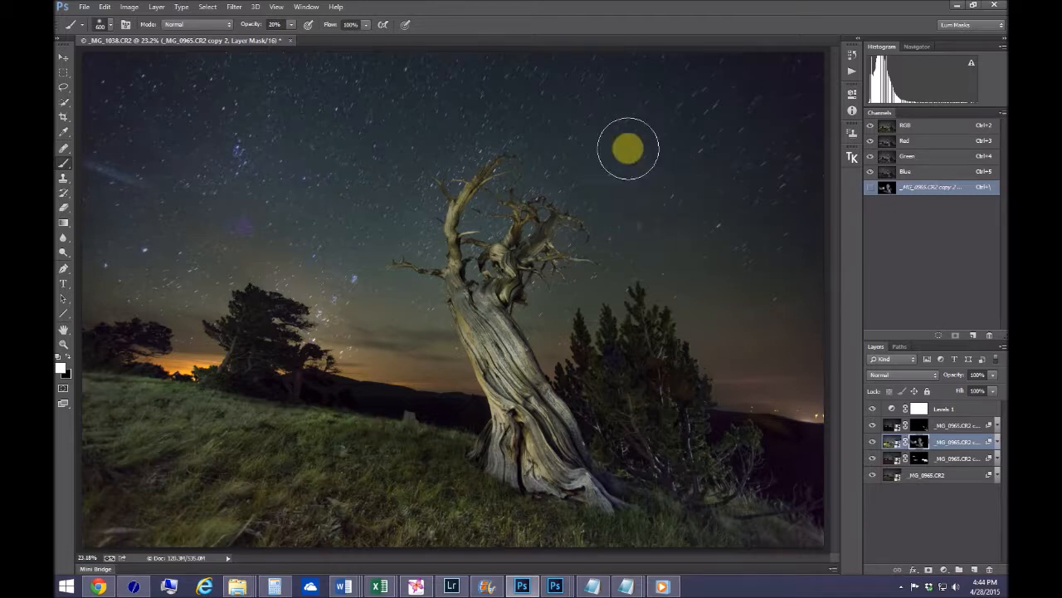
mouse_move(415, 136)
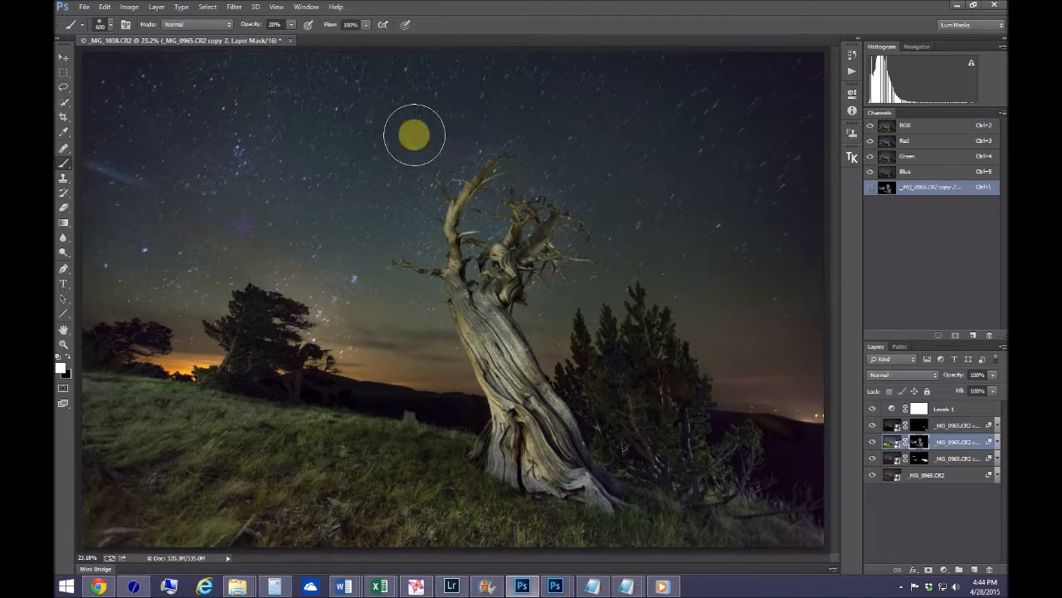
mouse_move(621, 201)
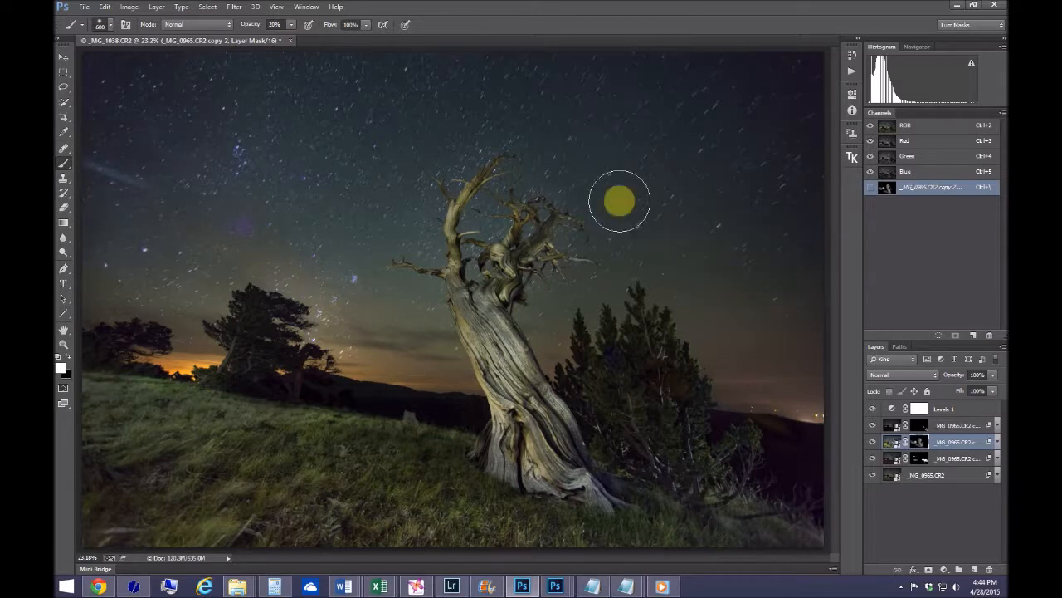
mouse_move(103, 430)
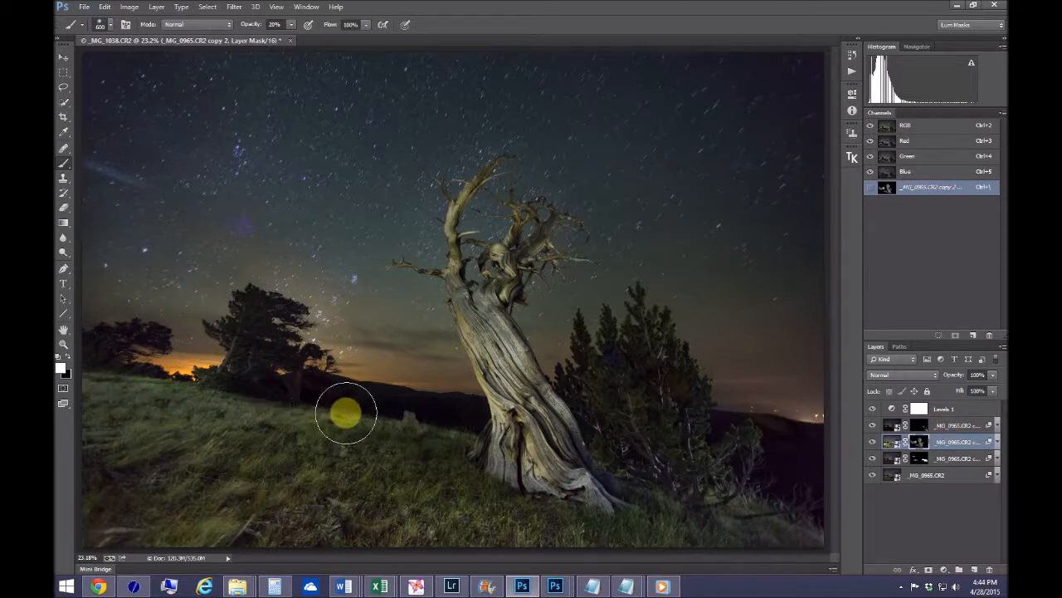
mouse_move(375, 458)
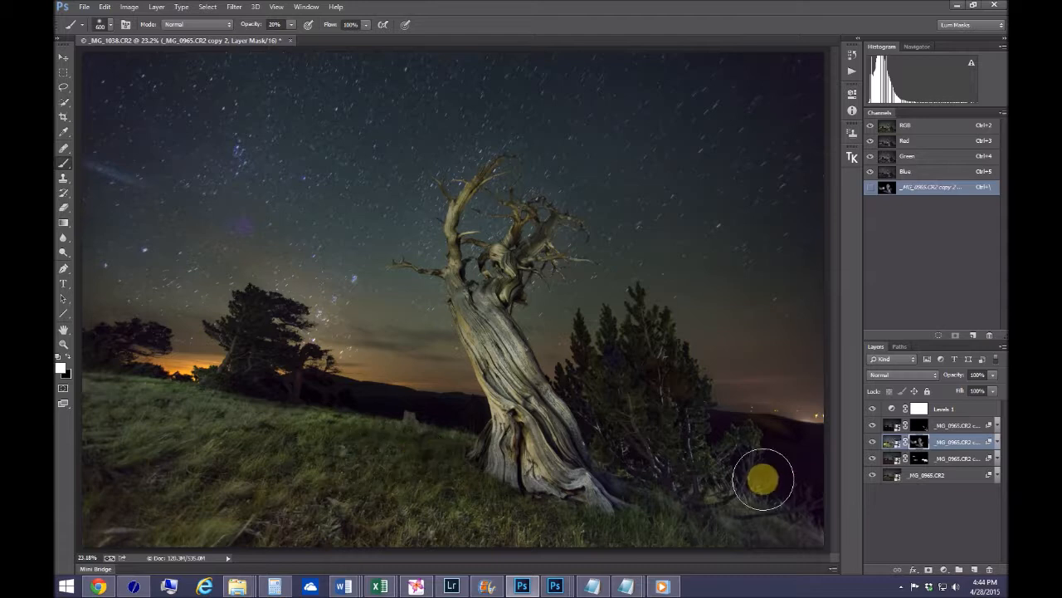
mouse_move(103, 342)
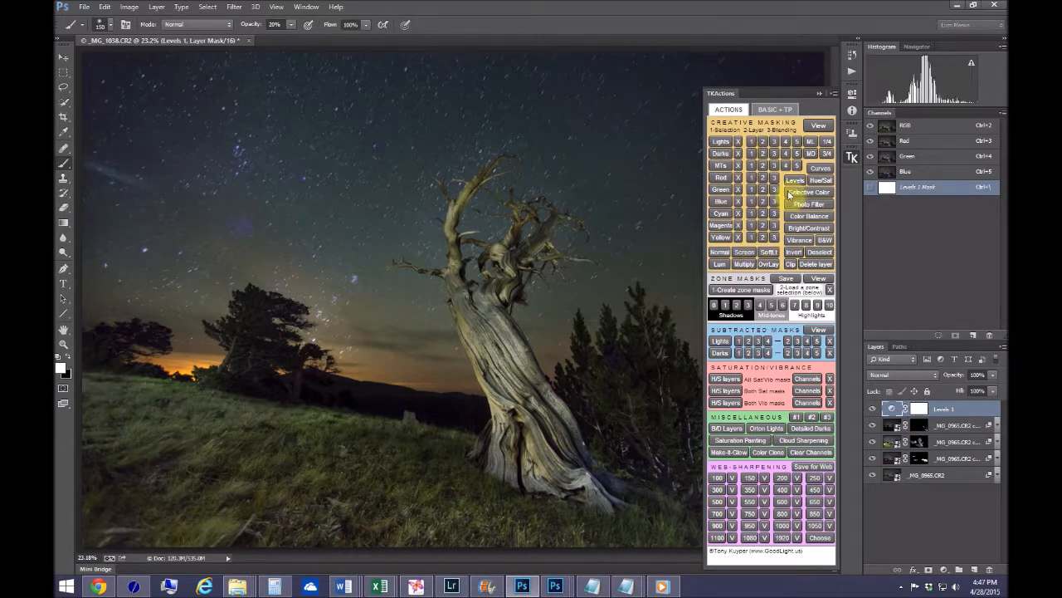
Create a Levels 2 adjustment layer and inspect the trunk detail at 100%
left_click(793, 179)
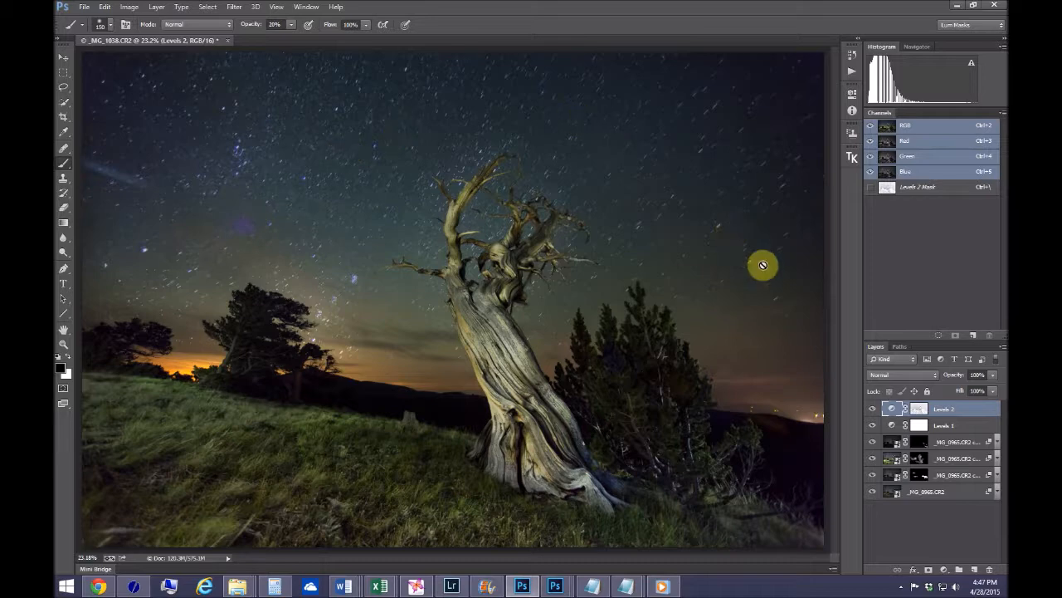
mouse_move(279, 156)
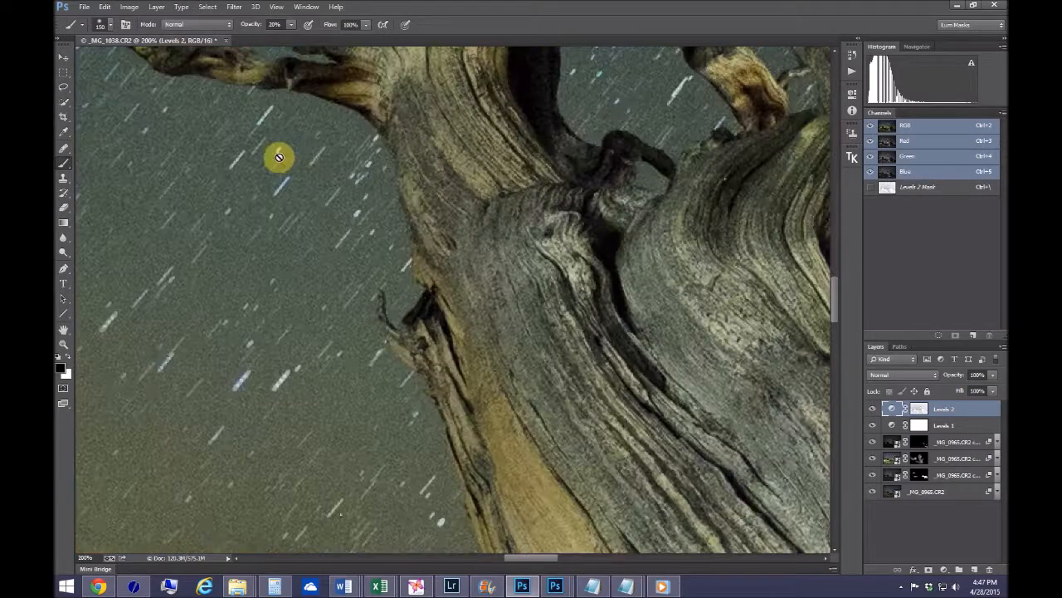
left_click_drag(279, 156, 561, 292)
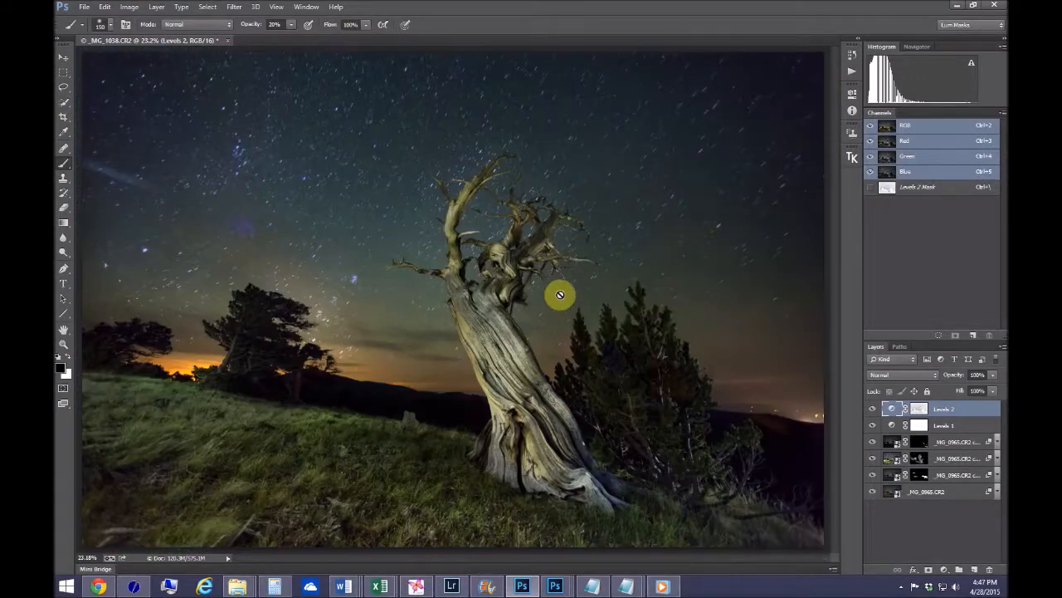
mouse_move(357, 157)
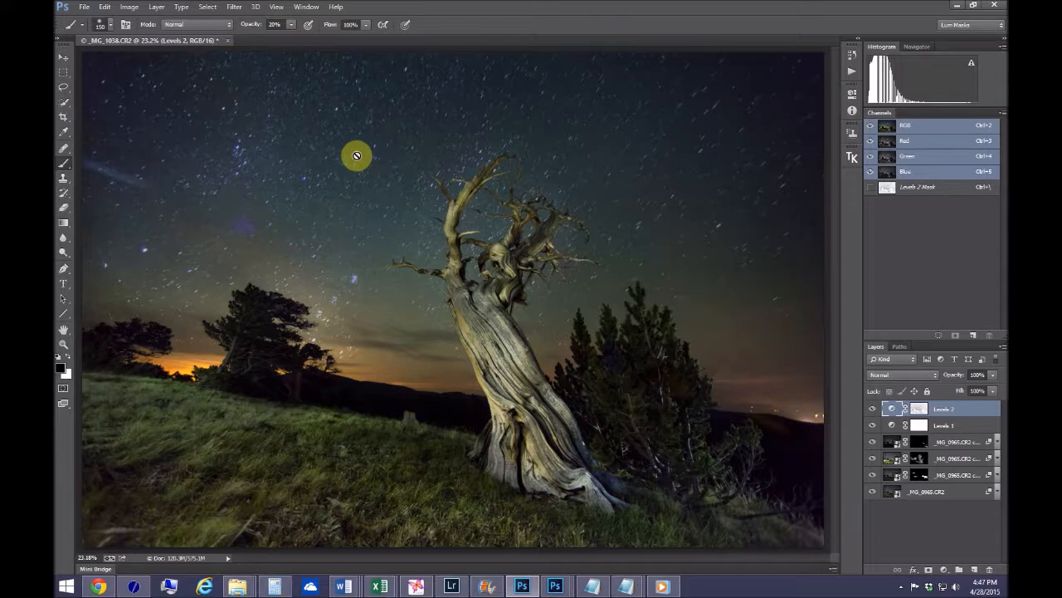
mouse_move(264, 276)
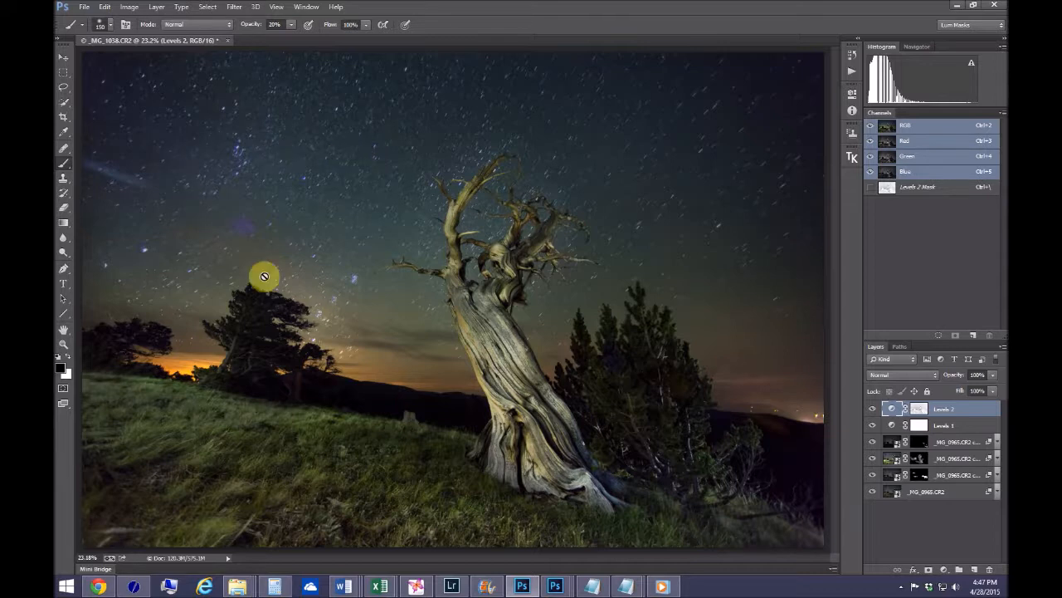
mouse_move(244, 139)
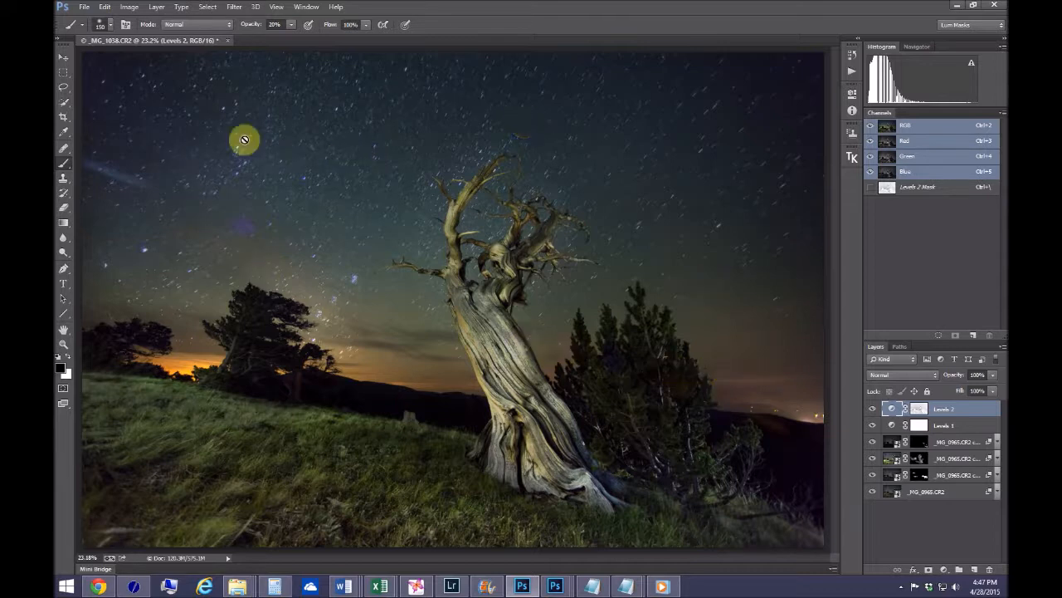
mouse_move(722, 289)
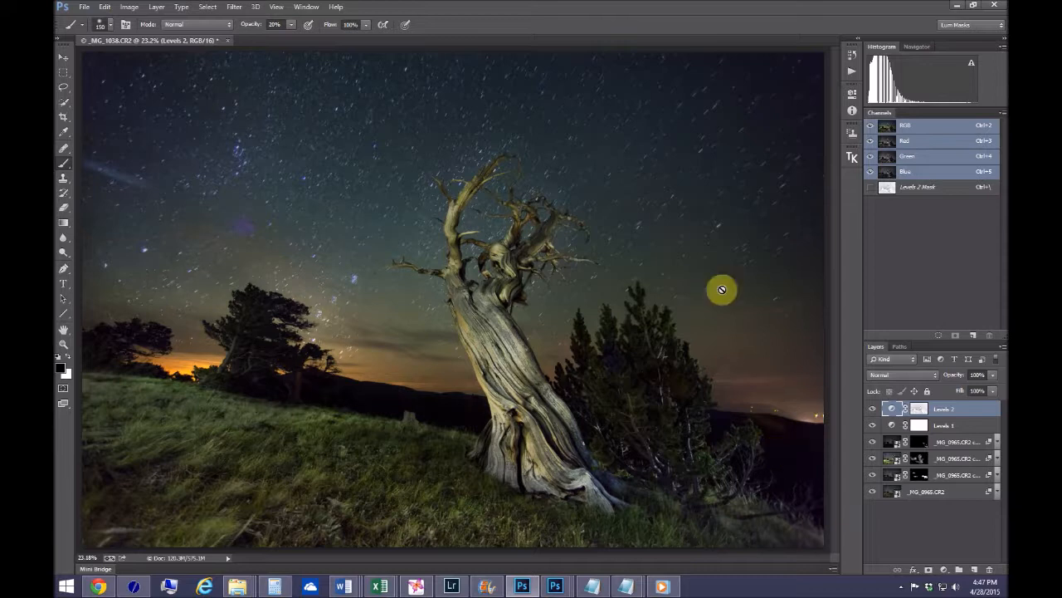